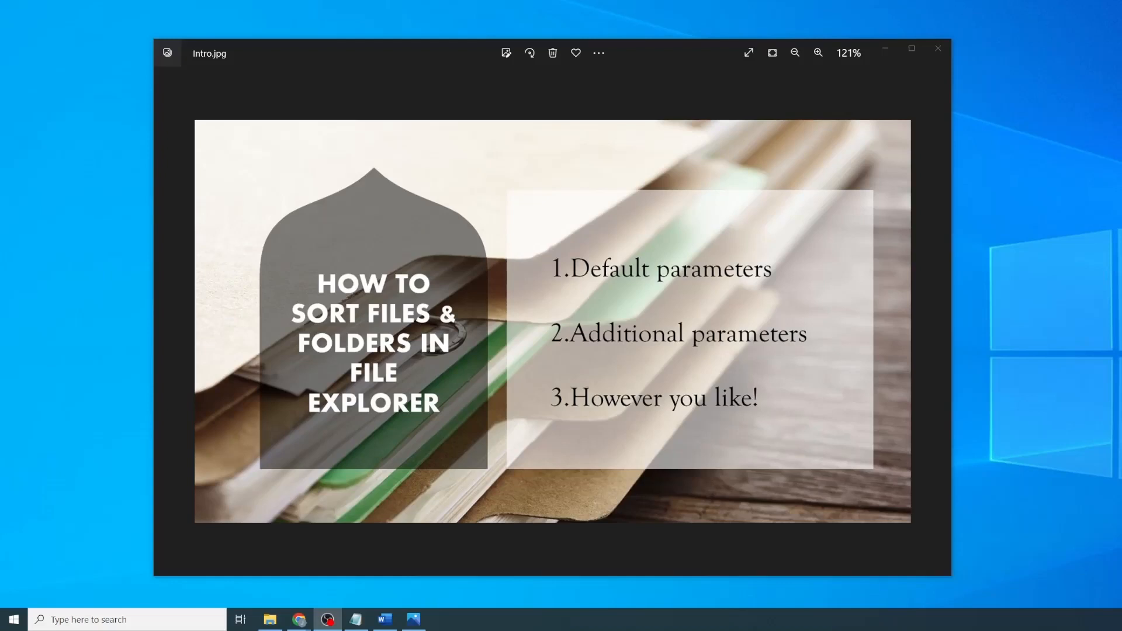
Step: Close the Intro.jpg slide in Photos and bring up drive D's folders in File Explorer
{"action": "left_click", "coordinate": [937, 49]}
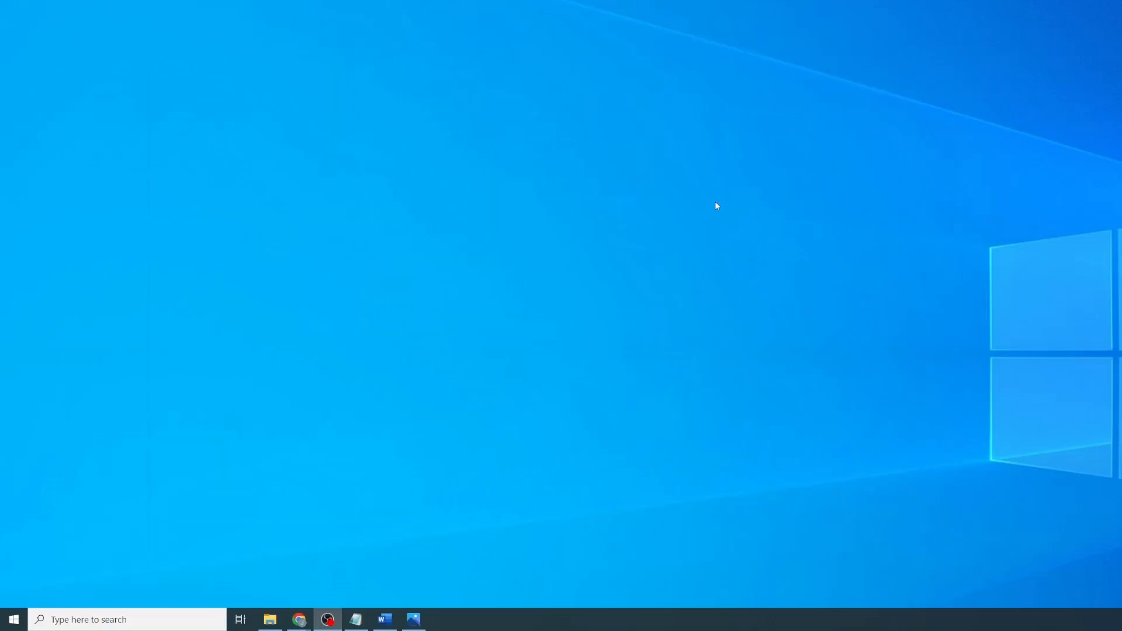
{"action": "left_click", "coordinate": [270, 619]}
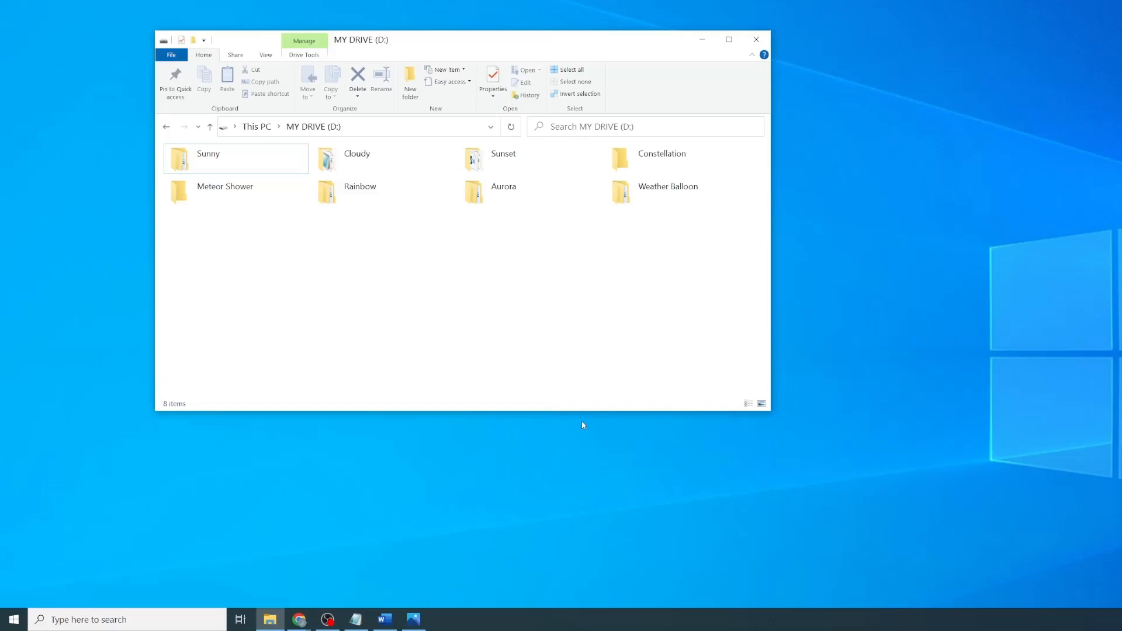
{"action": "mouse_move", "coordinate": [535, 258]}
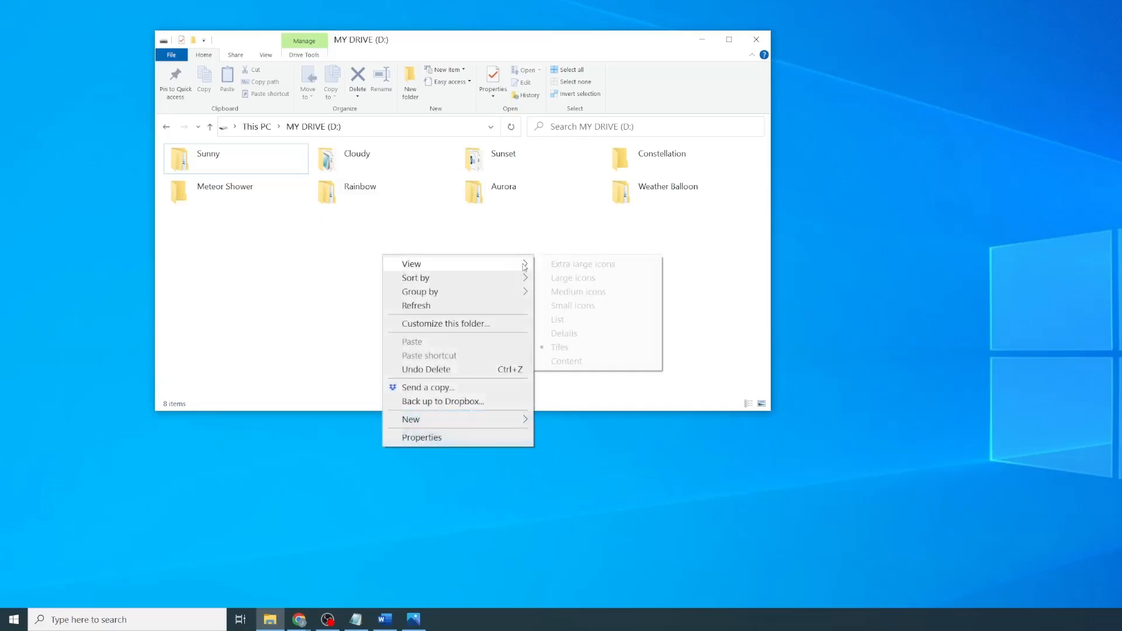
Step: Switch drive D's eight-folder list to Details view
{"action": "left_click", "coordinate": [564, 333]}
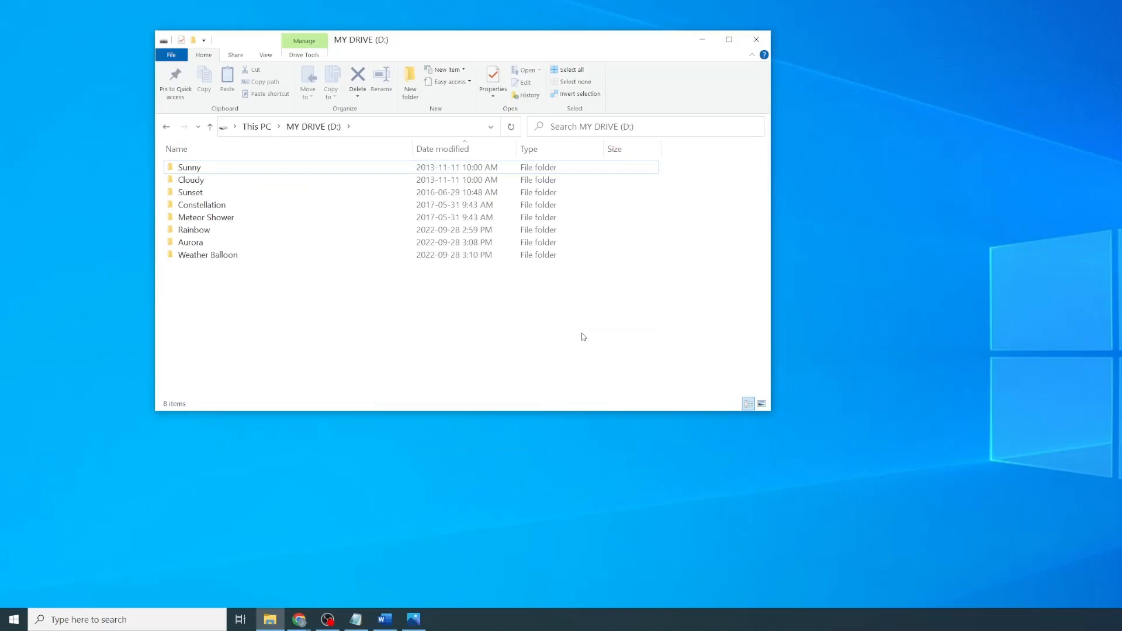
{"action": "mouse_move", "coordinate": [207, 254]}
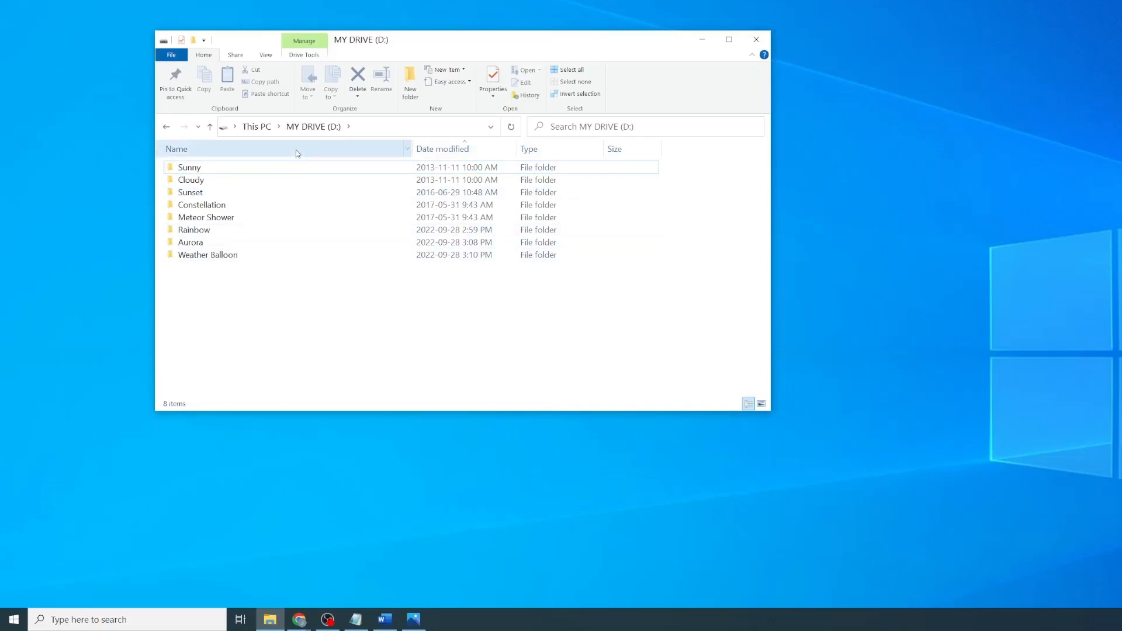
{"action": "left_click", "coordinate": [175, 149]}
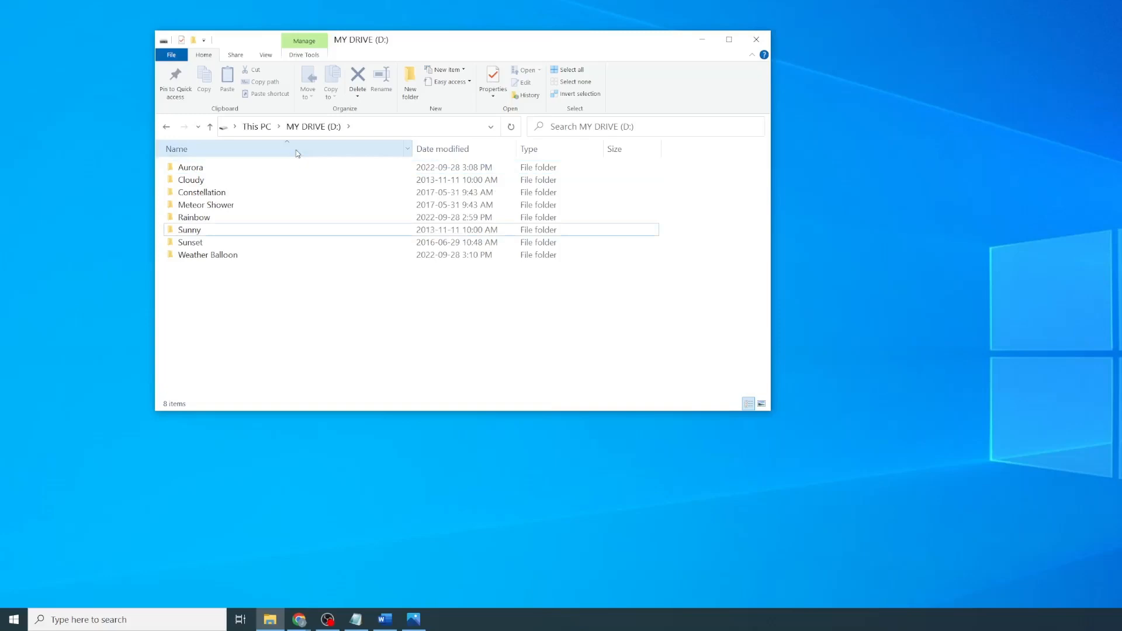
{"action": "left_click", "coordinate": [176, 149]}
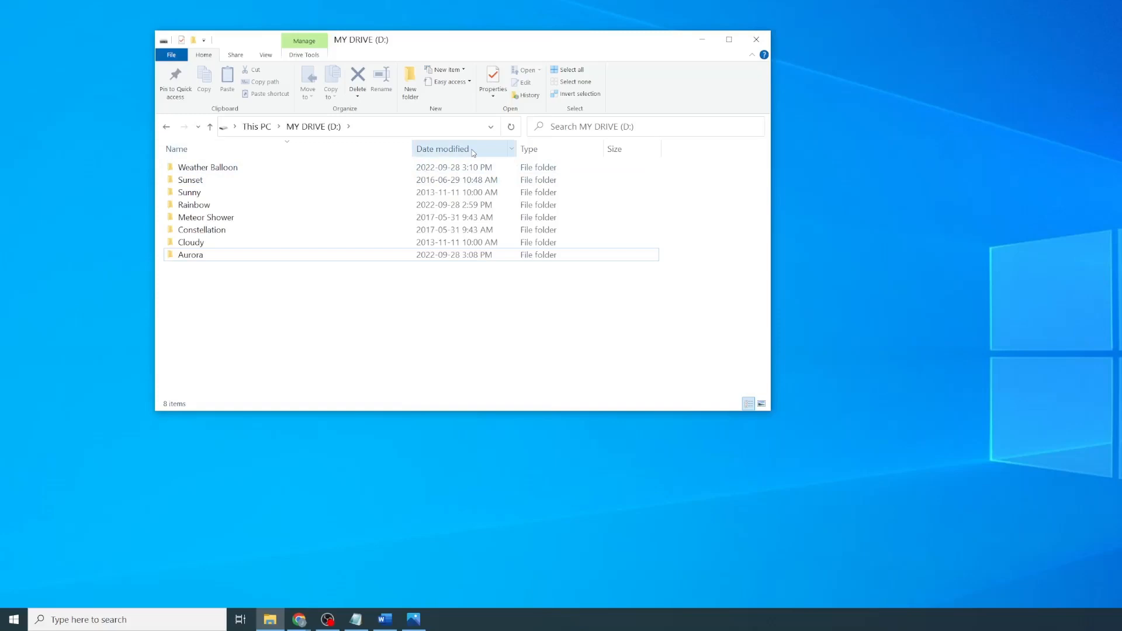
{"action": "left_click", "coordinate": [442, 149]}
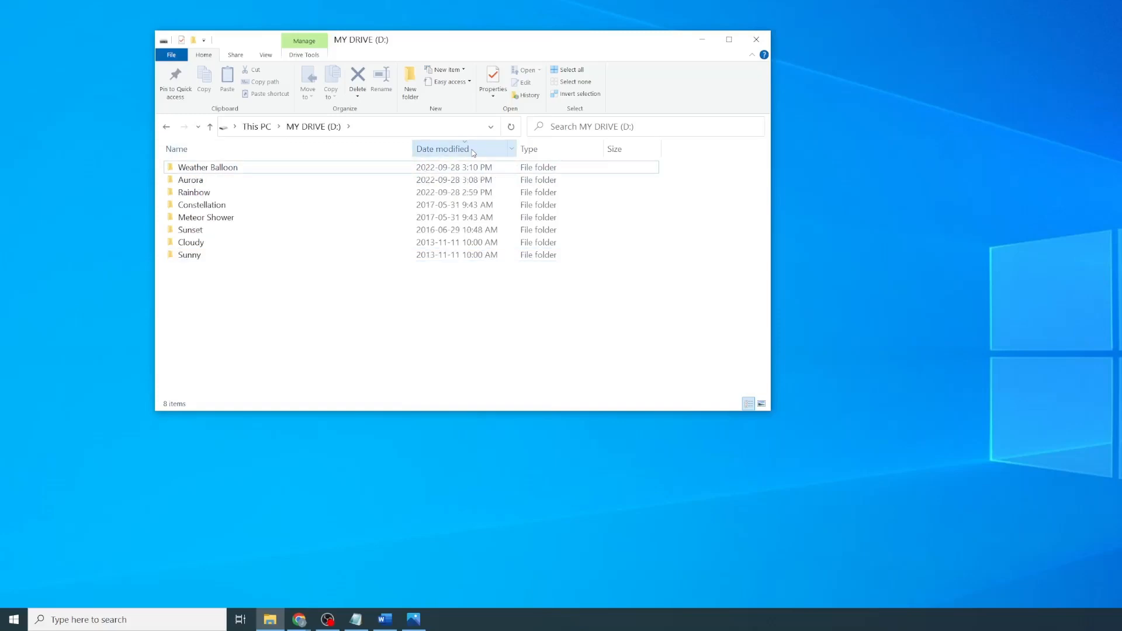
{"action": "left_click", "coordinate": [442, 149]}
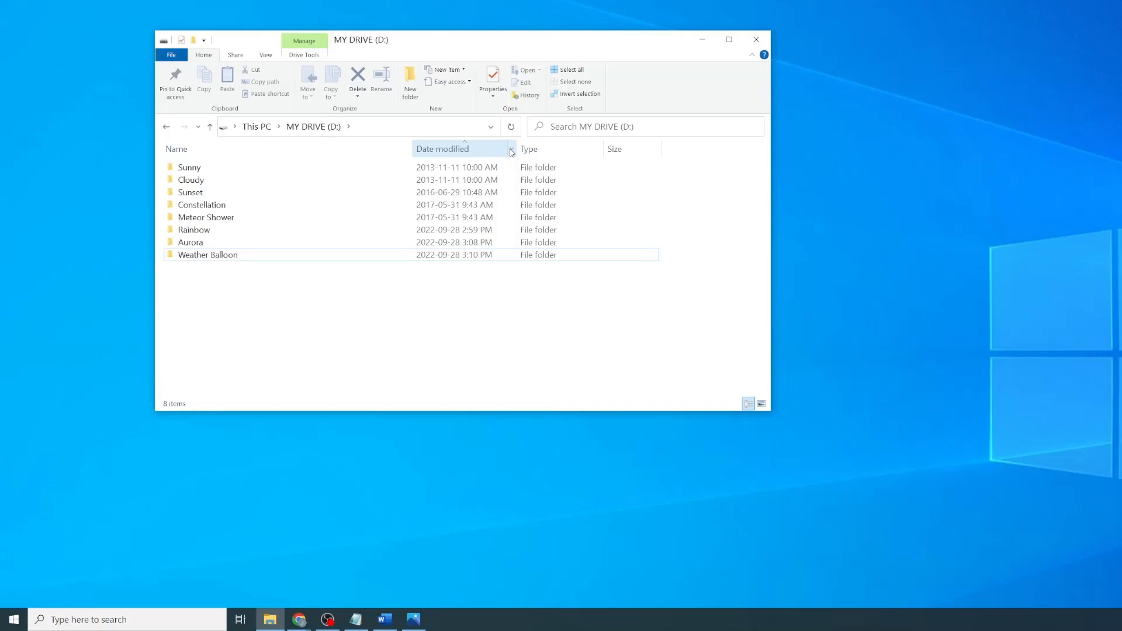
{"action": "left_click", "coordinate": [511, 149]}
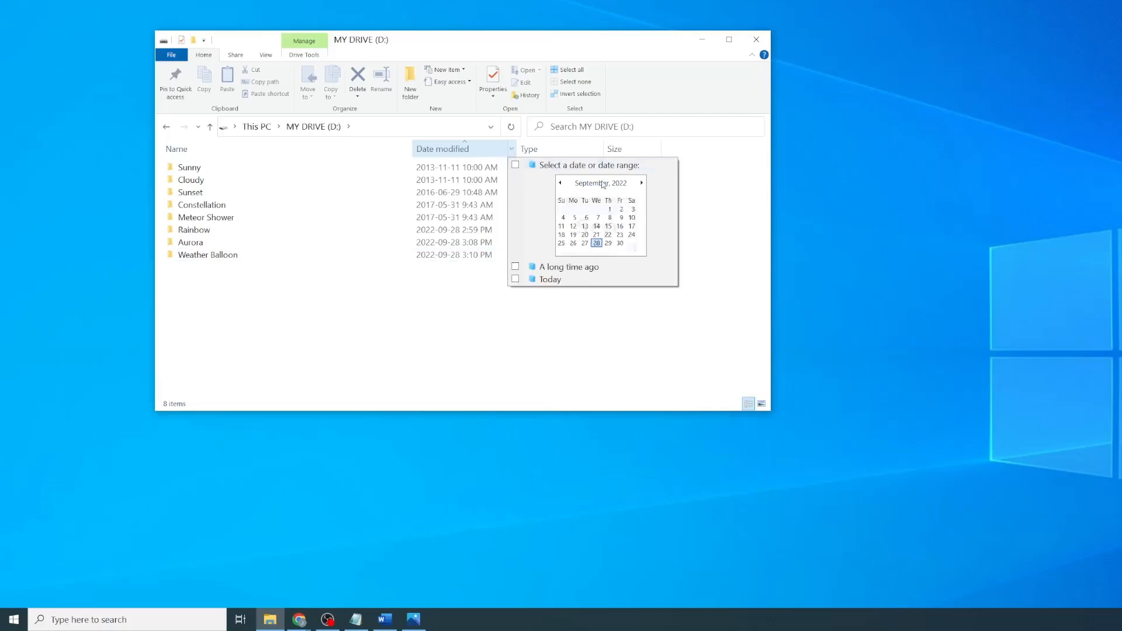
{"action": "left_click", "coordinate": [600, 183]}
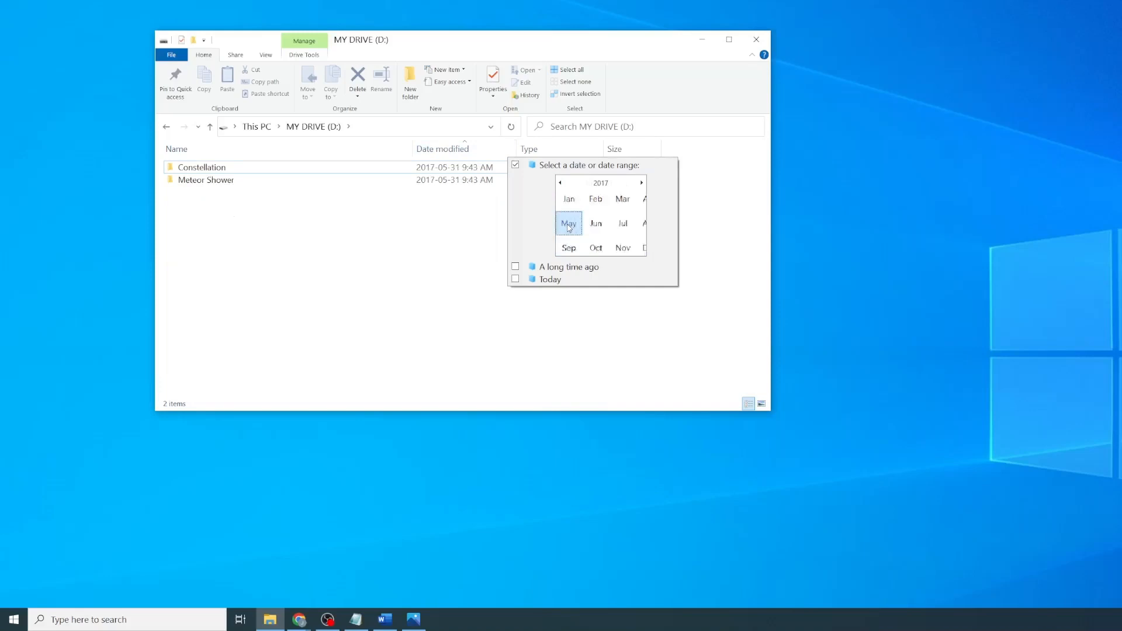
{"action": "left_click", "coordinate": [568, 223]}
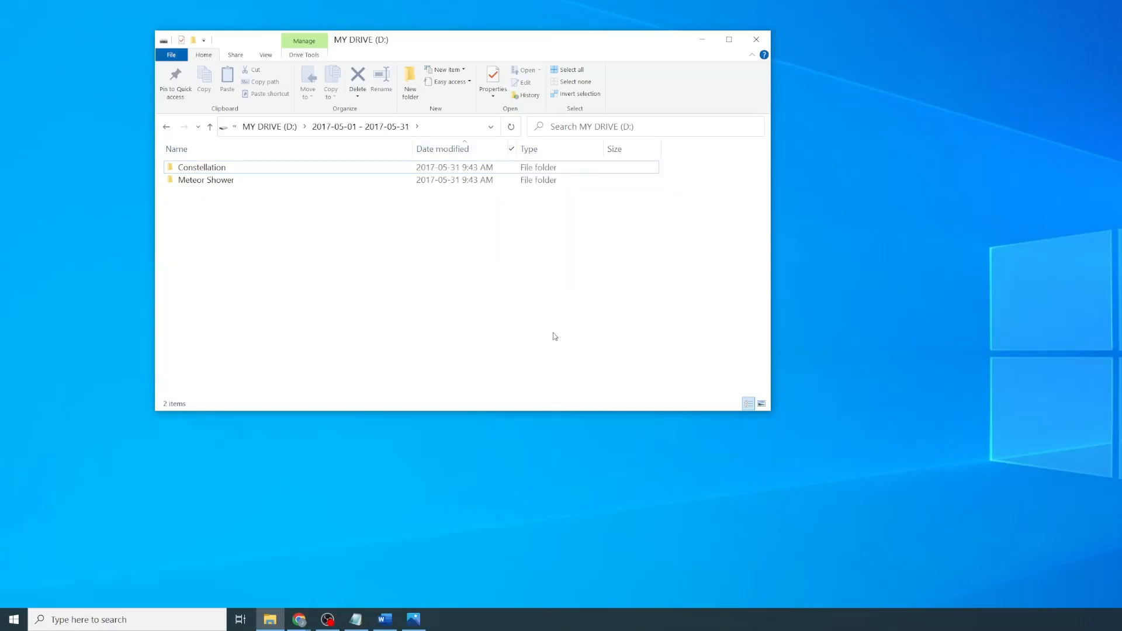
{"action": "mouse_move", "coordinate": [537, 319]}
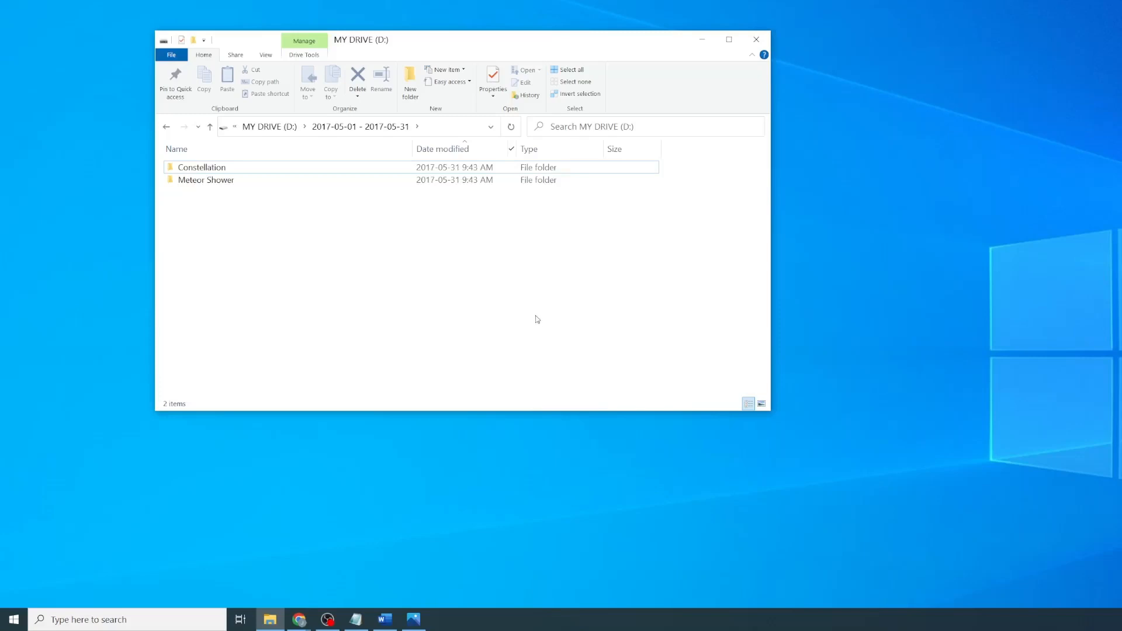
{"action": "mouse_move", "coordinate": [520, 304]}
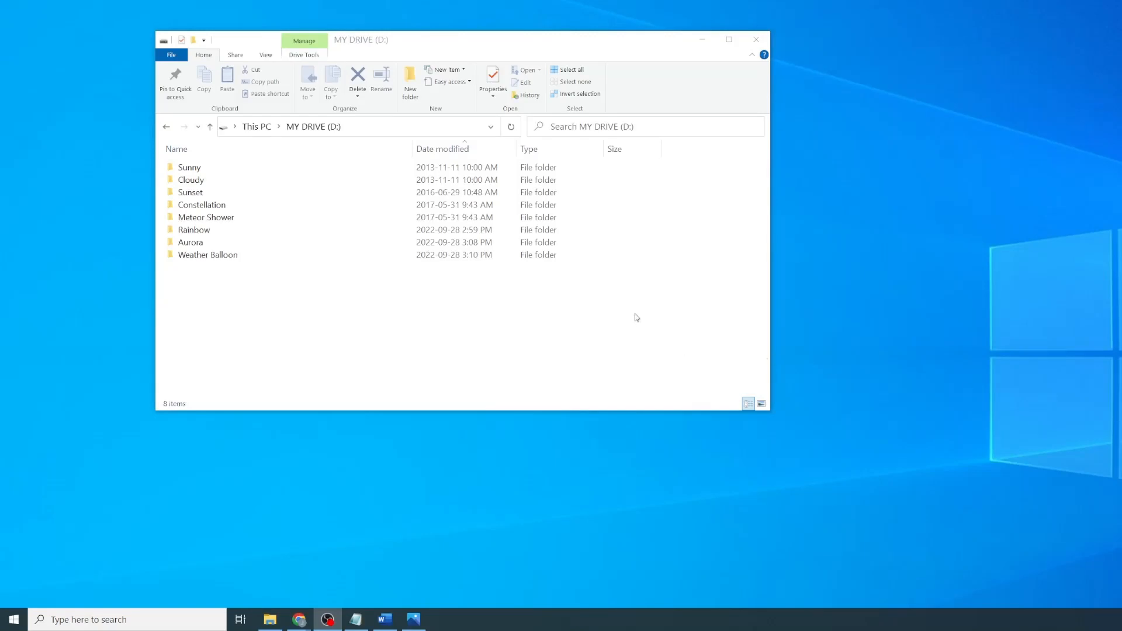
Step: Tick Business address in Choose Details to add that column to drive D's list
{"action": "right_click", "coordinate": [608, 316]}
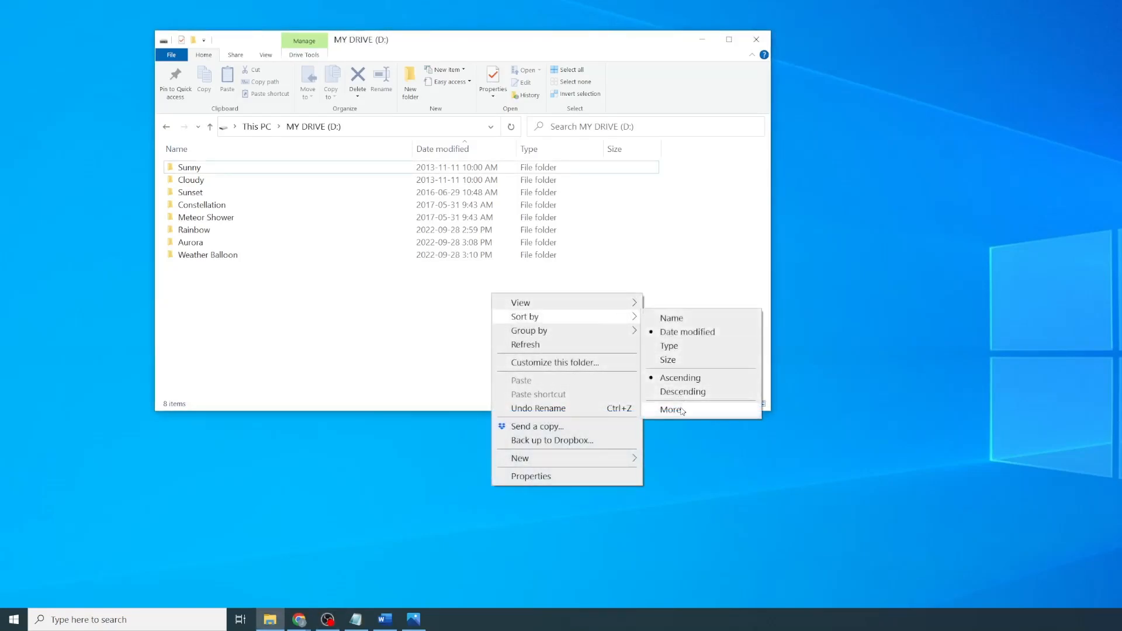
{"action": "left_click", "coordinate": [671, 409]}
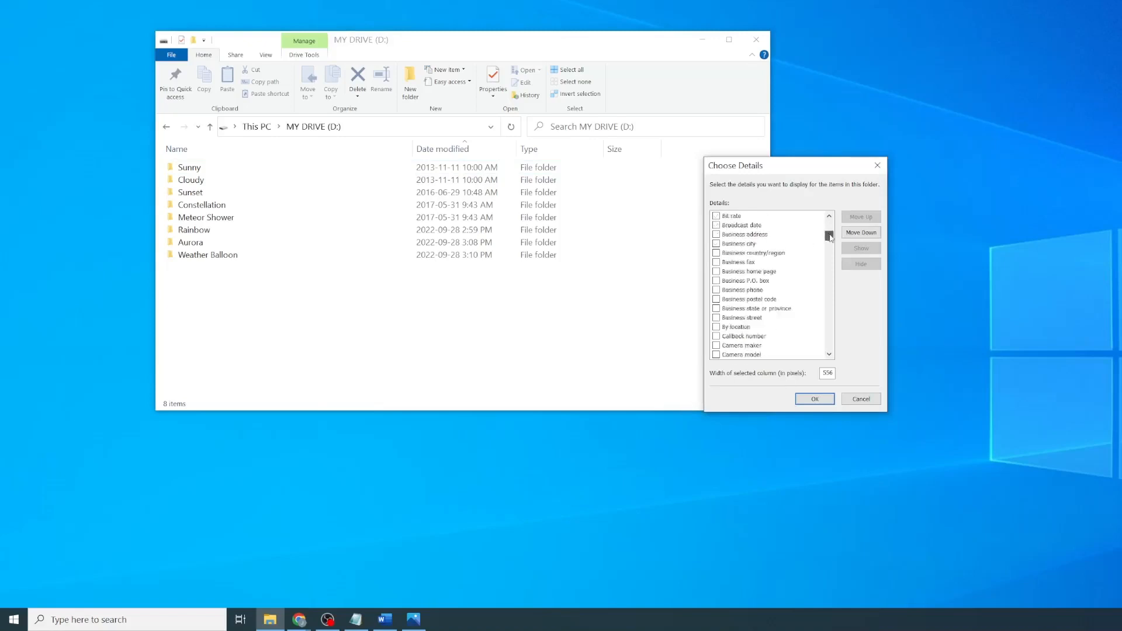
{"action": "left_click_drag", "start_coordinate": [828, 236], "coordinate": [829, 273]}
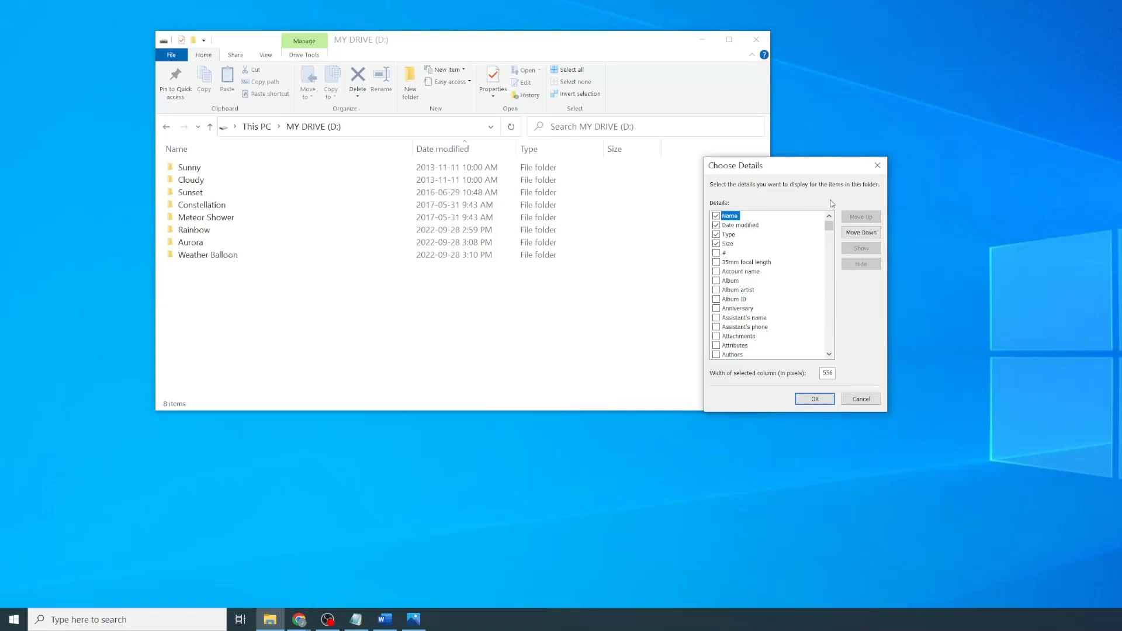
{"action": "mouse_move", "coordinate": [819, 255]}
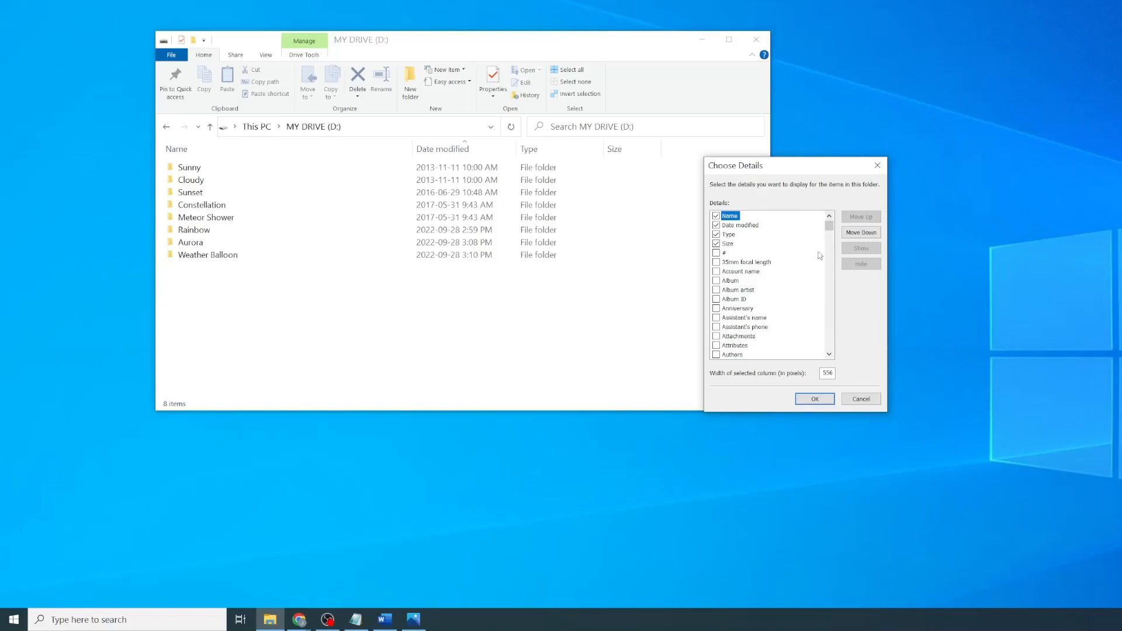
{"action": "left_click", "coordinate": [730, 281]}
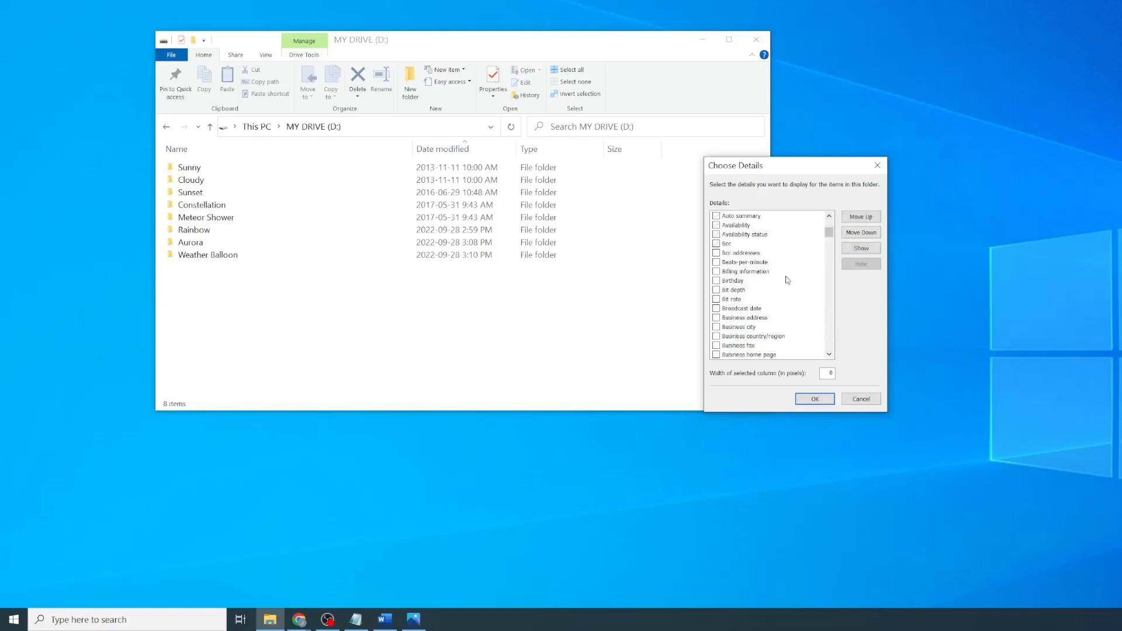
{"action": "left_click", "coordinate": [744, 261]}
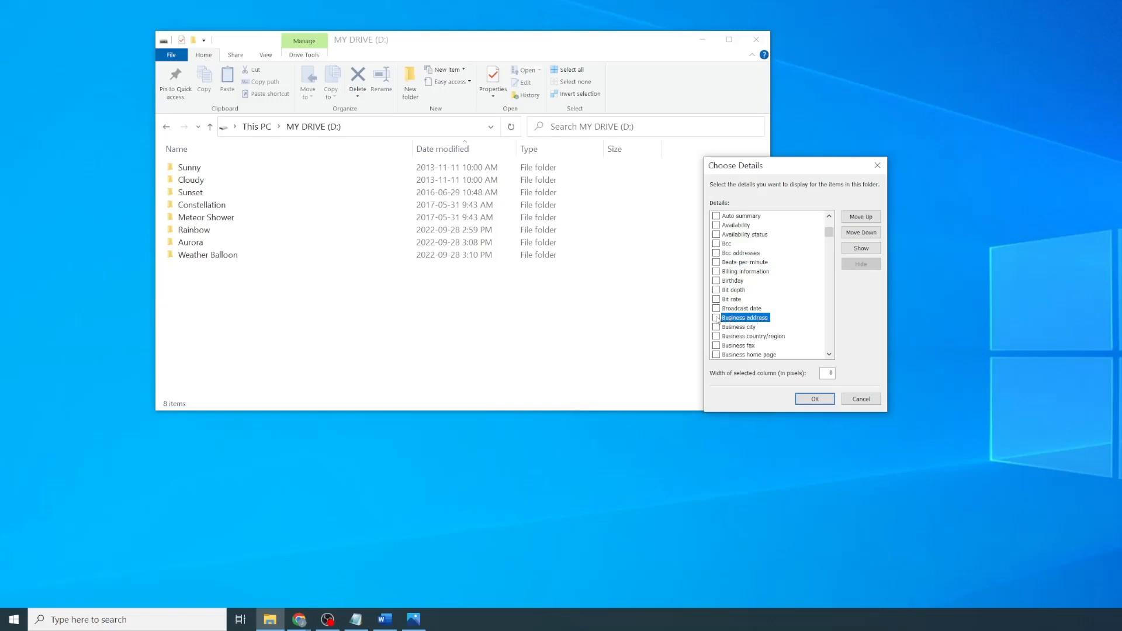
{"action": "left_click", "coordinate": [717, 317]}
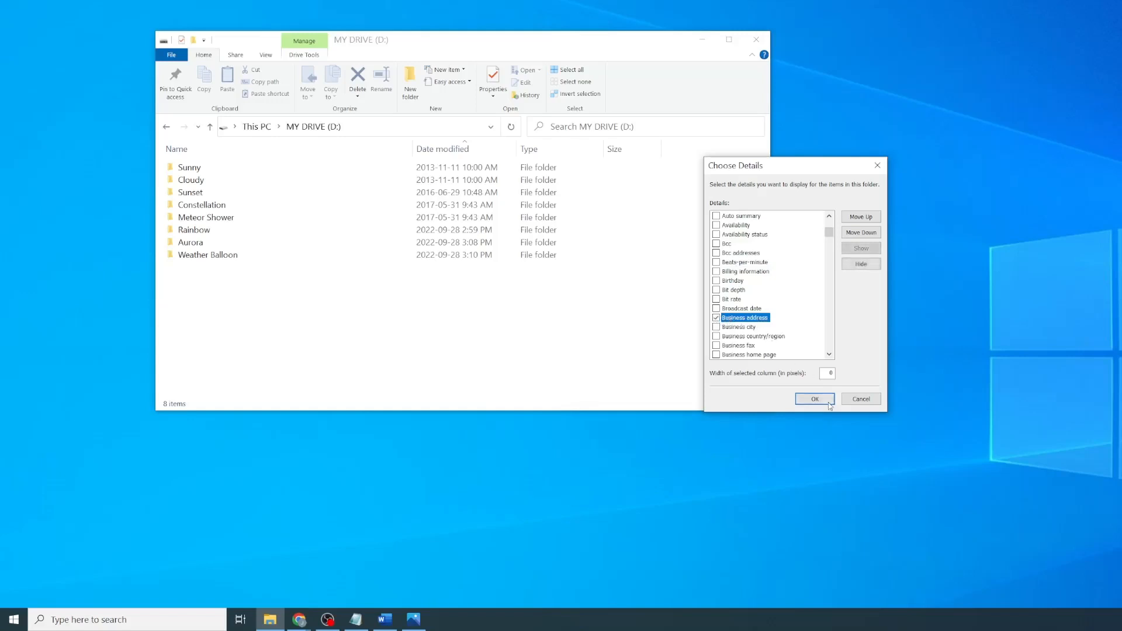
{"action": "left_click", "coordinate": [814, 398]}
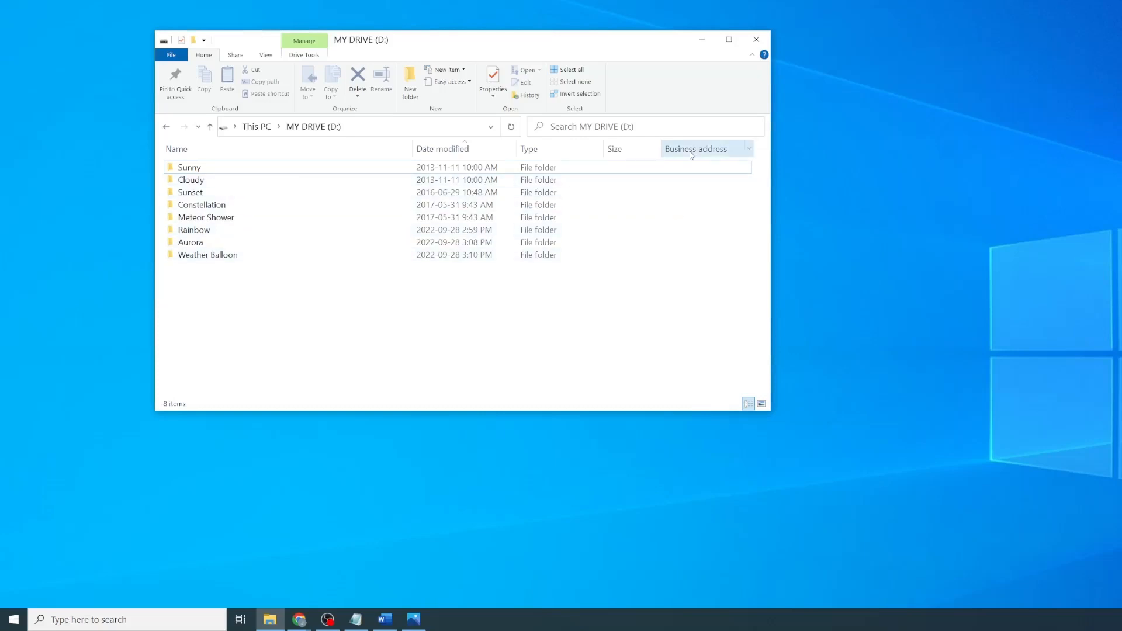
{"action": "mouse_move", "coordinate": [711, 159]}
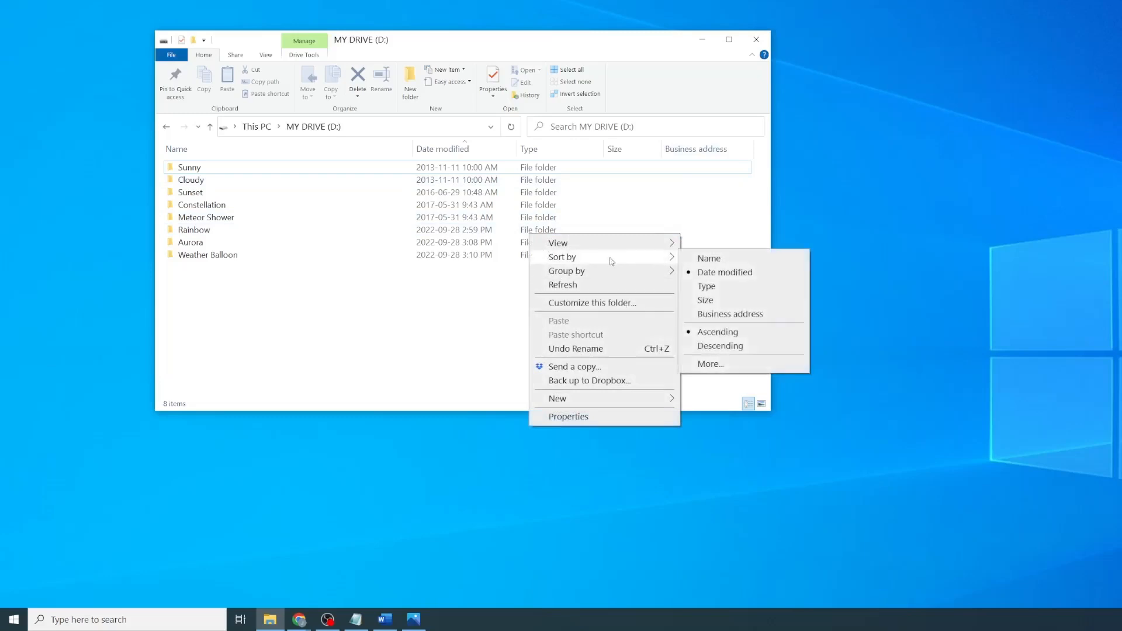
Step: Untick Business address in Choose Details and confirm the column change
{"action": "left_click", "coordinate": [708, 364]}
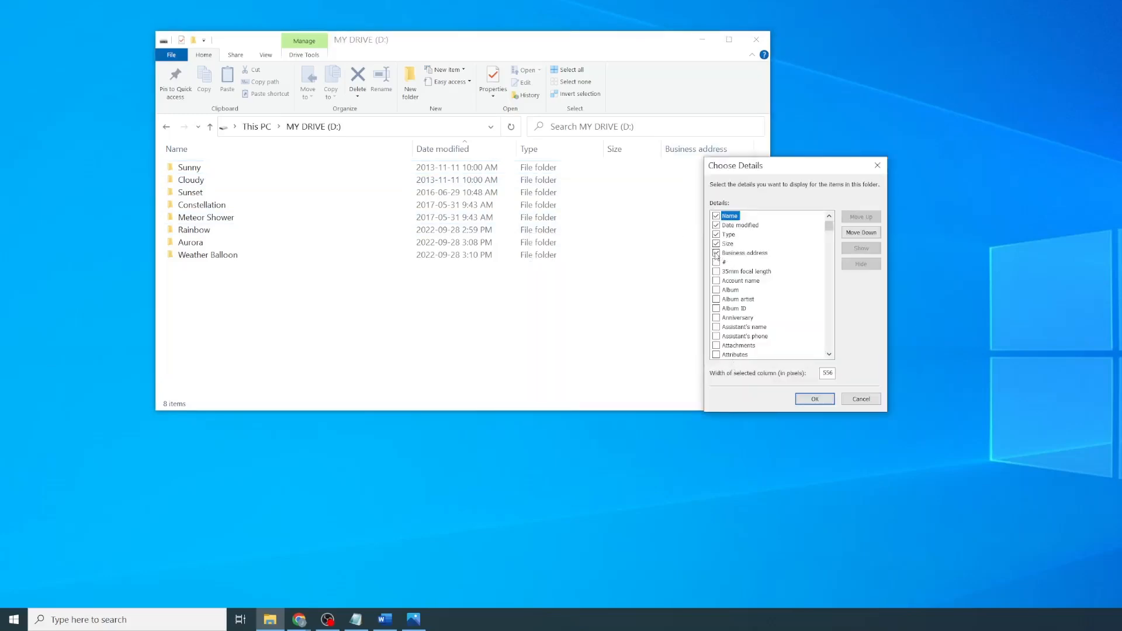
{"action": "left_click", "coordinate": [813, 398]}
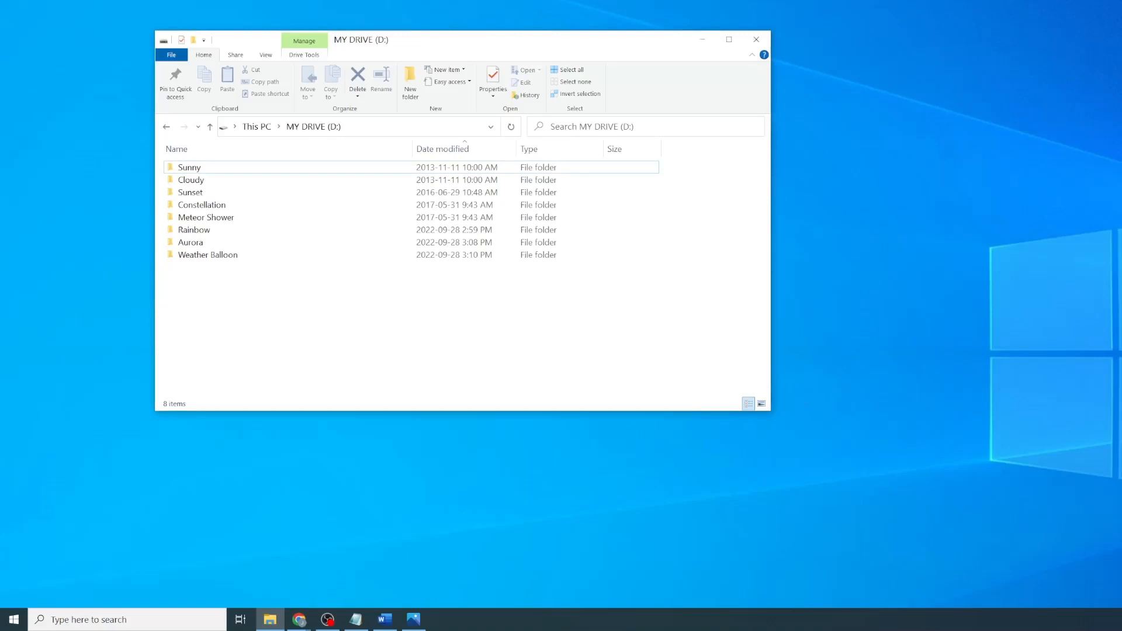
{"action": "left_click", "coordinate": [265, 55]}
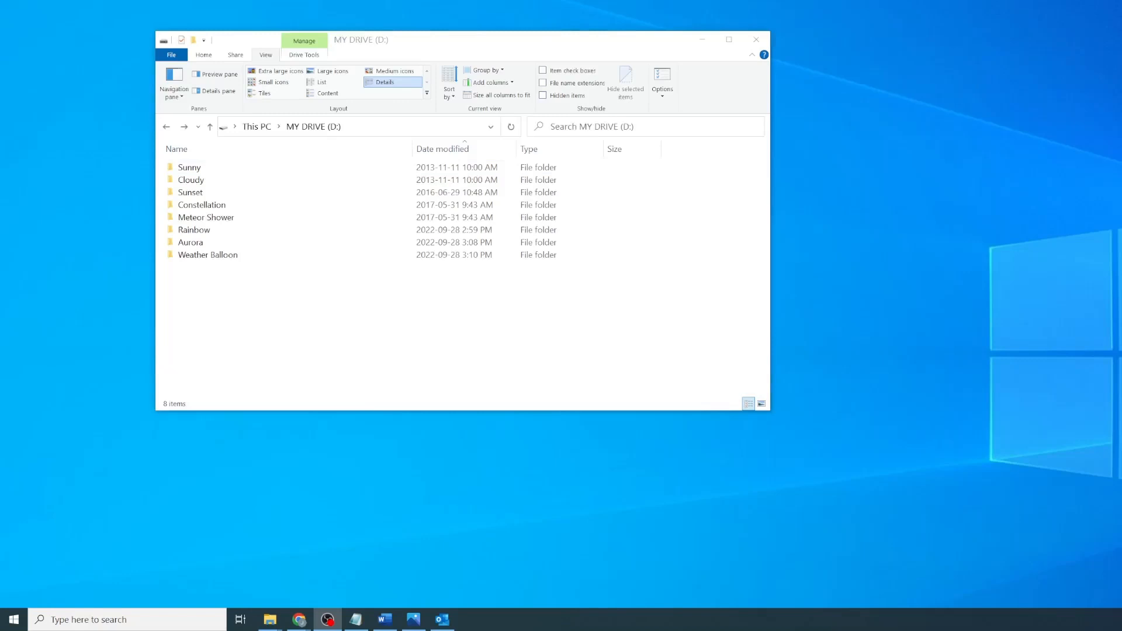
Step: Open Rainbow, prefix Yellow with 3, and sort the folders by Name
{"action": "left_click", "coordinate": [194, 230]}
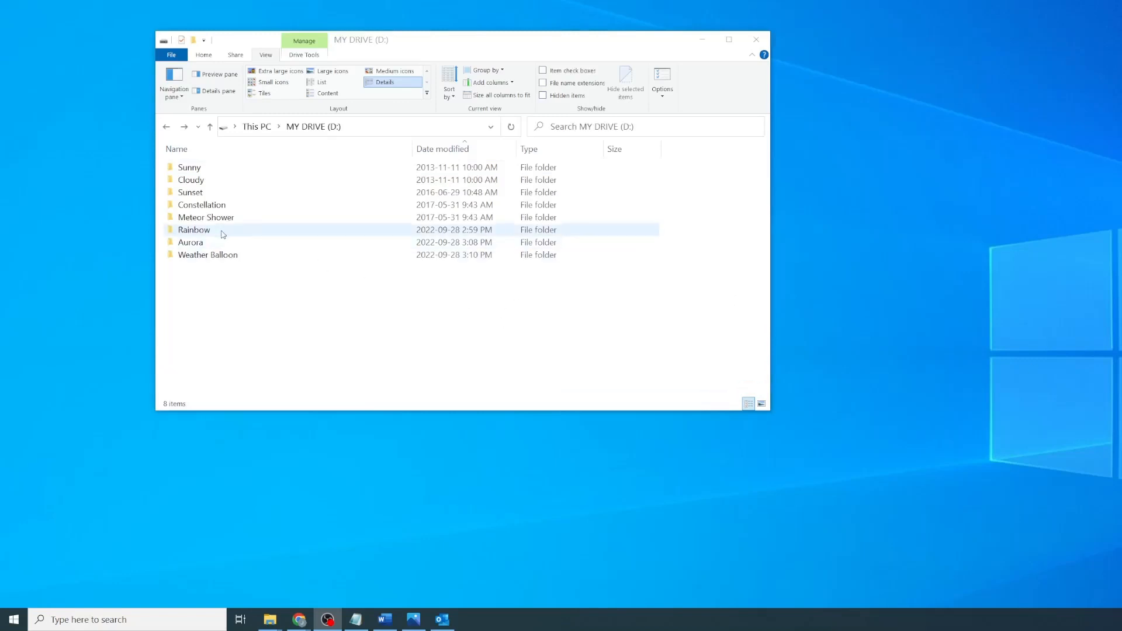
{"action": "double_click", "coordinate": [194, 229]}
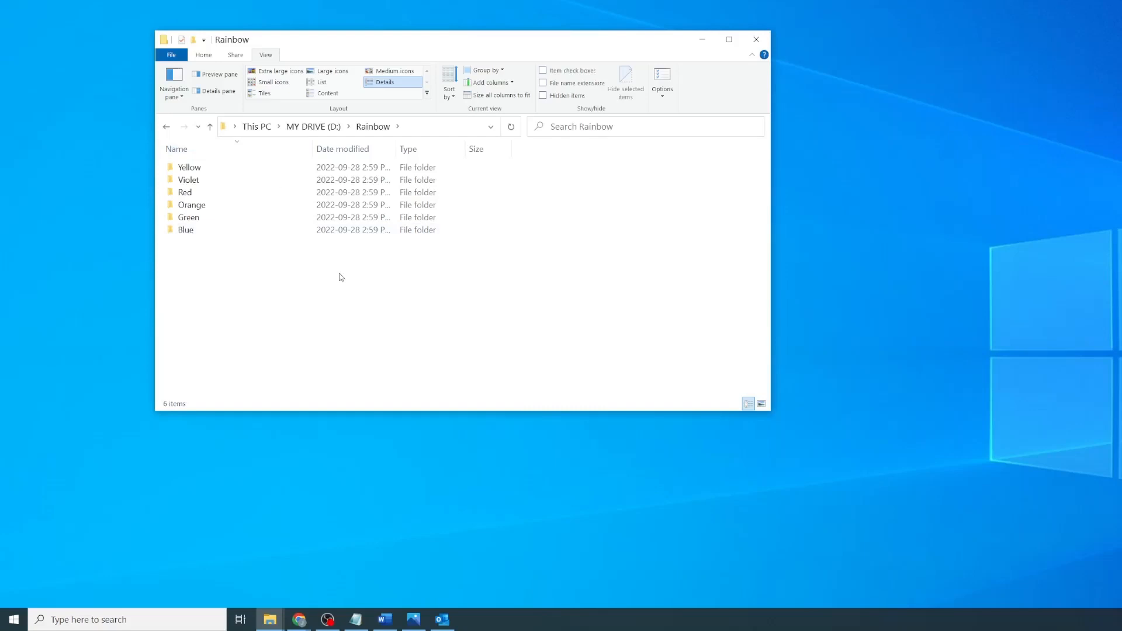
{"action": "mouse_move", "coordinate": [230, 240]}
{"action": "type", "text": "1"}
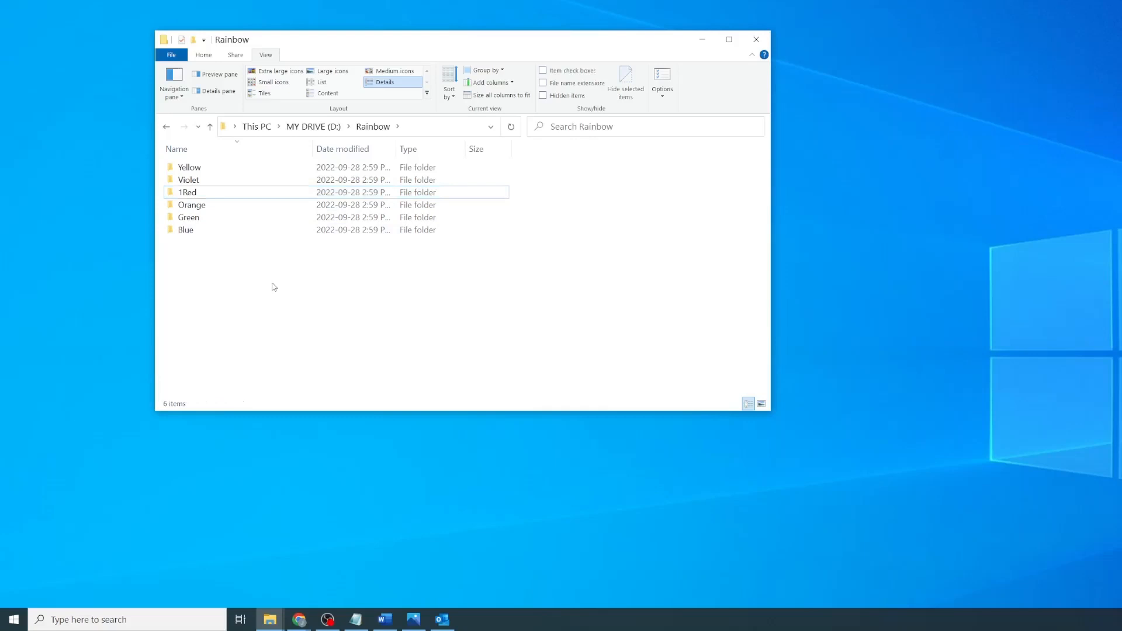
{"action": "left_click", "coordinate": [191, 205]}
{"action": "type", "text": "2"}
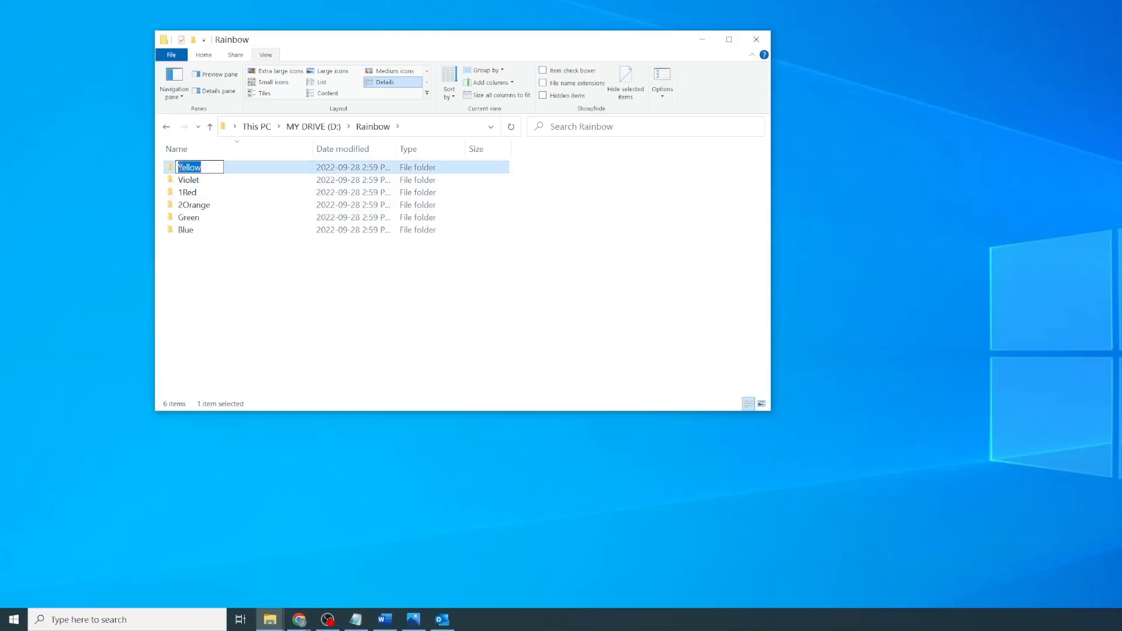
{"action": "type", "text": "3"}
{"action": "left_click", "coordinate": [190, 180]}
{"action": "type", "text": "6"}
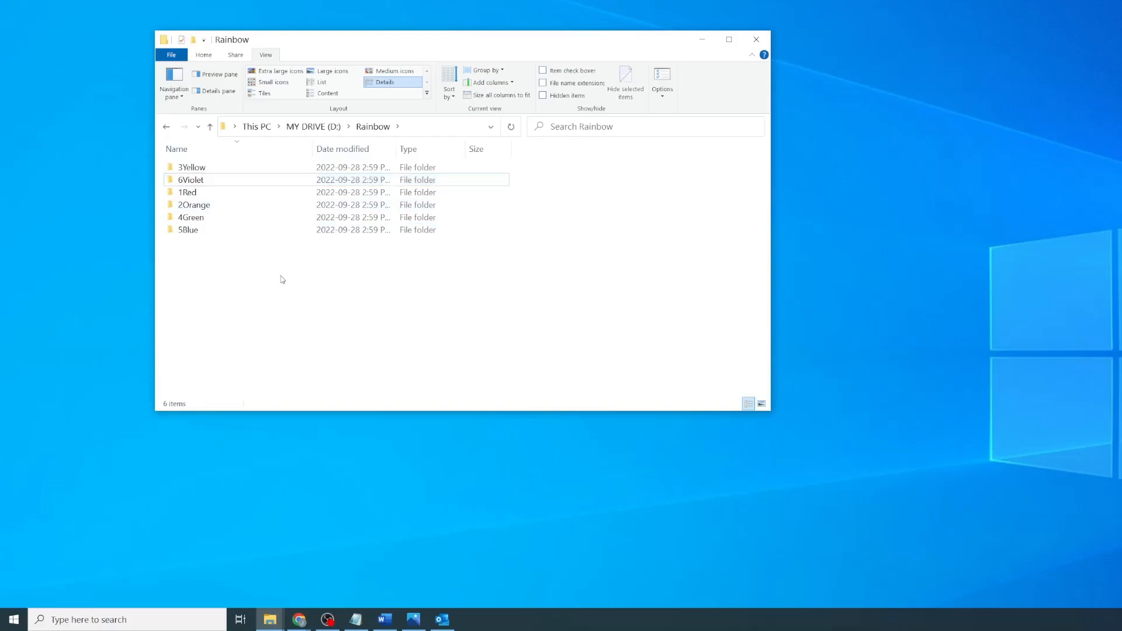
{"action": "left_click", "coordinate": [177, 149]}
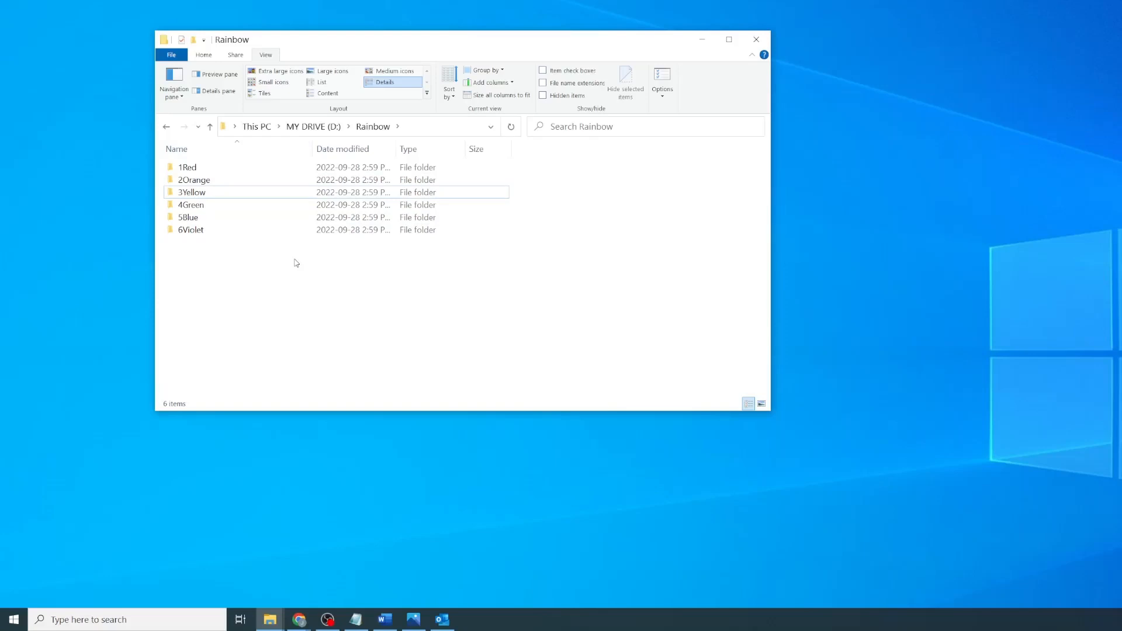
{"action": "mouse_move", "coordinate": [287, 277]}
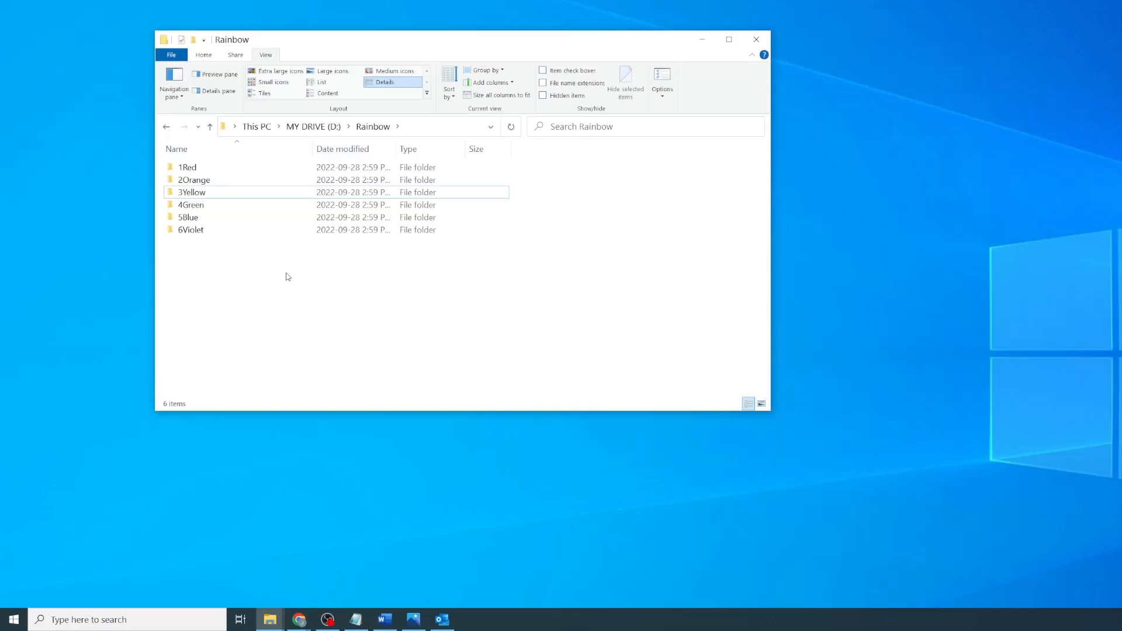
Step: Create a new folder named 6Indigo in Rainbow and start renaming 6Violet
{"action": "right_click", "coordinate": [255, 275]}
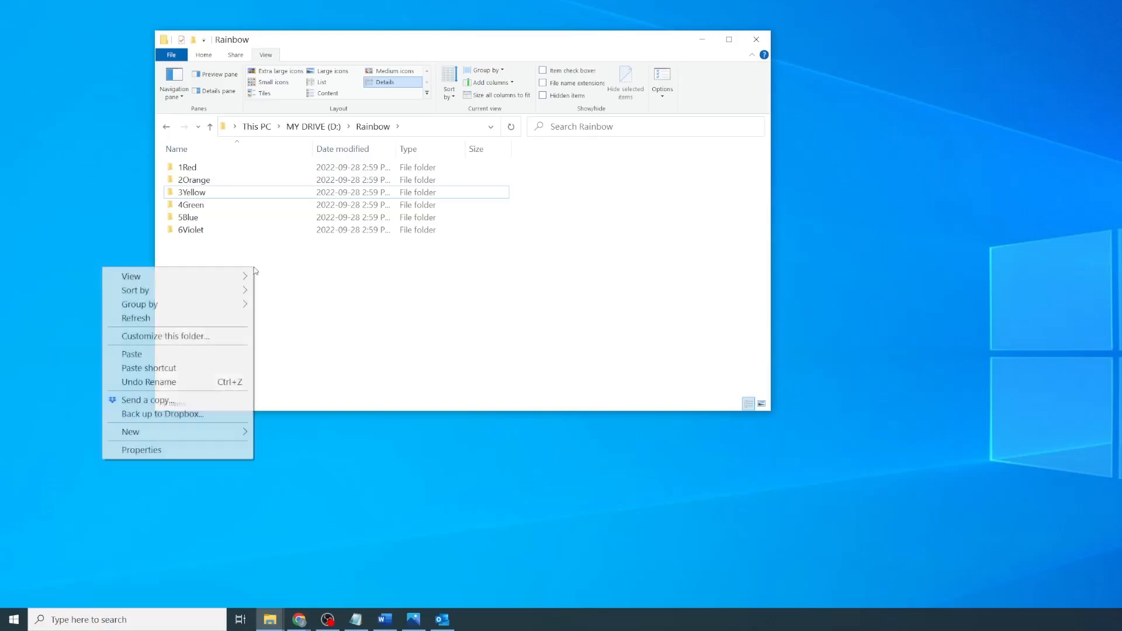
{"action": "left_click", "coordinate": [130, 431]}
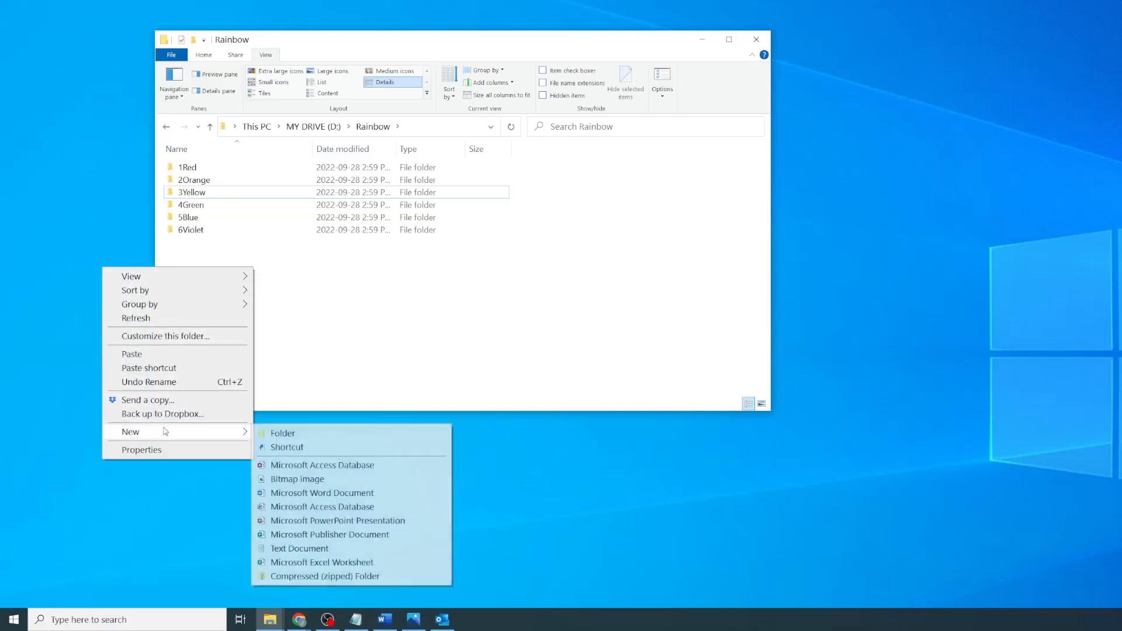
{"action": "left_click", "coordinate": [282, 433]}
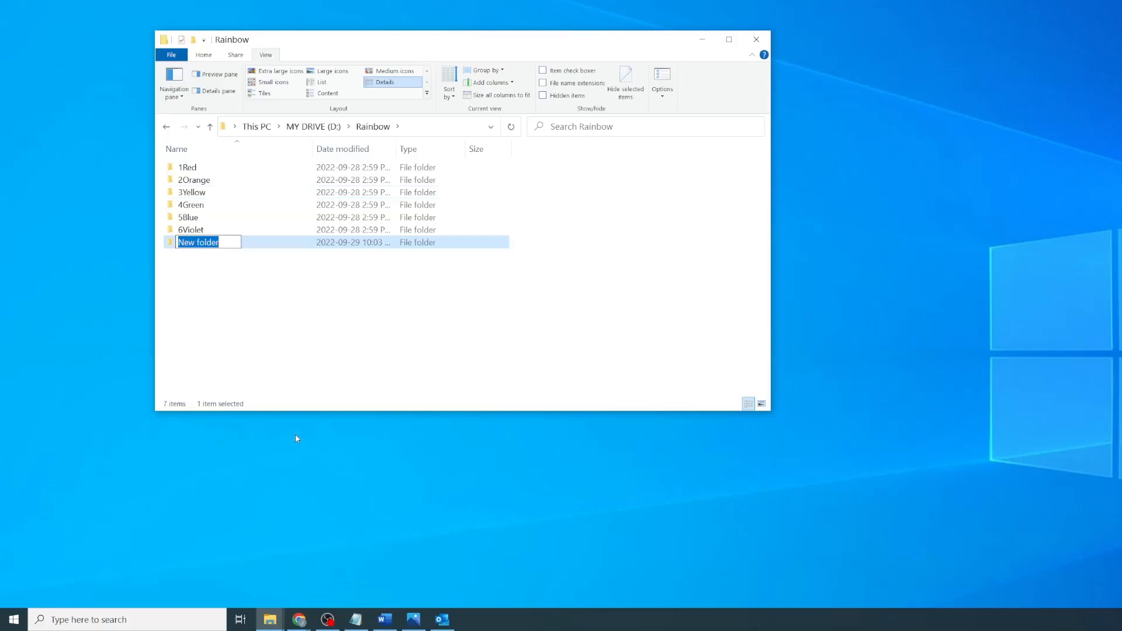
{"action": "type", "text": "6Ind"}
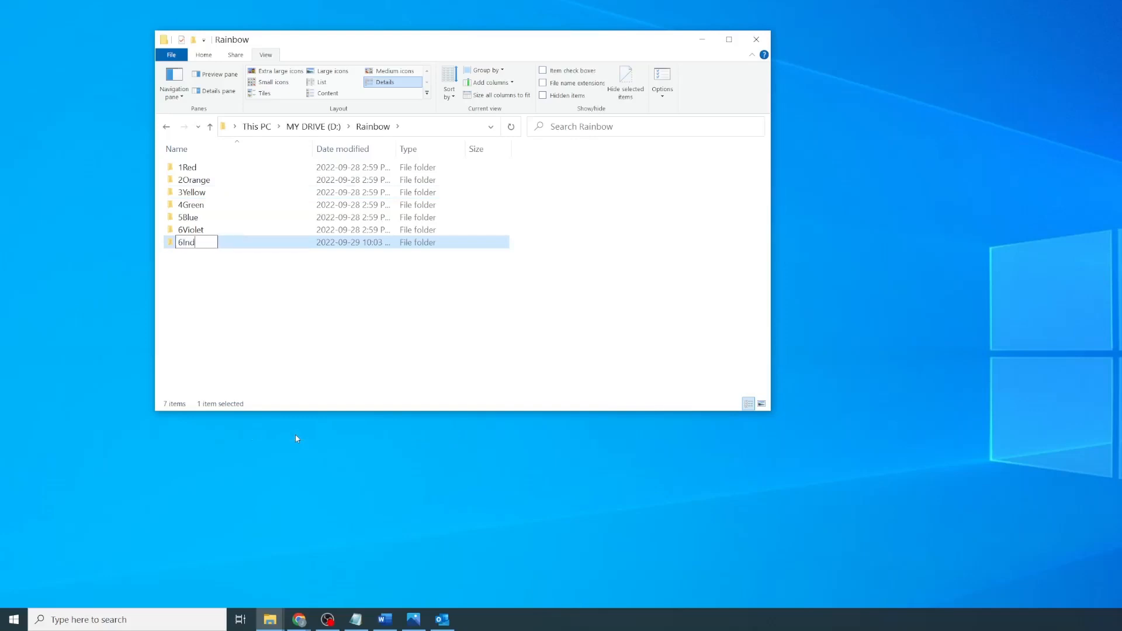
{"action": "type", "text": "igo"}
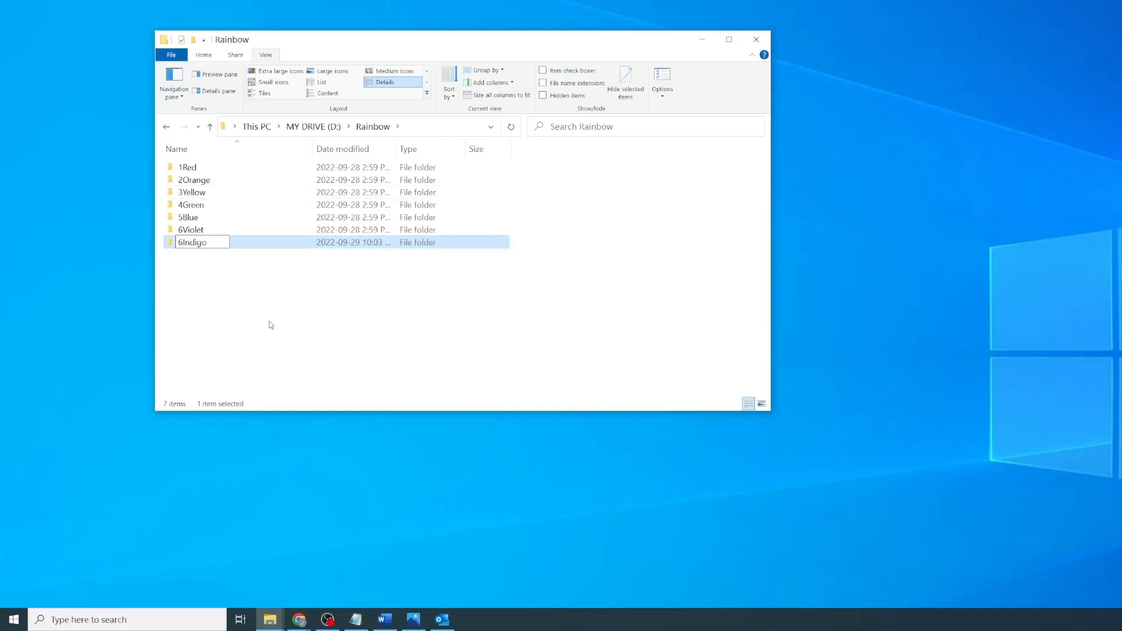
{"action": "left_click", "coordinate": [190, 230]}
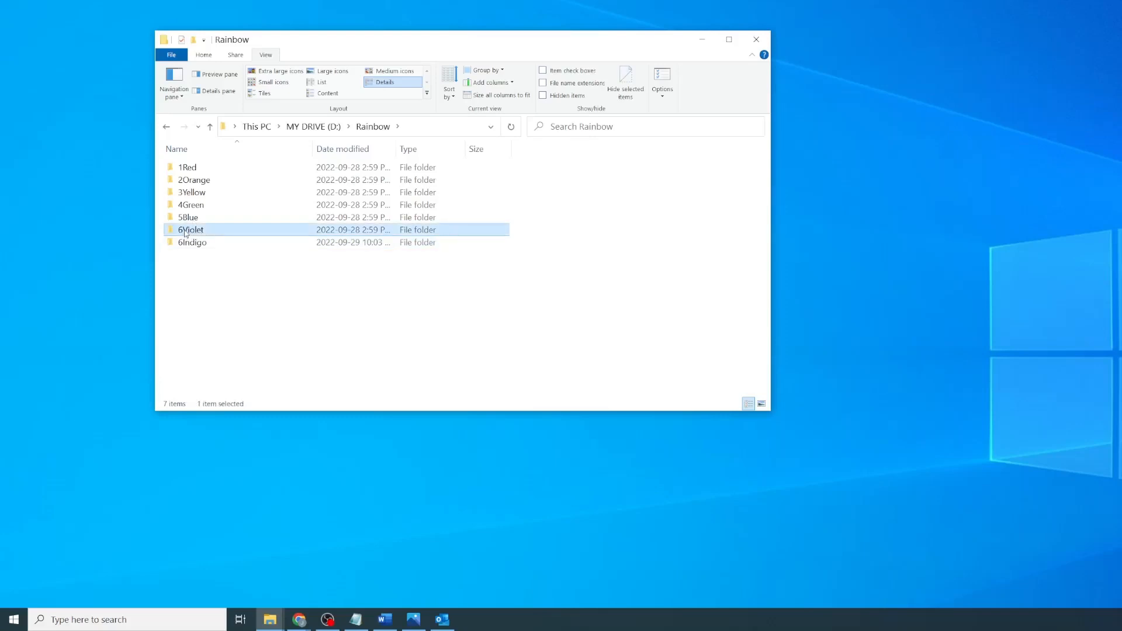
{"action": "left_click", "coordinate": [190, 229]}
{"action": "type", "text": "7"}
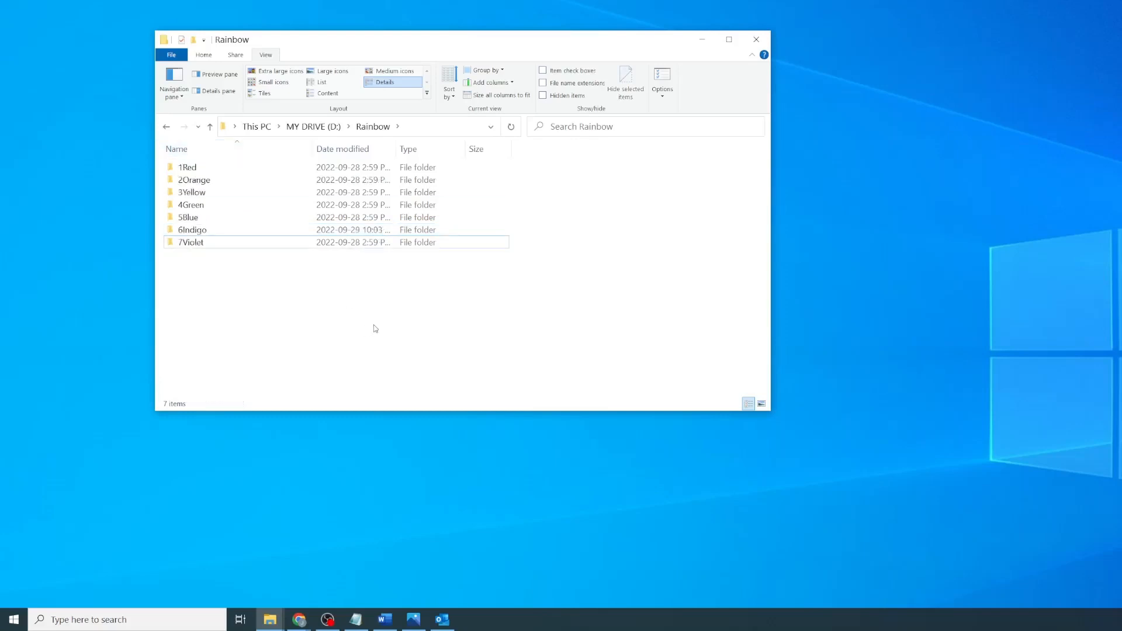
{"action": "mouse_move", "coordinate": [350, 298]}
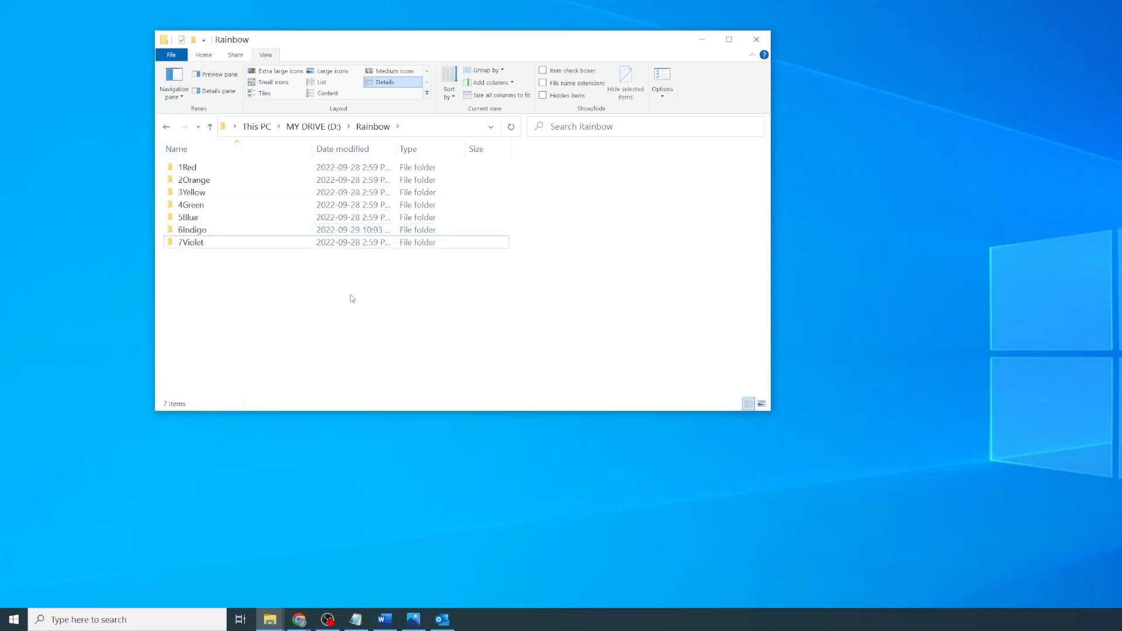
{"action": "mouse_move", "coordinate": [218, 246]}
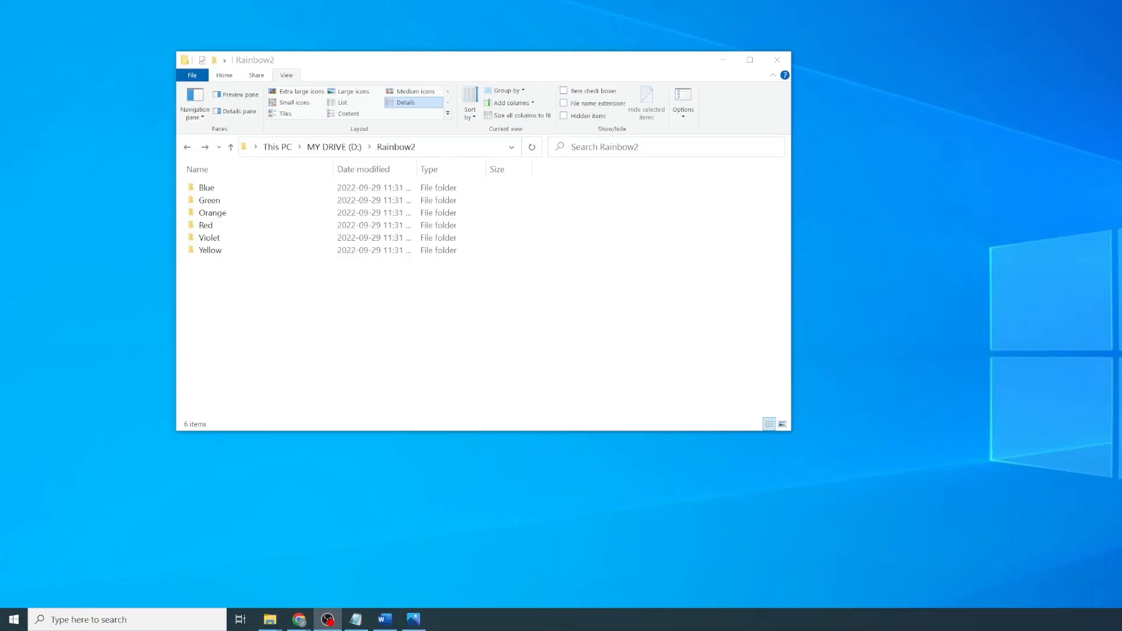
{"action": "mouse_move", "coordinate": [636, 560]}
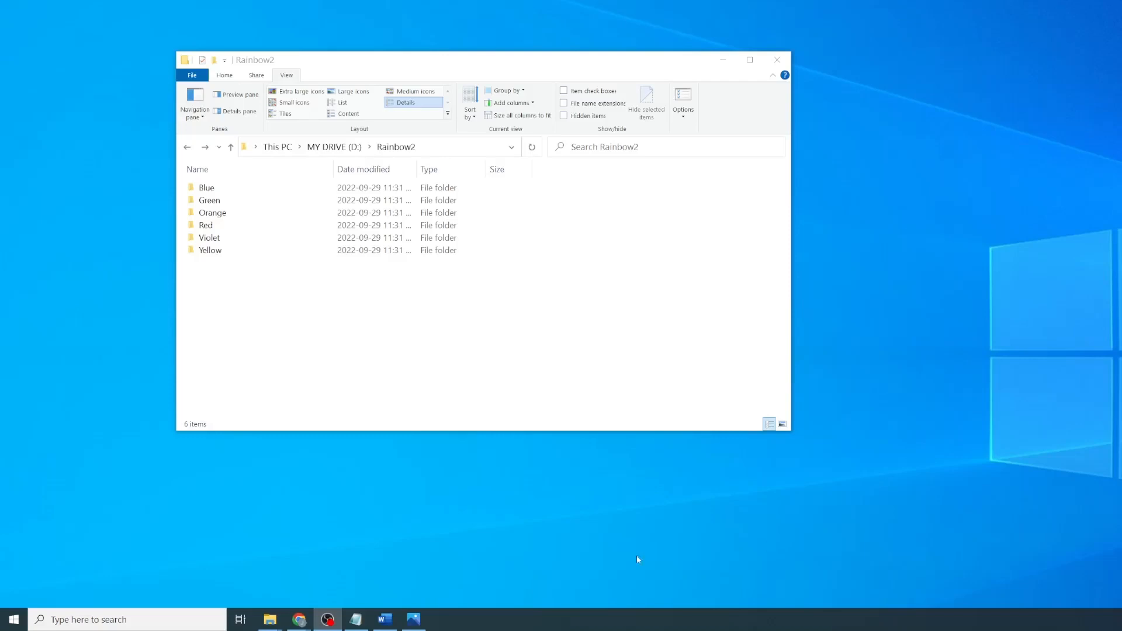
Step: In File Explorer Options, enable Show hidden files, folders and drives, then apply
{"action": "type", "text": "file"}
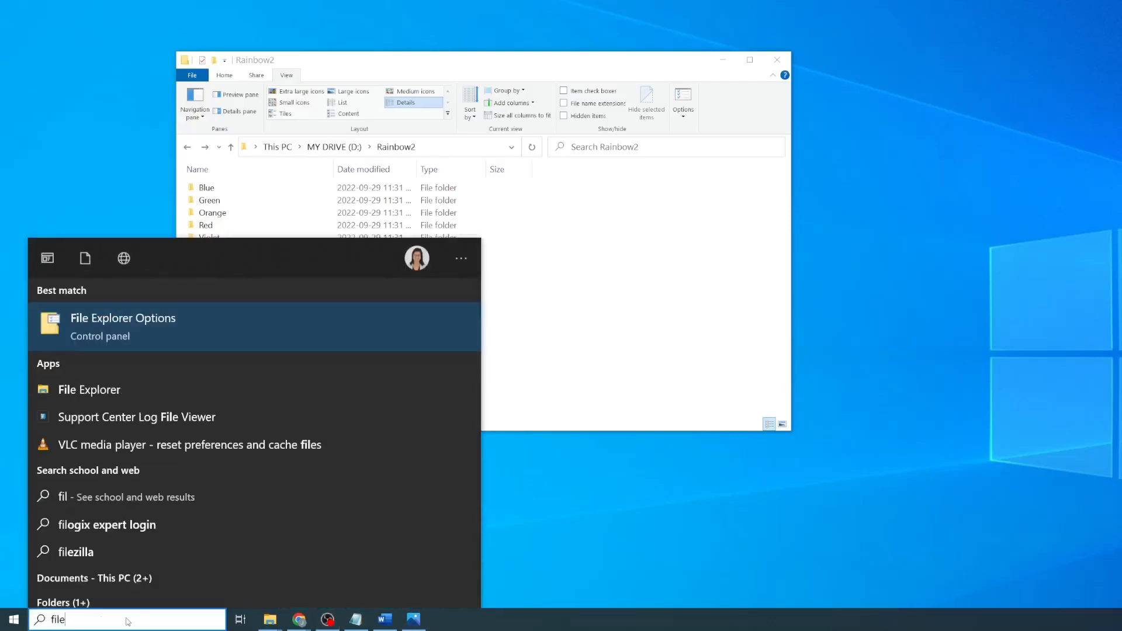
{"action": "left_click", "coordinate": [122, 326]}
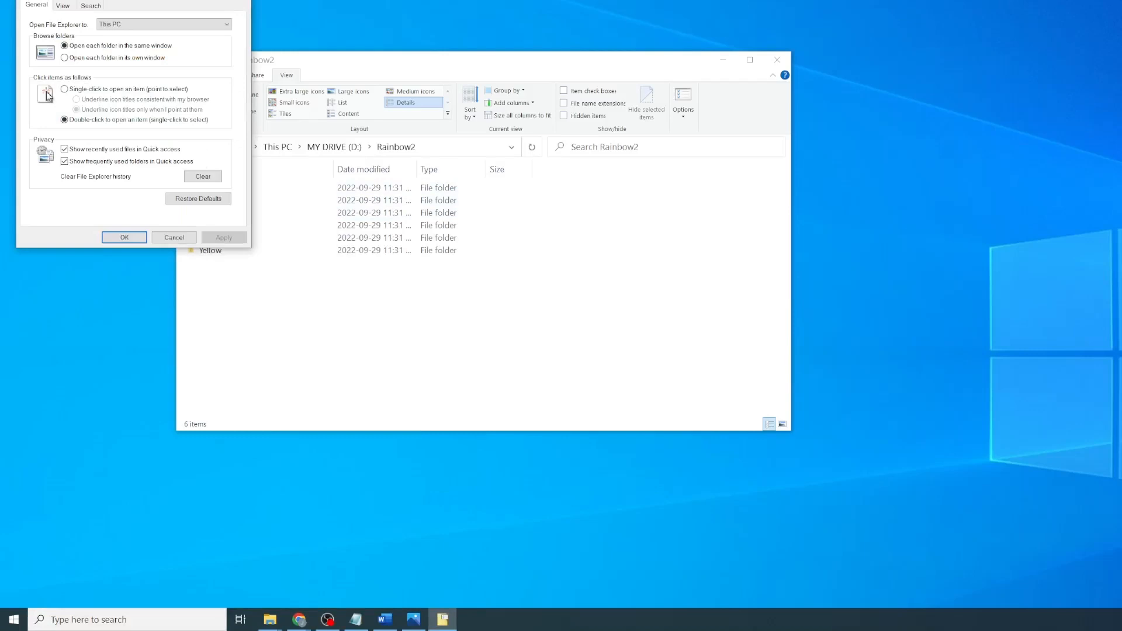
{"action": "left_click", "coordinate": [208, 147]}
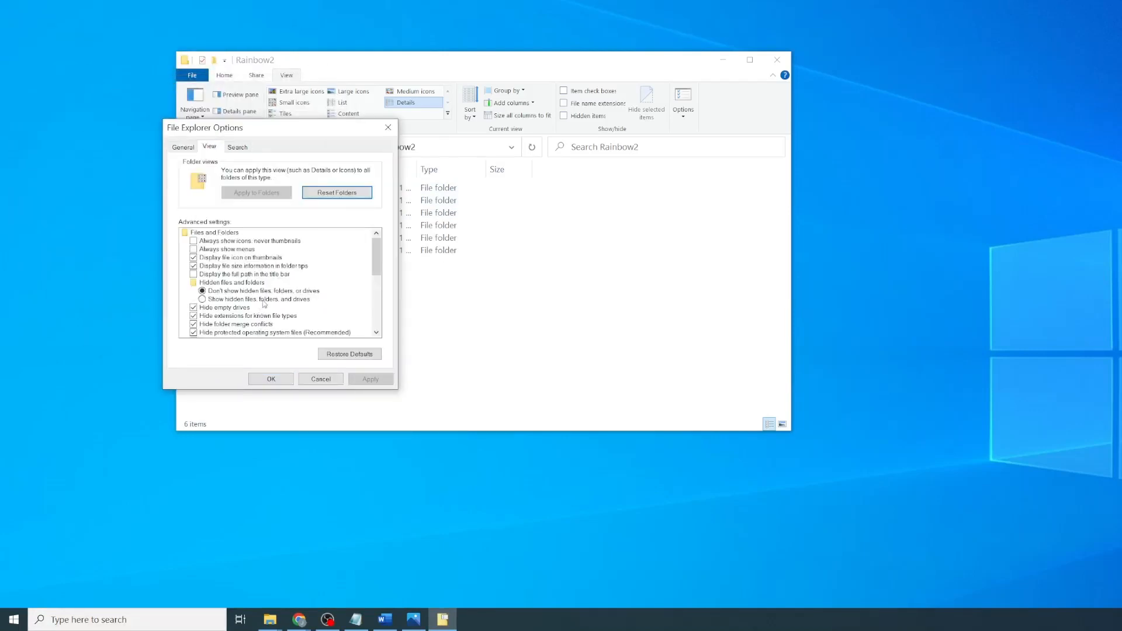
{"action": "left_click", "coordinate": [202, 299]}
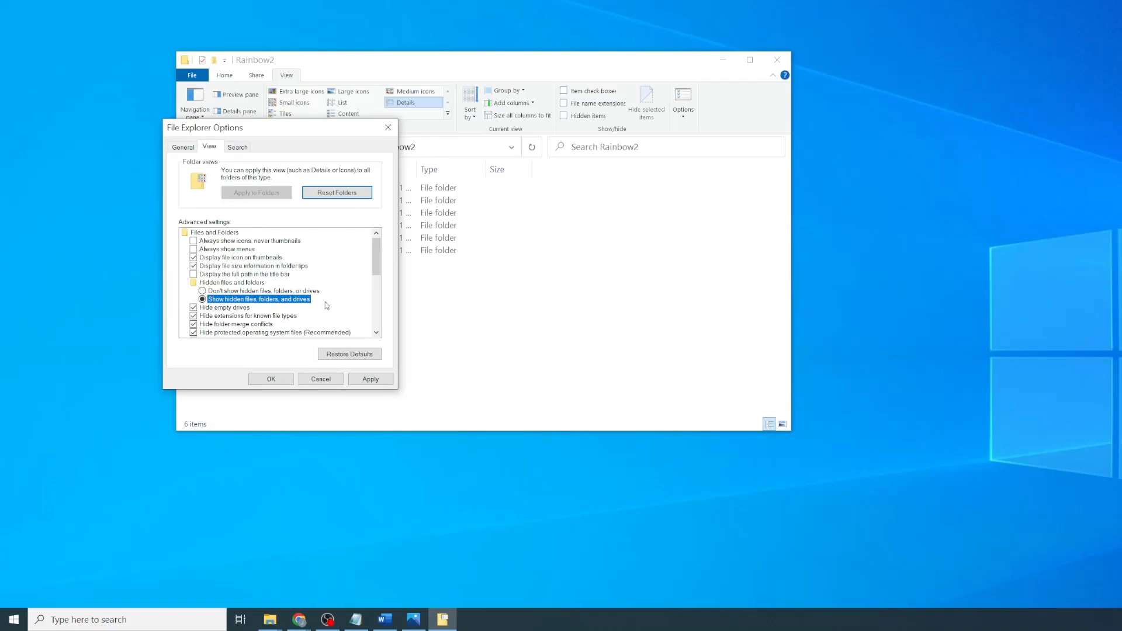
{"action": "left_click", "coordinate": [370, 379]}
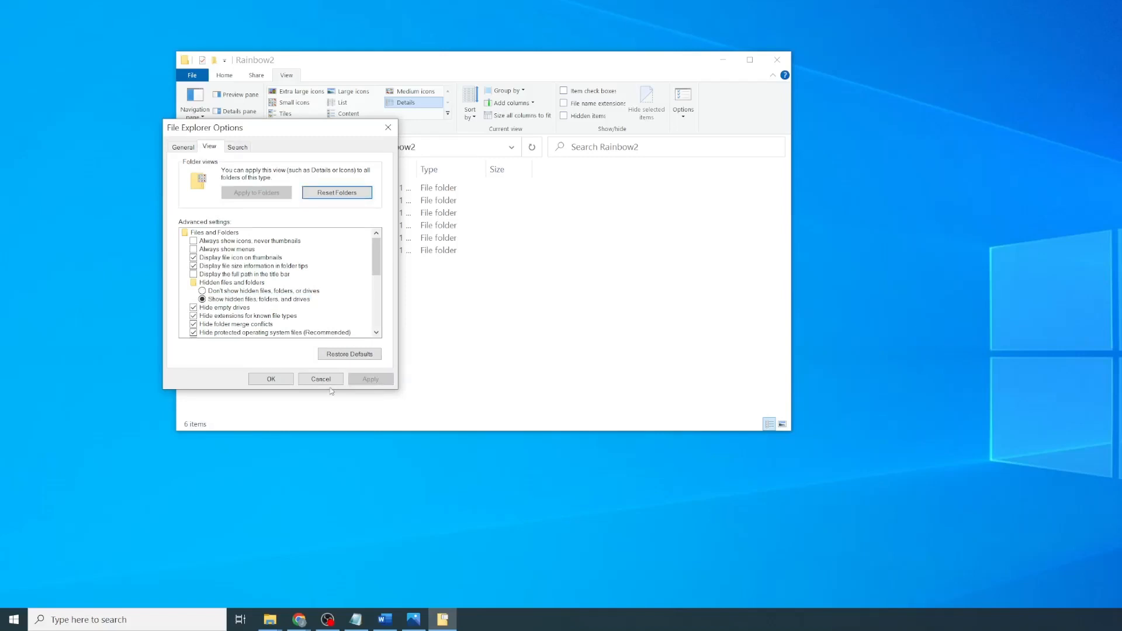
{"action": "left_click", "coordinate": [270, 379]}
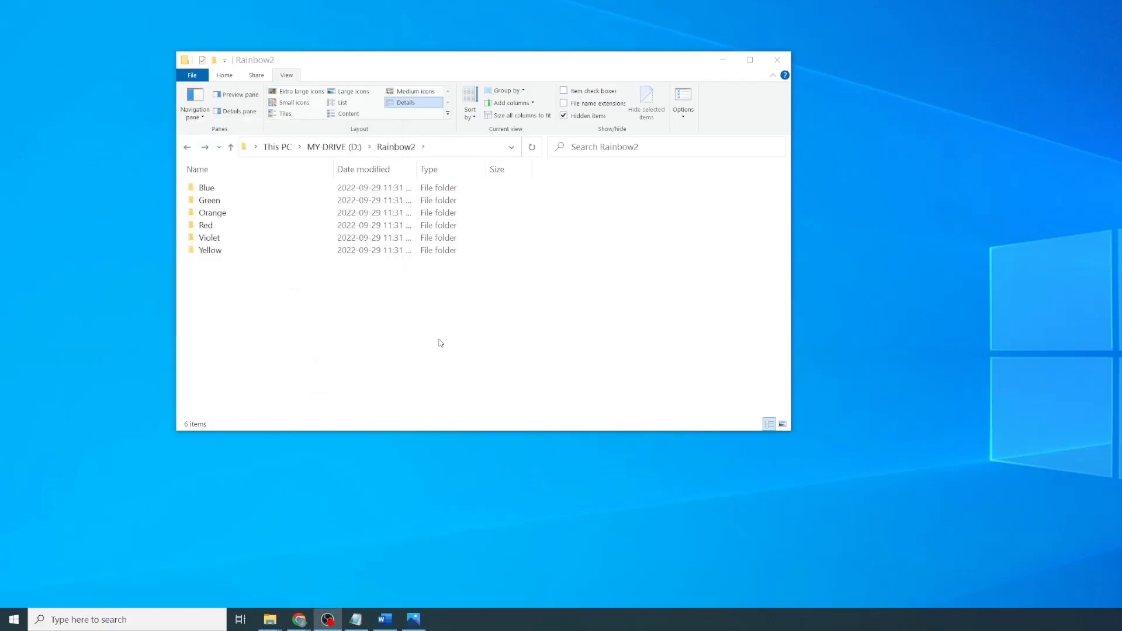
Step: Open Notepad, type the [ViewState] settings text, and change InfoTip to 1
{"action": "type", "text": "te"}
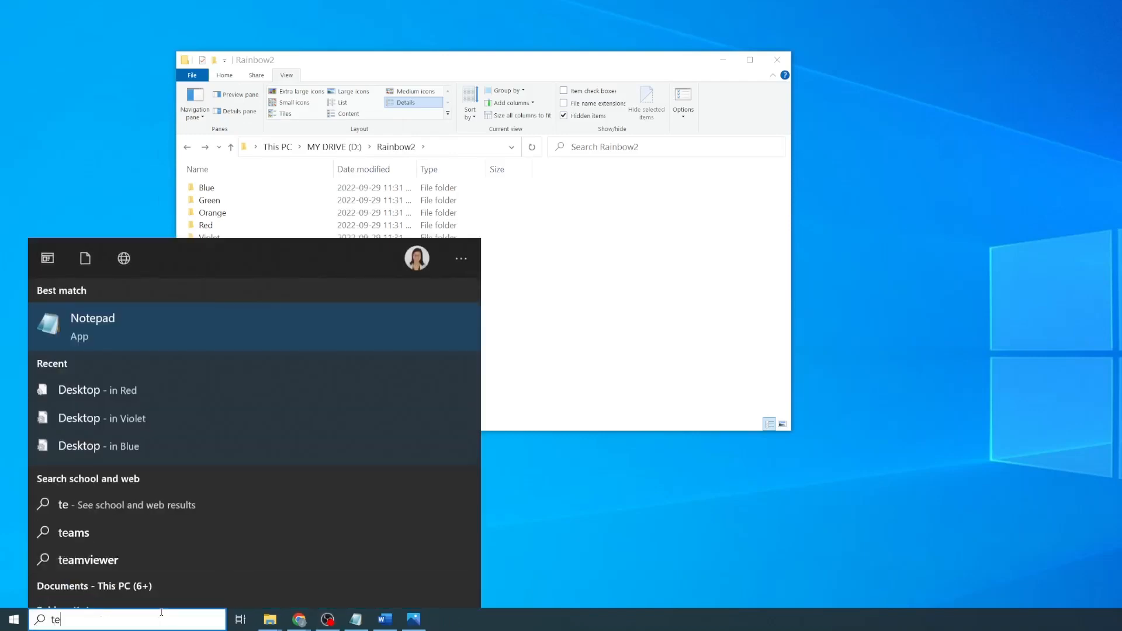
{"action": "left_click", "coordinate": [93, 326]}
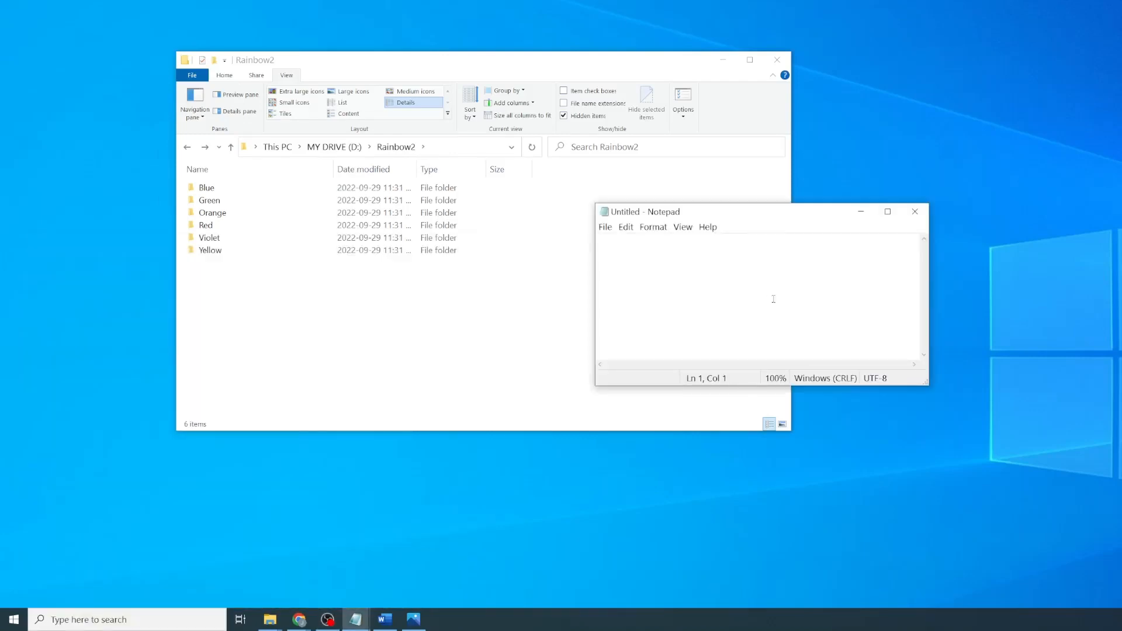
{"action": "mouse_move", "coordinate": [793, 286]}
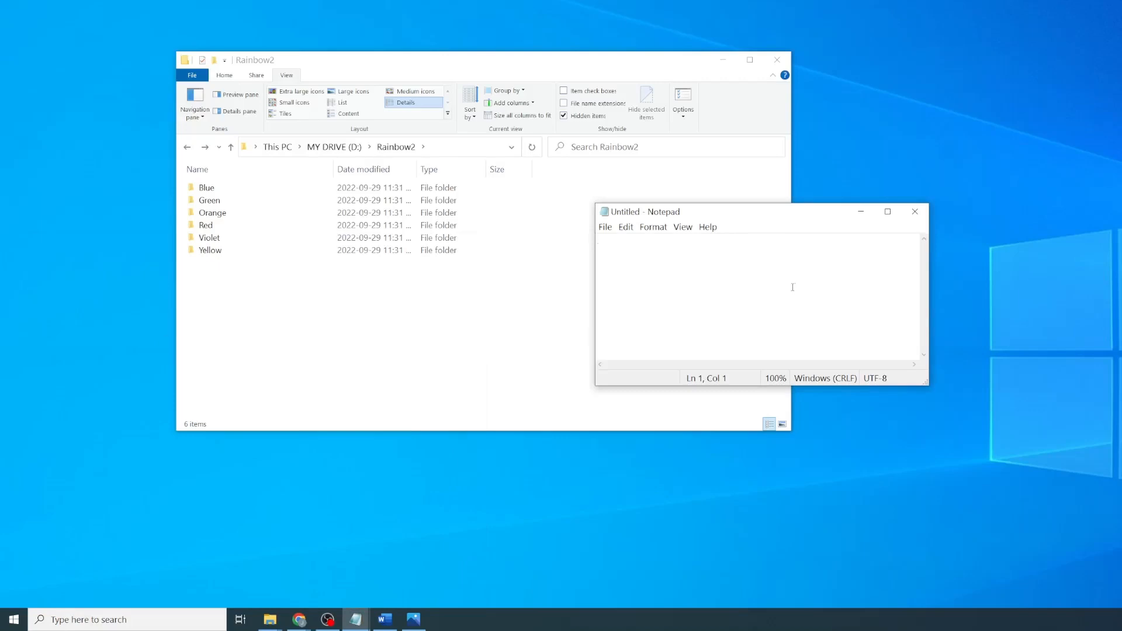
{"action": "type", "text": "[ViewState]"}
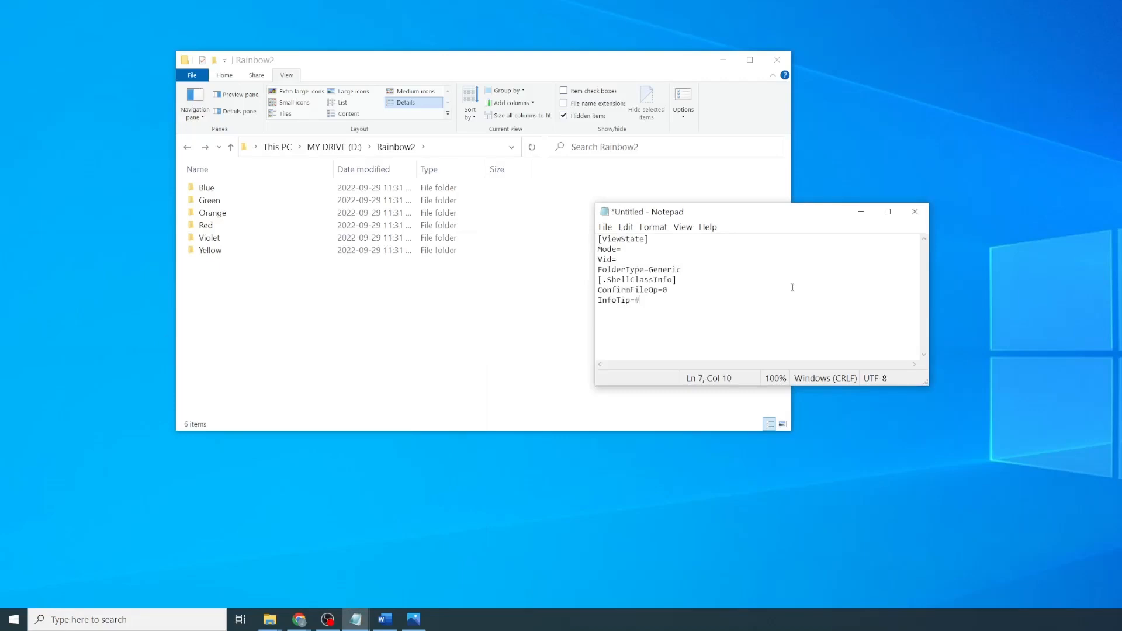
{"action": "mouse_move", "coordinate": [649, 302]}
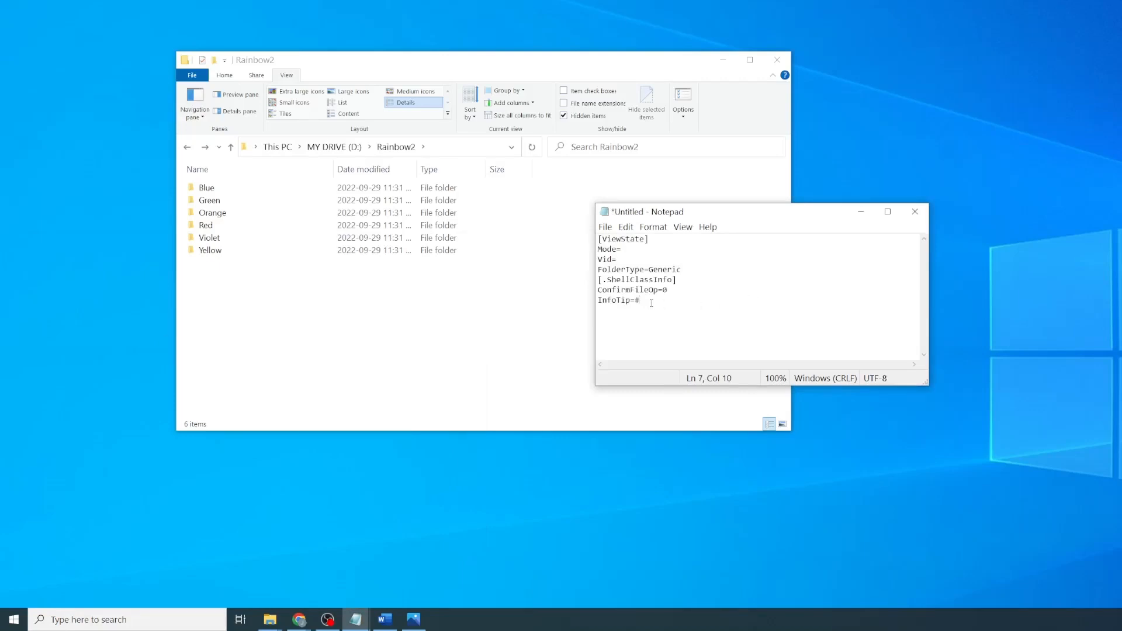
{"action": "triple_click", "coordinate": [617, 300]}
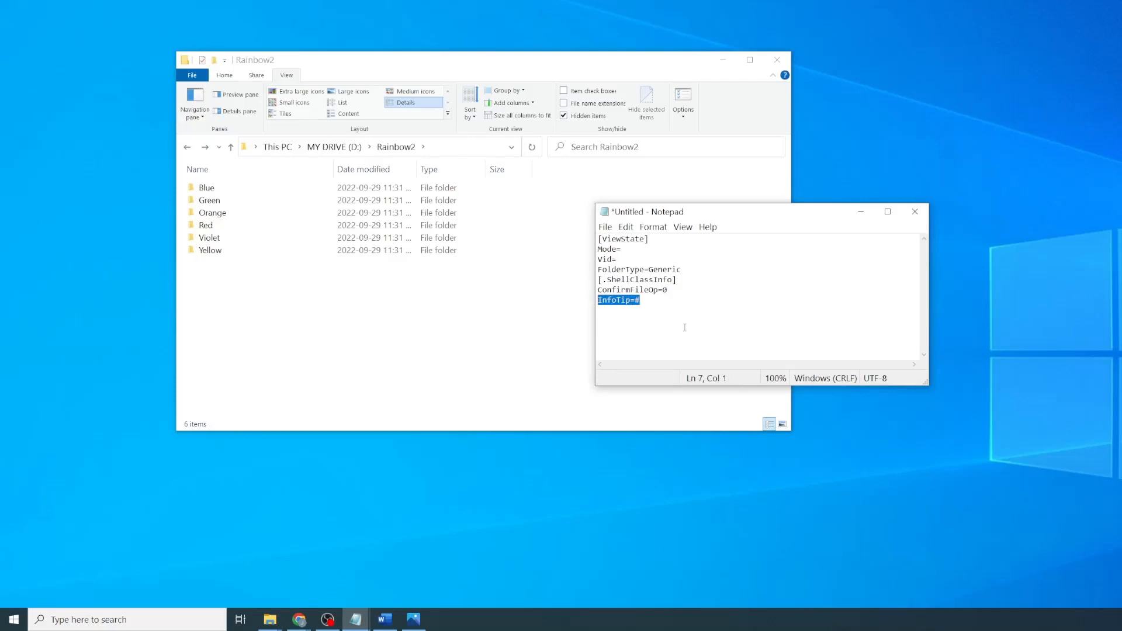
{"action": "mouse_move", "coordinate": [666, 309]}
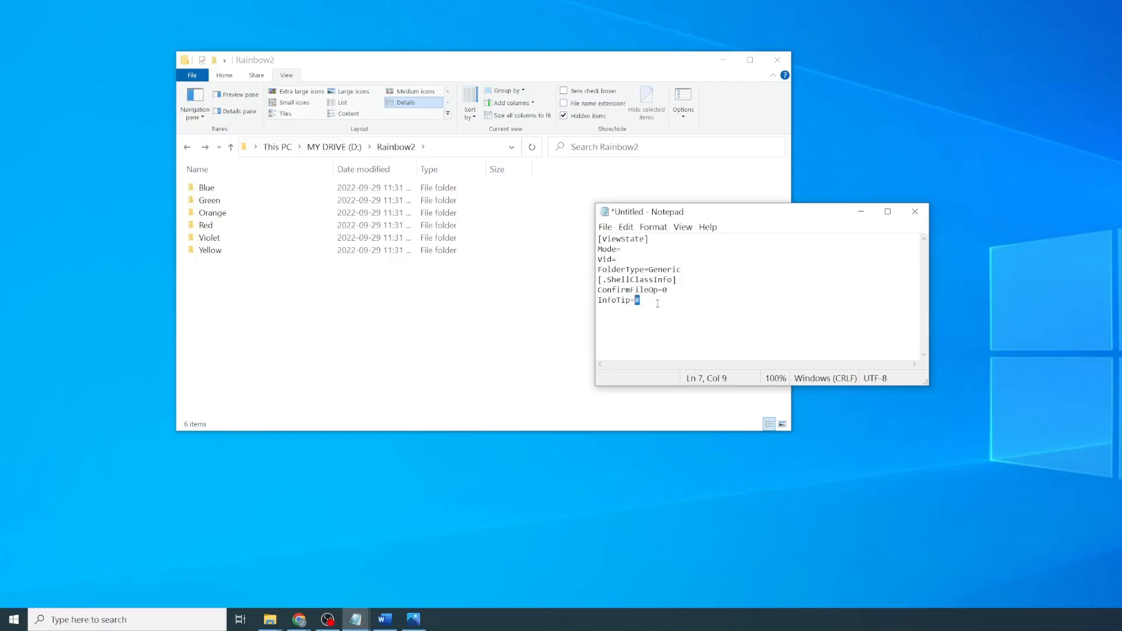
{"action": "type", "text": "1"}
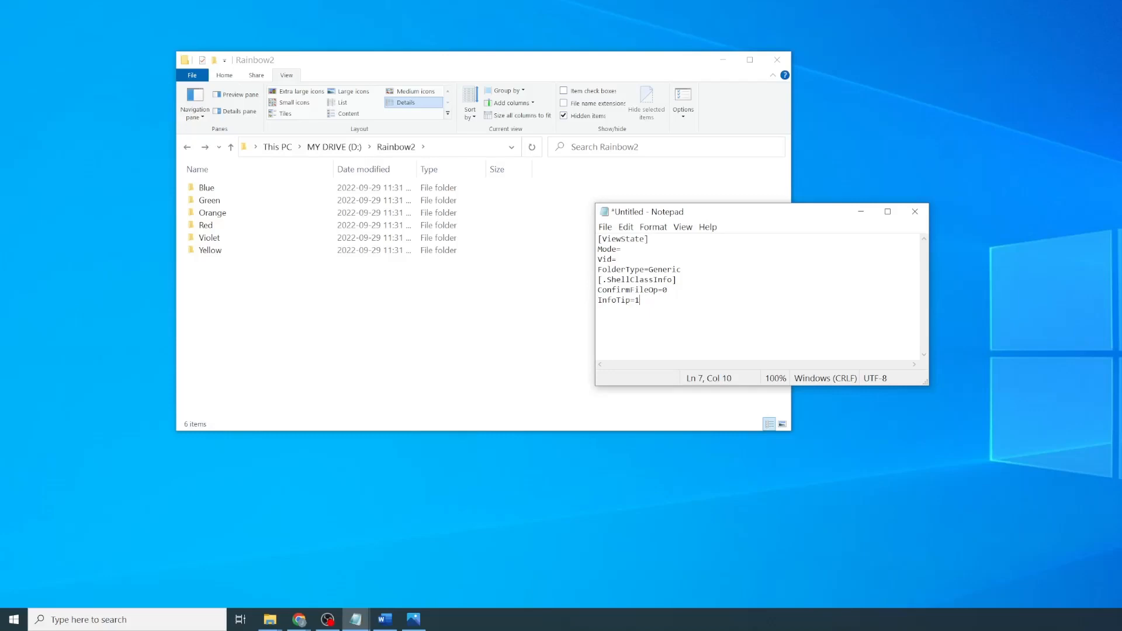
{"action": "left_click", "coordinate": [605, 226]}
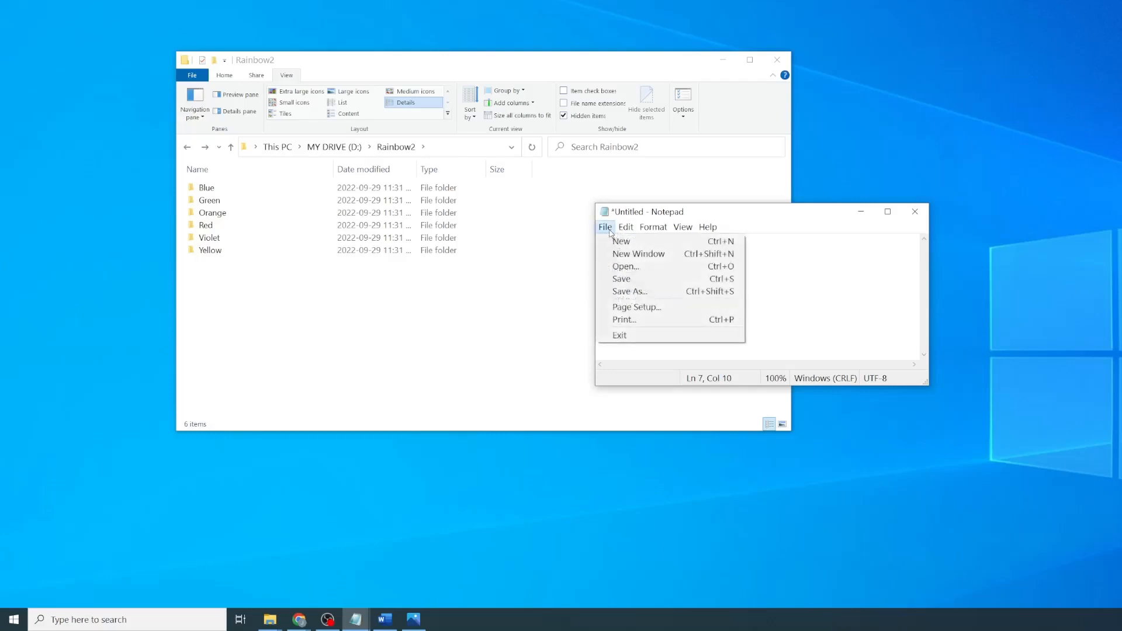
Step: Save the note as Desktop.ini, close Notepad, and open the Red folder
{"action": "left_click", "coordinate": [628, 291]}
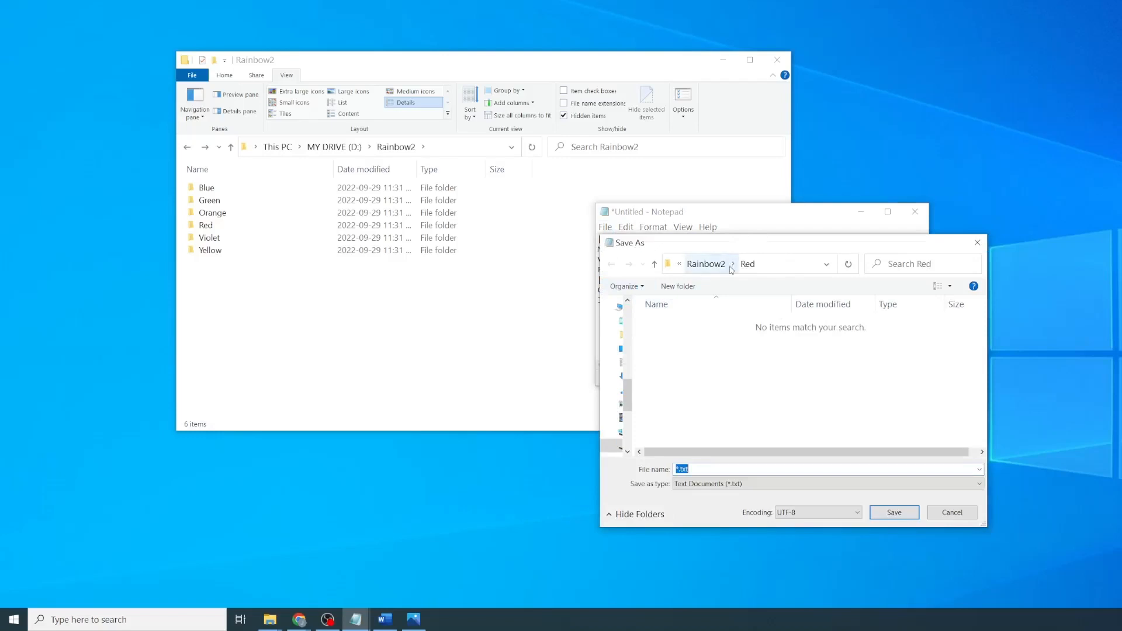
{"action": "type", "text": "Desk"}
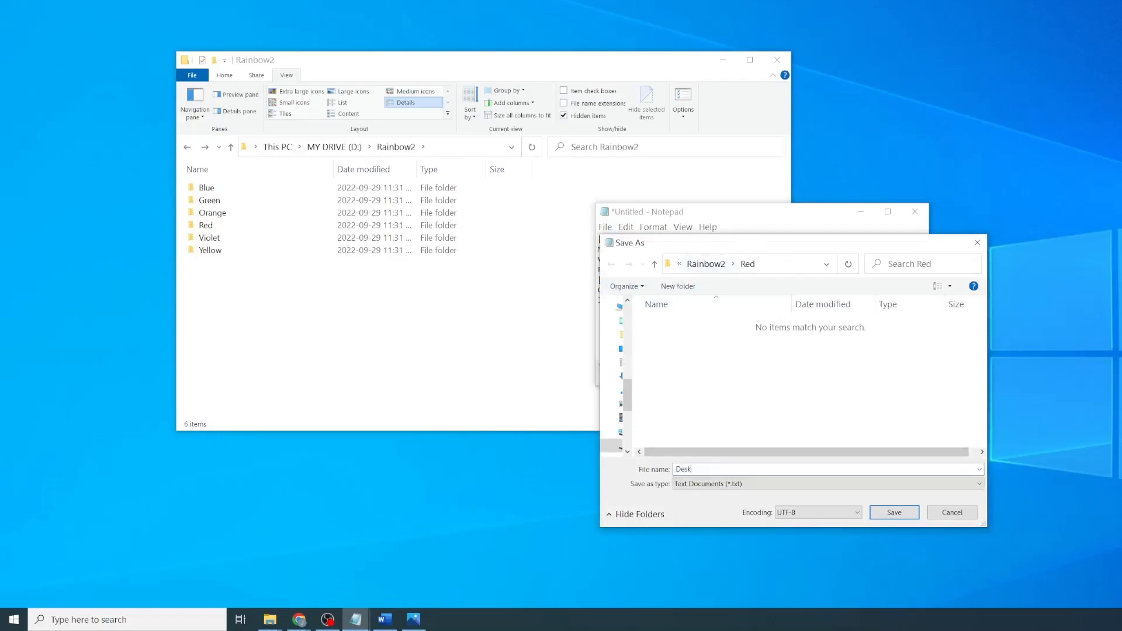
{"action": "type", "text": "top.ini"}
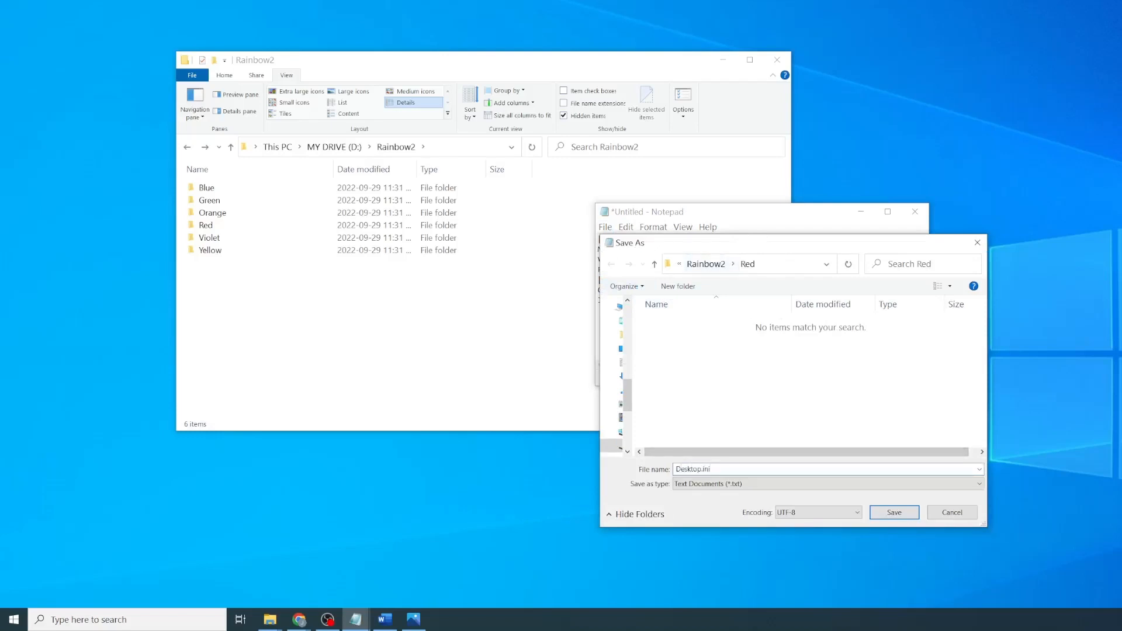
{"action": "left_click", "coordinate": [894, 512]}
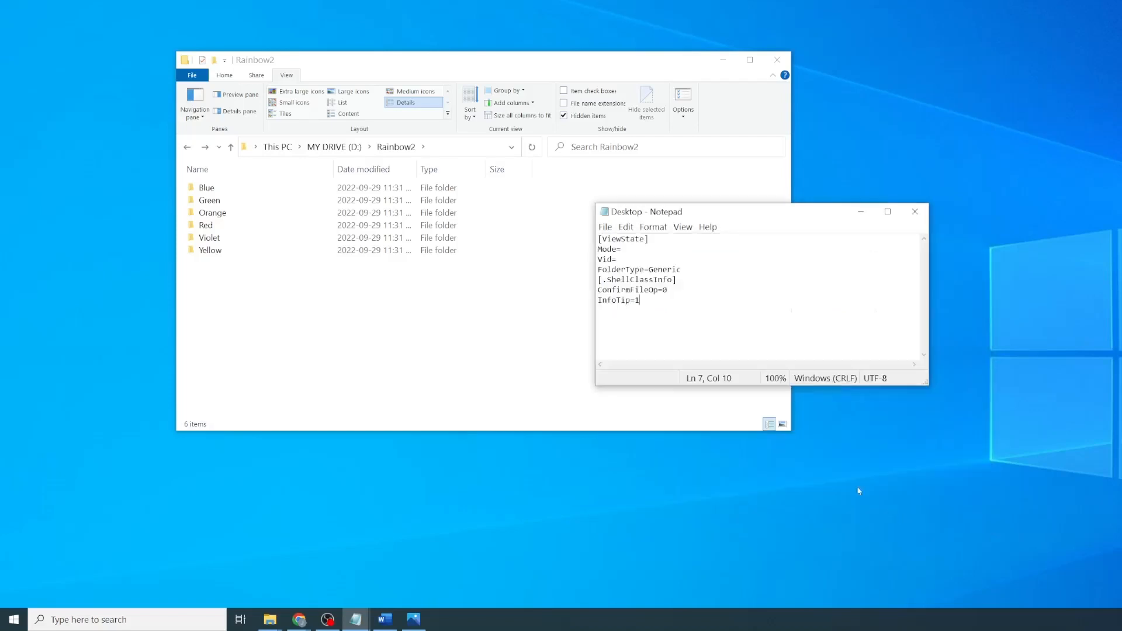
{"action": "left_click", "coordinate": [914, 211]}
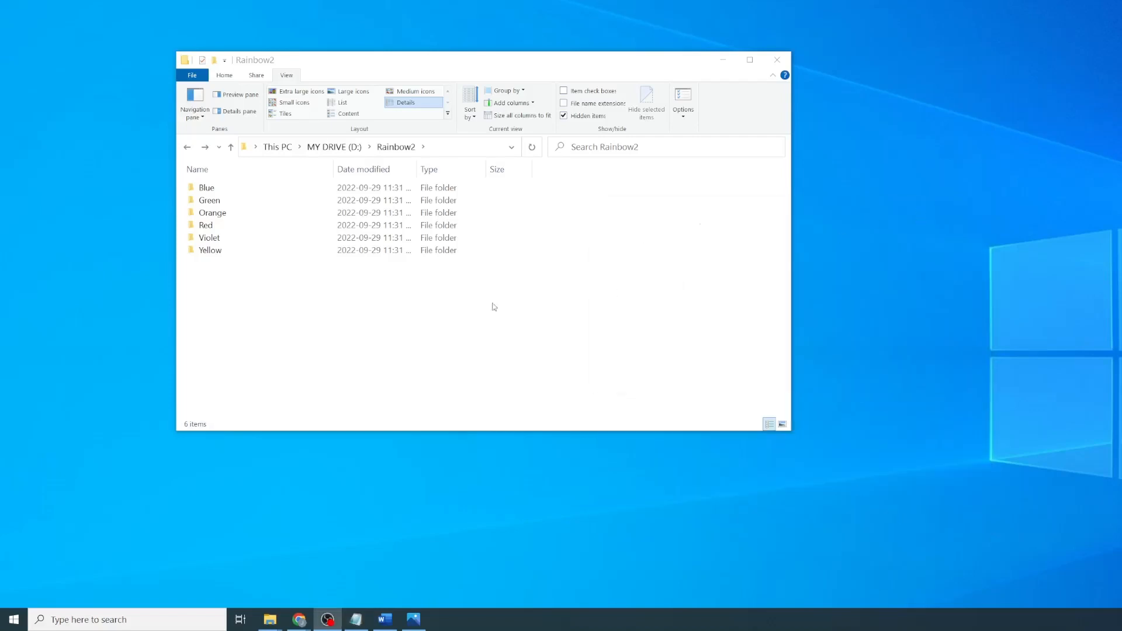
{"action": "double_click", "coordinate": [206, 224]}
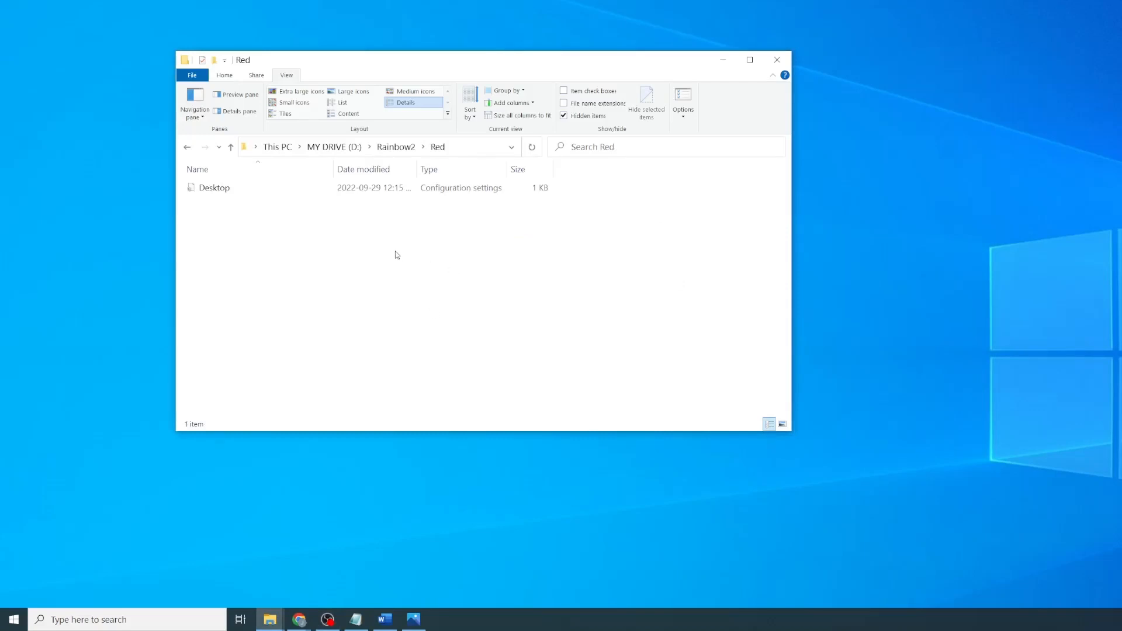
{"action": "mouse_move", "coordinate": [510, 214]}
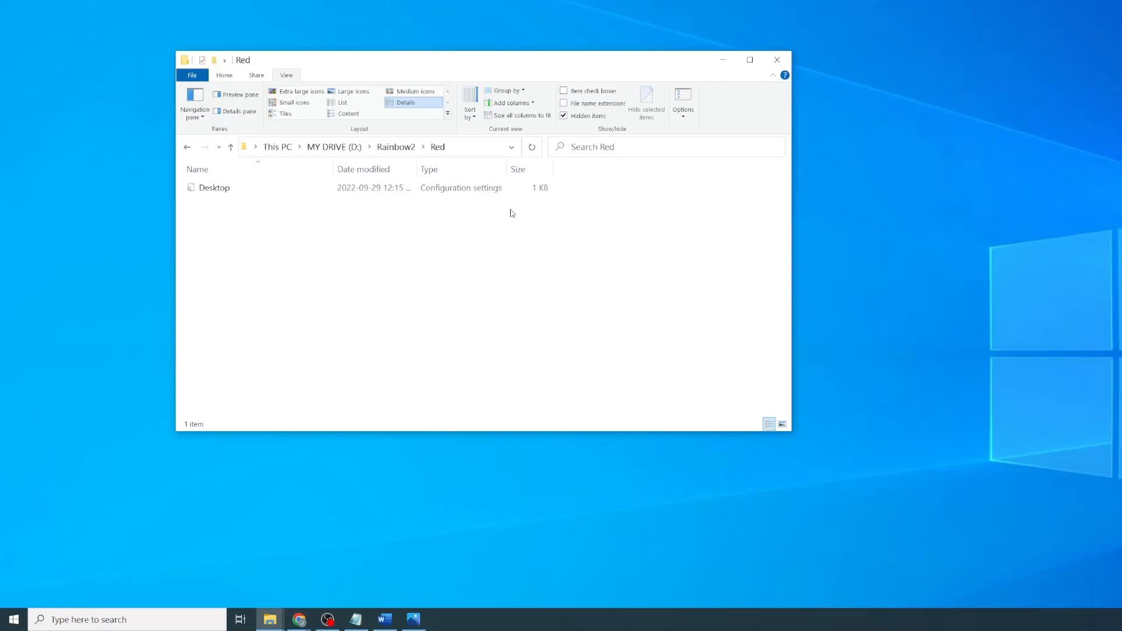
Step: Change the Orange folder's desktop.ini InfoTip to 2 and close it
{"action": "left_click", "coordinate": [213, 187]}
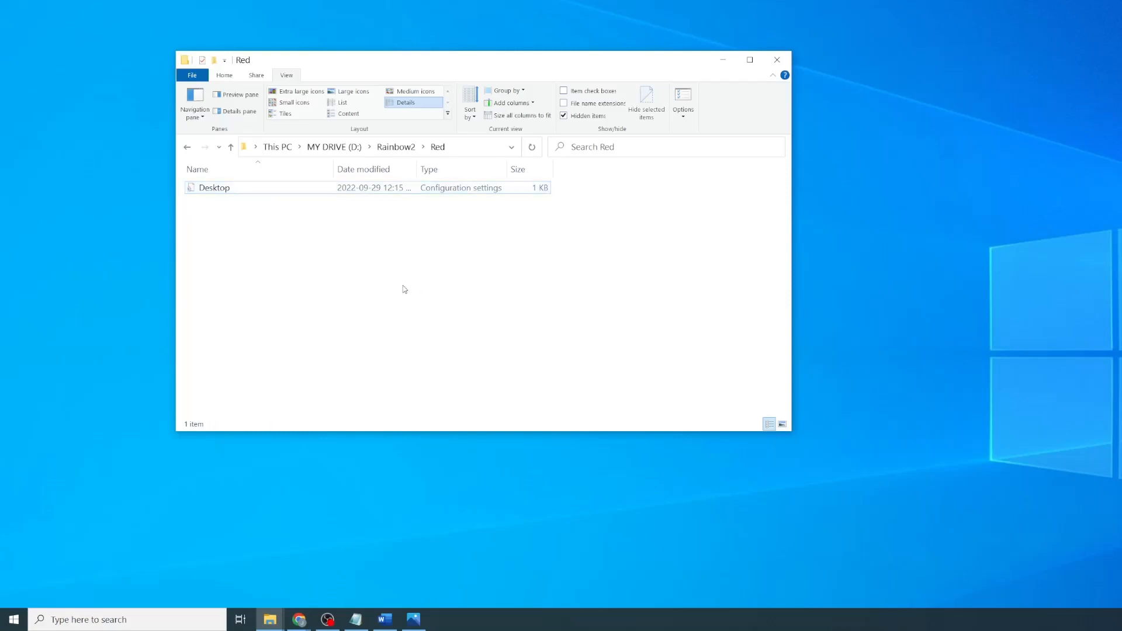
{"action": "left_click", "coordinate": [230, 147]}
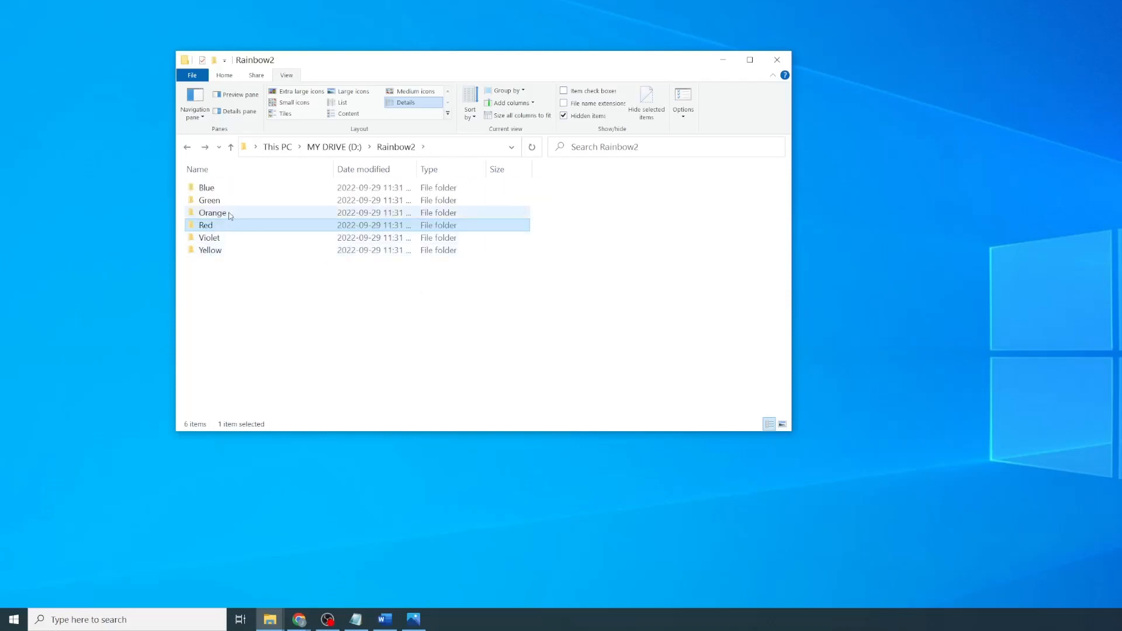
{"action": "double_click", "coordinate": [213, 213]}
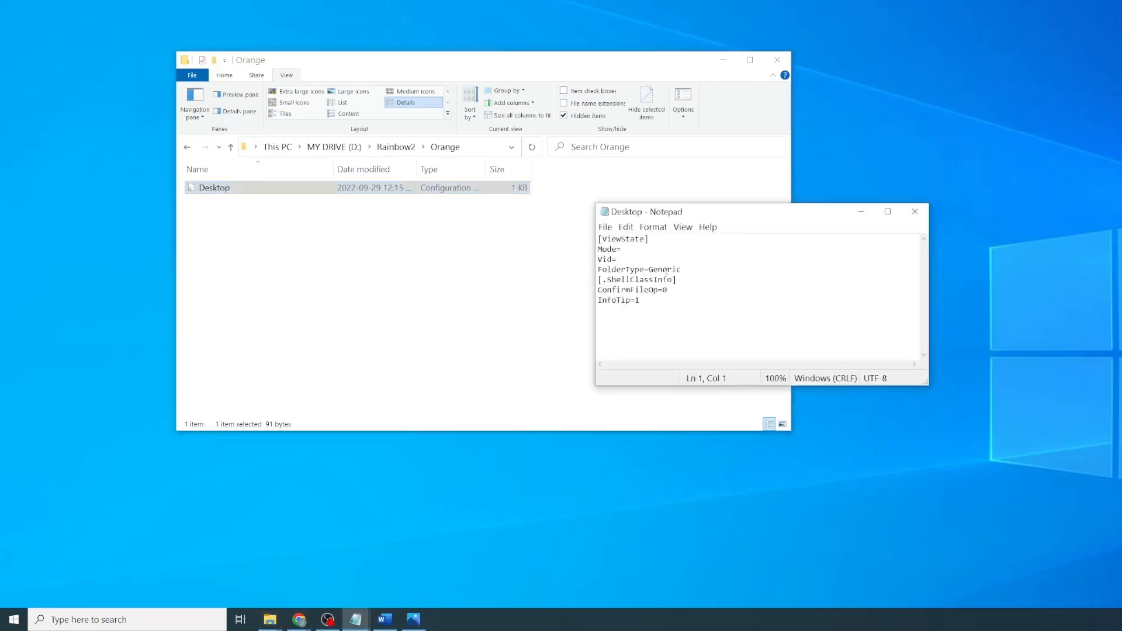
{"action": "key", "text": "Backspace"}
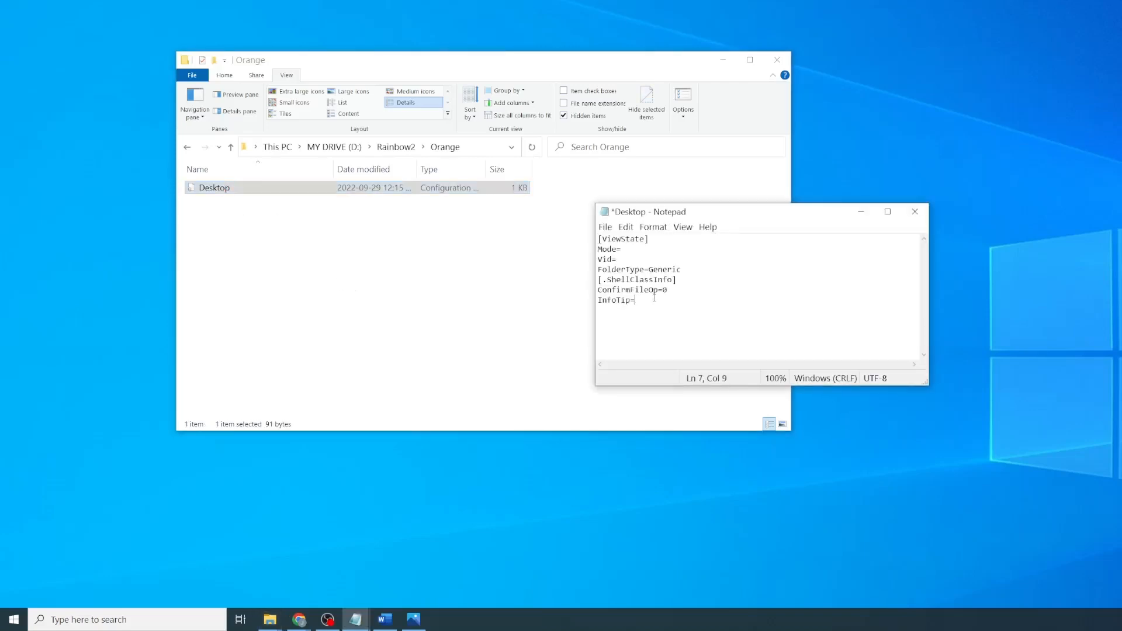
{"action": "type", "text": "2"}
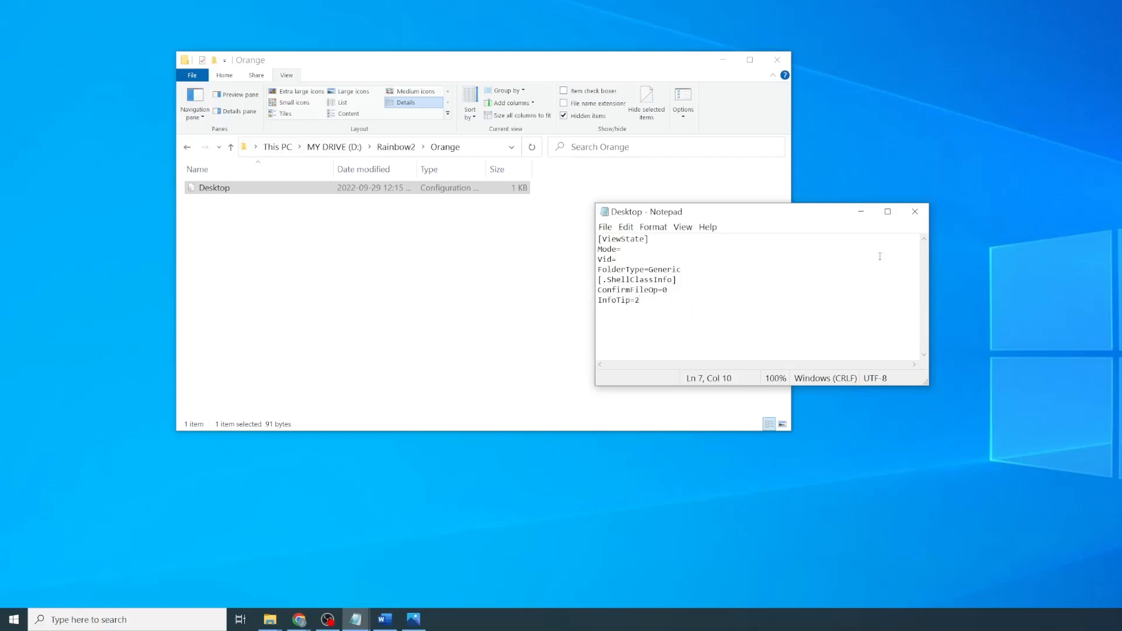
{"action": "left_click", "coordinate": [914, 211]}
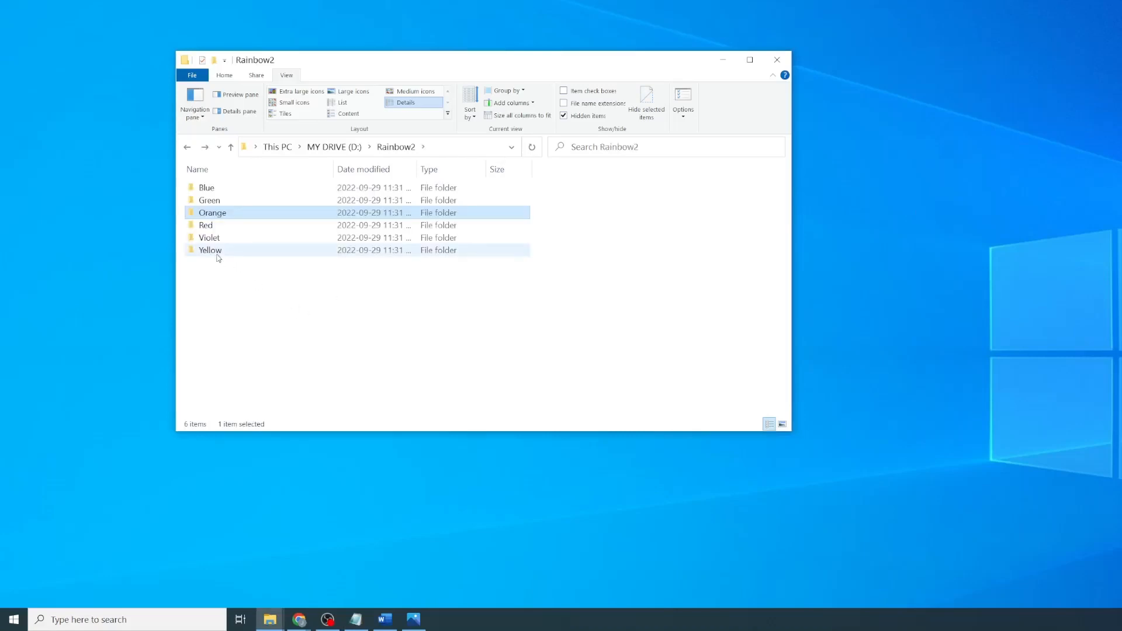
Step: Open the Yellow folder's desktop.ini for InfoTip 3, then return to Rainbow2
{"action": "double_click", "coordinate": [211, 249]}
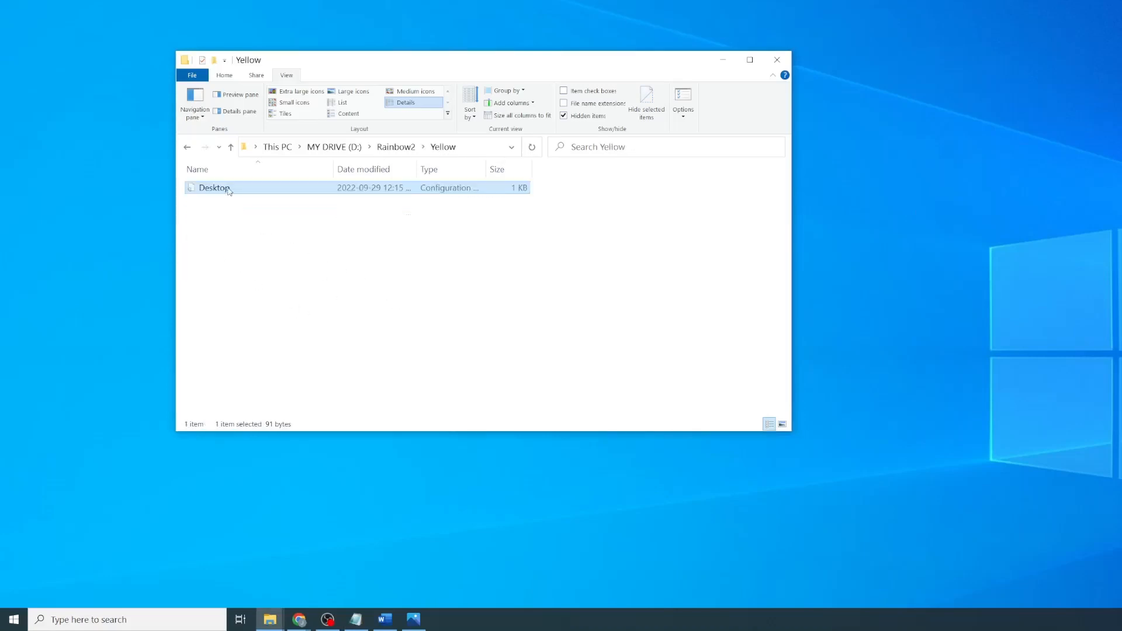
{"action": "double_click", "coordinate": [213, 188]}
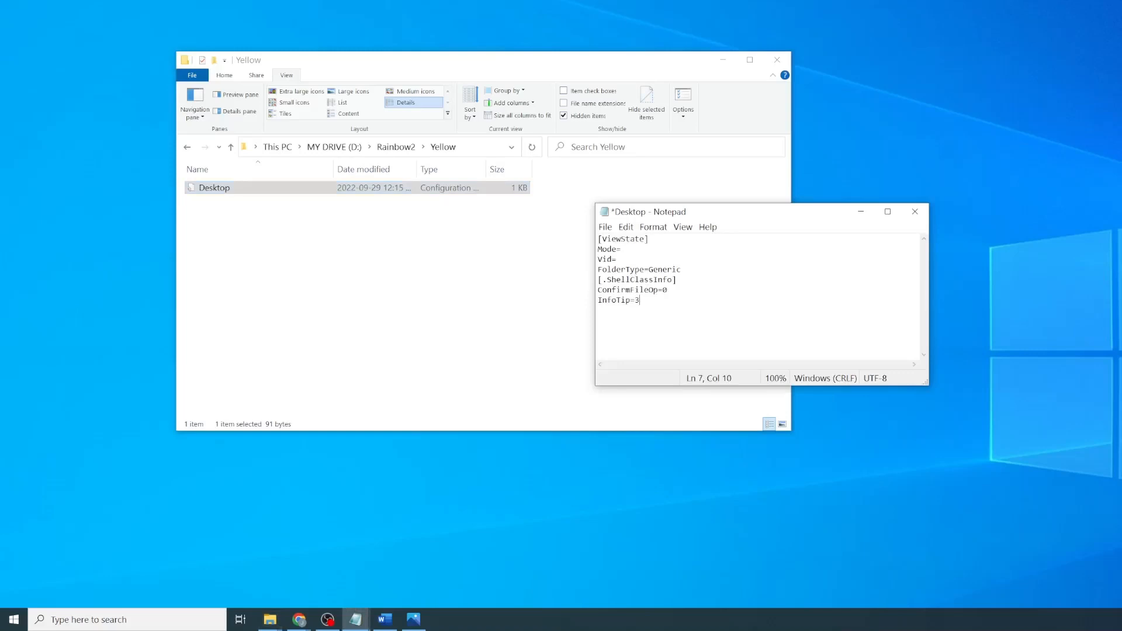
{"action": "left_click", "coordinate": [231, 146]}
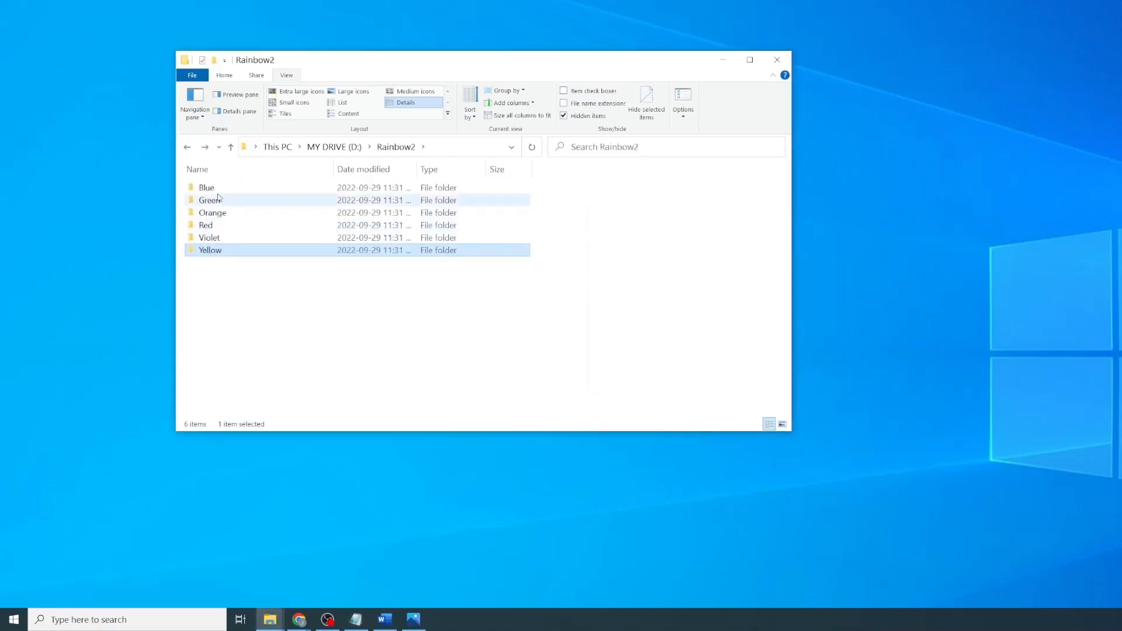
Step: Edit the Blue and Violet desktop.ini files, setting Violet's InfoTip to 6
{"action": "double_click", "coordinate": [210, 200]}
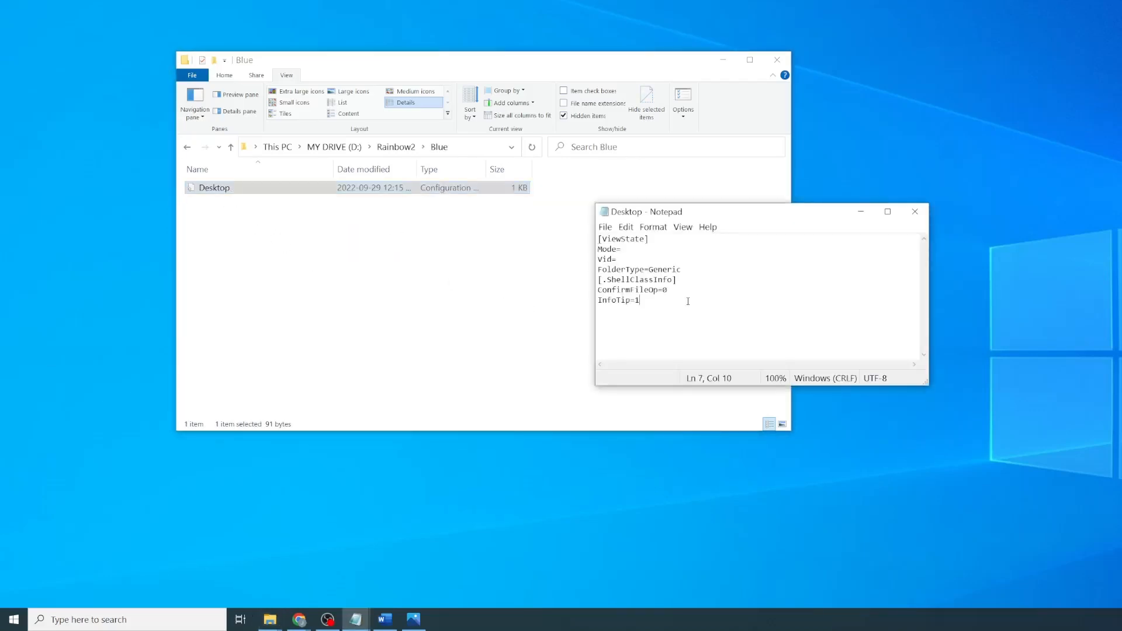
{"action": "left_click", "coordinate": [914, 211]}
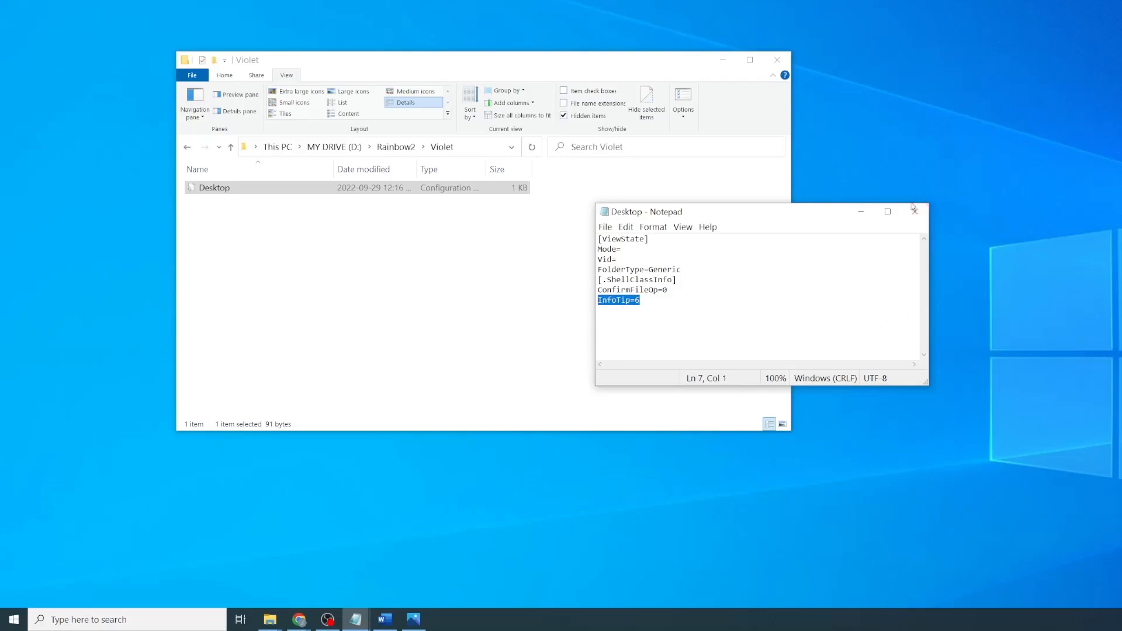
{"action": "left_click", "coordinate": [914, 211]}
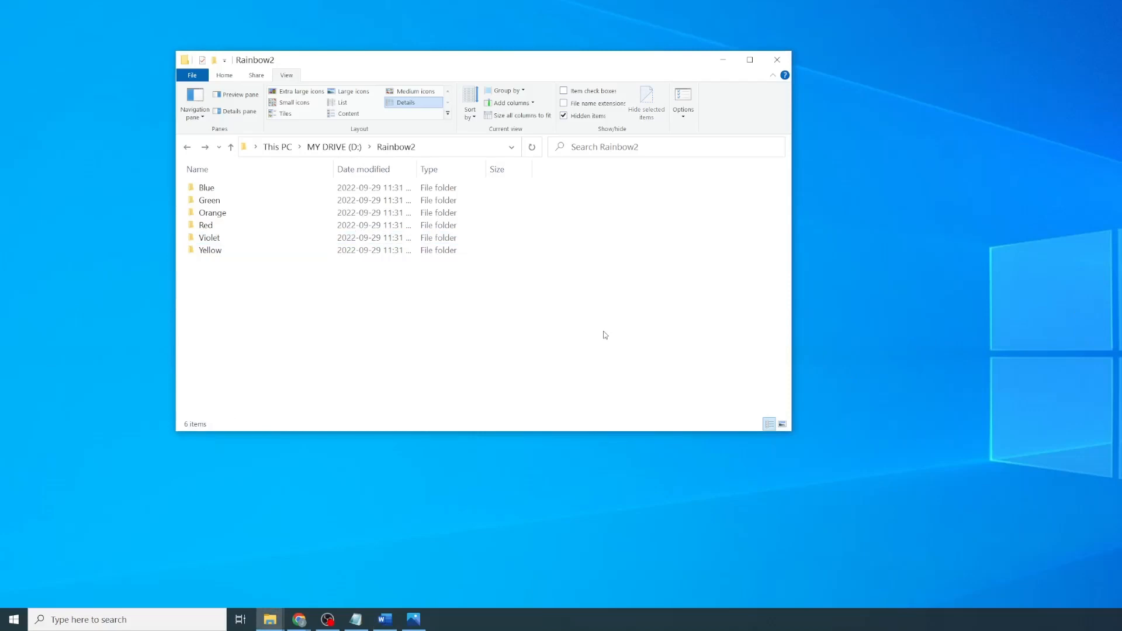
{"action": "mouse_move", "coordinate": [544, 276]}
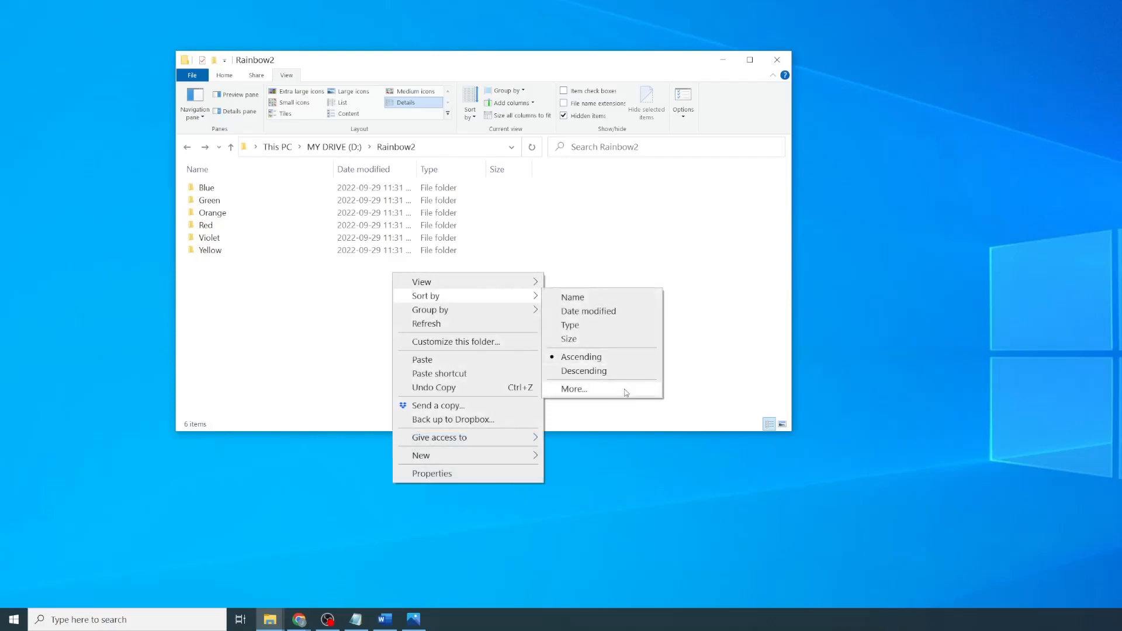
Step: Tick Comments in Choose Details to show a Comments column beside Size
{"action": "left_click", "coordinate": [573, 388]}
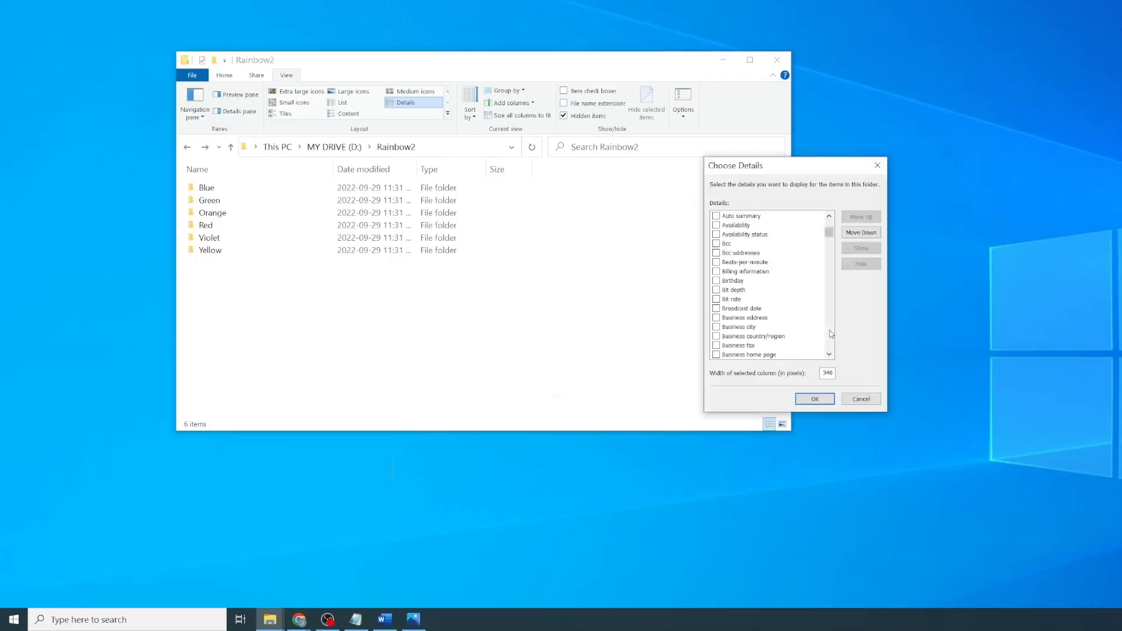
{"action": "scroll", "scroll_direction": "down", "scroll_amount": 3}
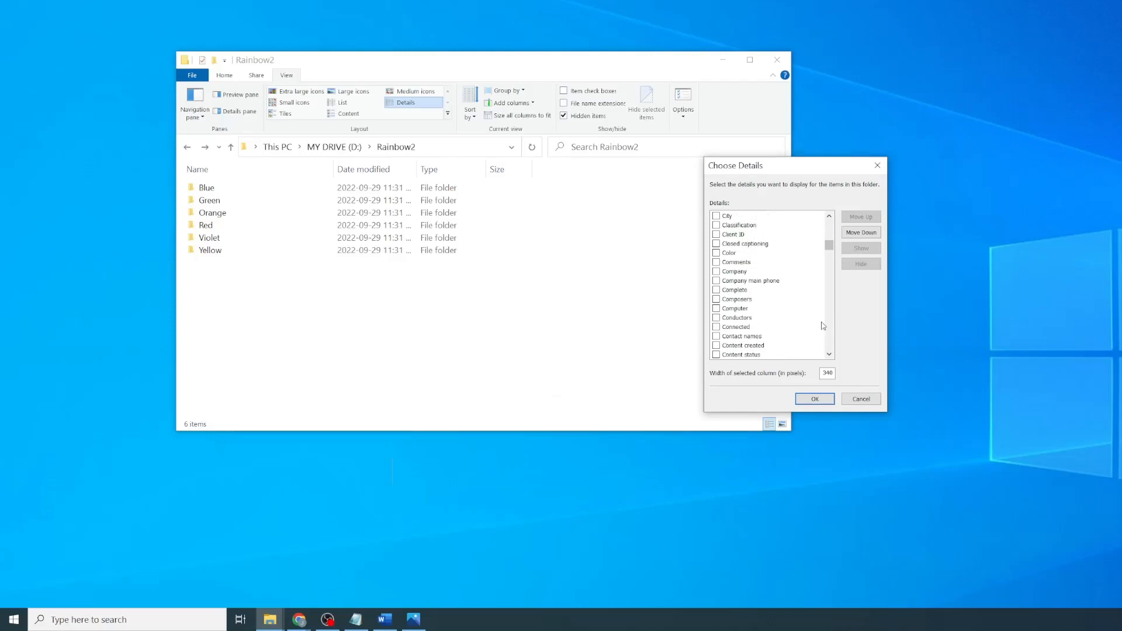
{"action": "left_click", "coordinate": [715, 262]}
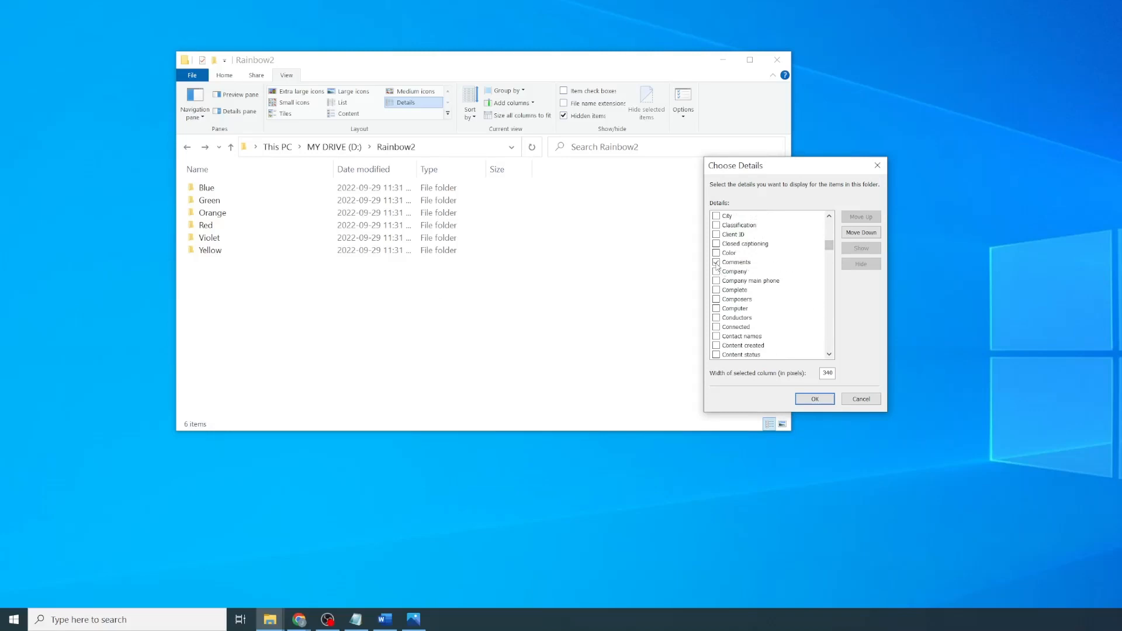
{"action": "left_click", "coordinate": [813, 398]}
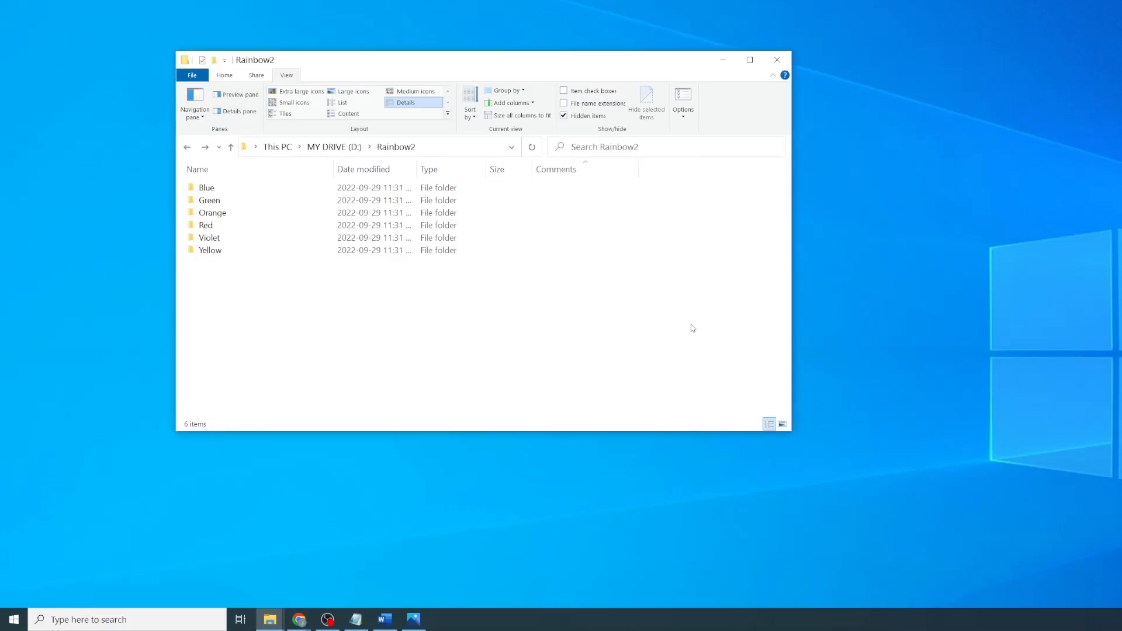
{"action": "mouse_move", "coordinate": [648, 286]}
{"action": "type", "text": "command"}
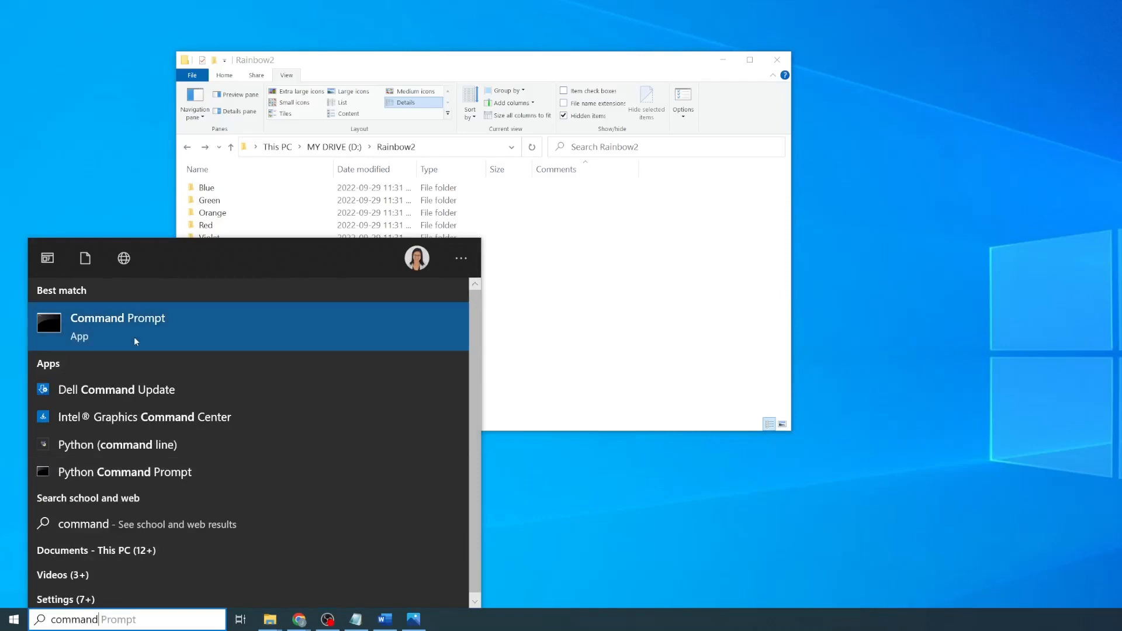
Step: Launch Command Prompt and run attrib +s "D:\Rainbow2\Red"
{"action": "left_click", "coordinate": [118, 326]}
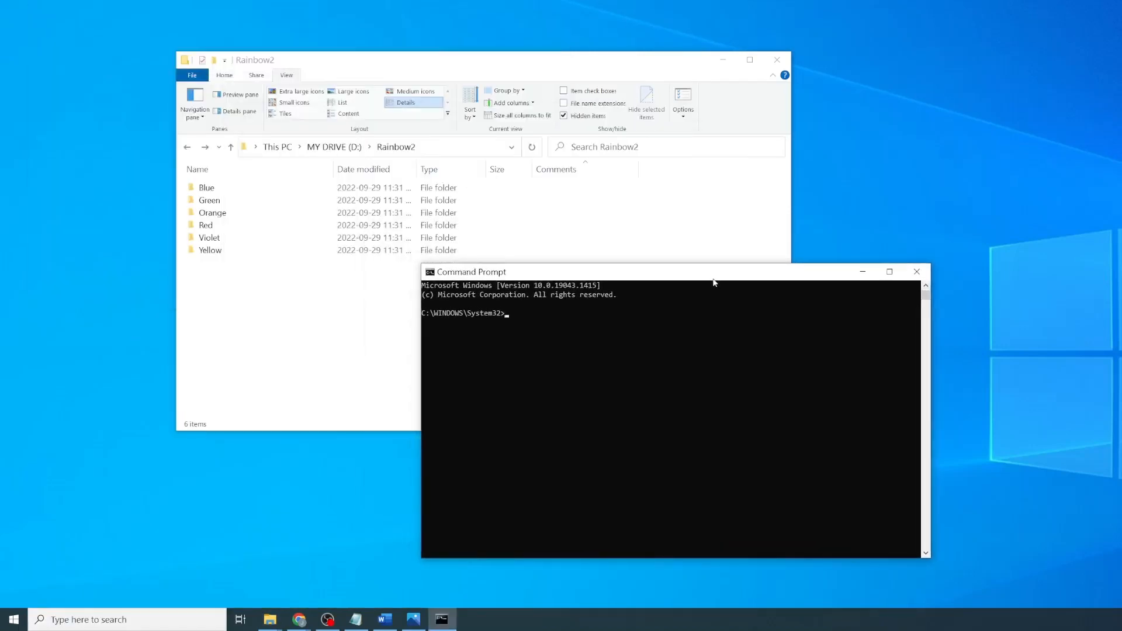
{"action": "mouse_move", "coordinate": [504, 324]}
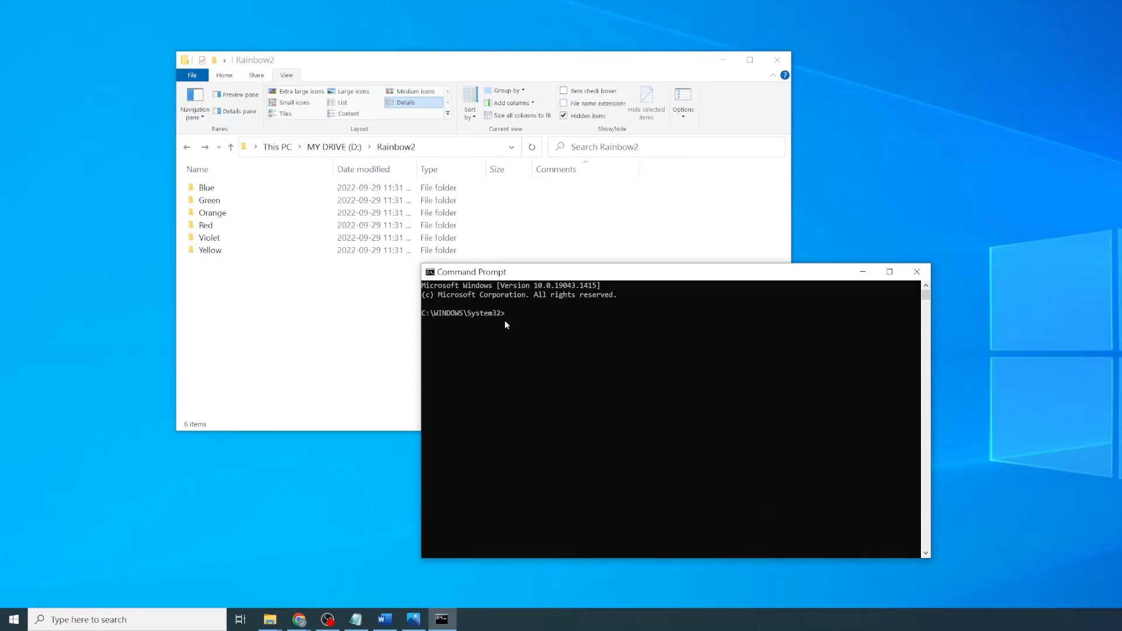
{"action": "type", "text": "attrib"}
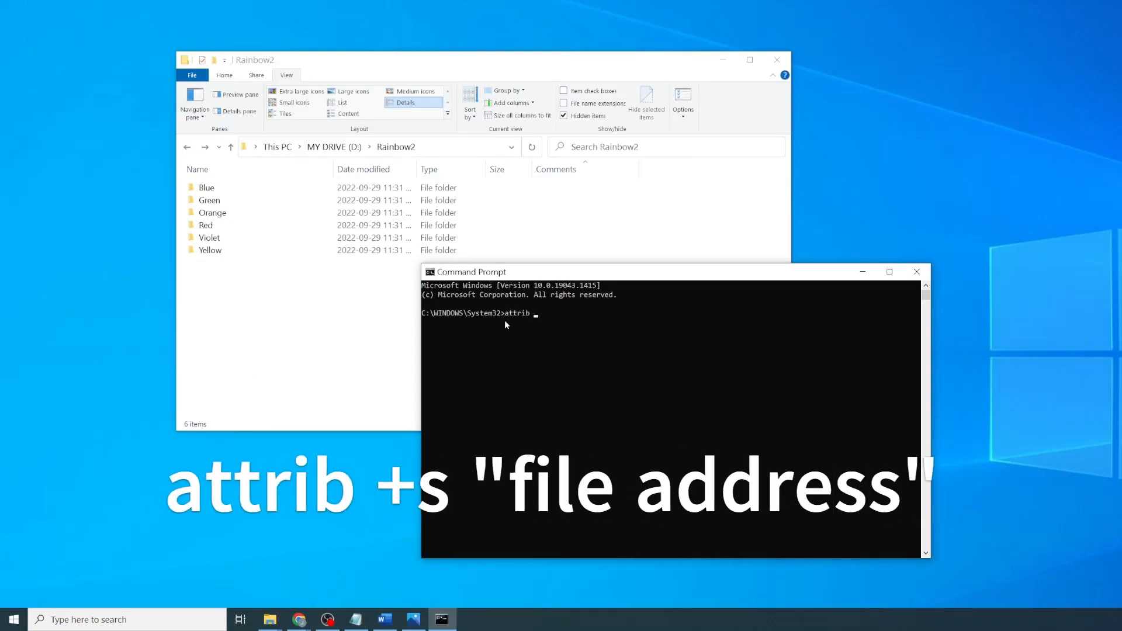
{"action": "type", "text": "+s"}
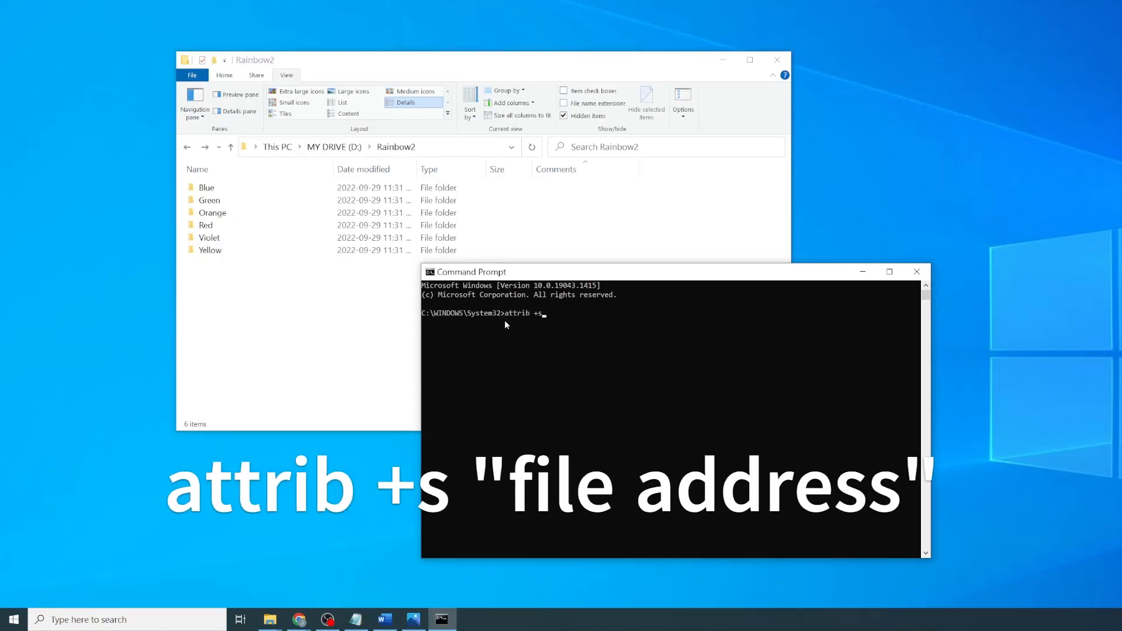
{"action": "type", "text": "\""}
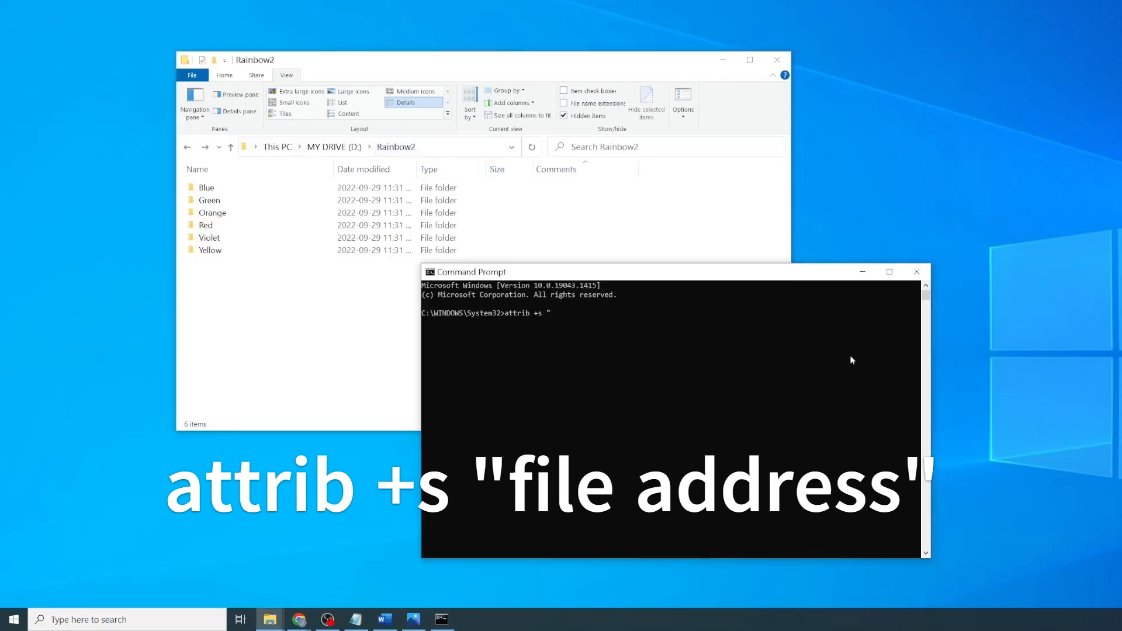
{"action": "type", "text": "D:\\Rainbow2\\"}
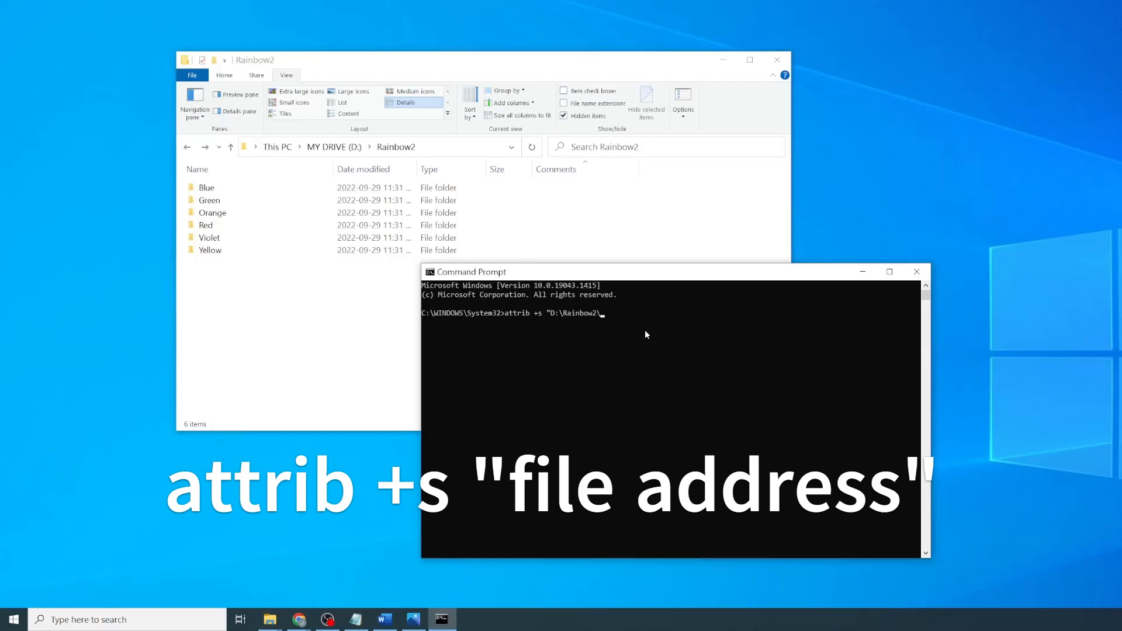
{"action": "type", "text": "R"}
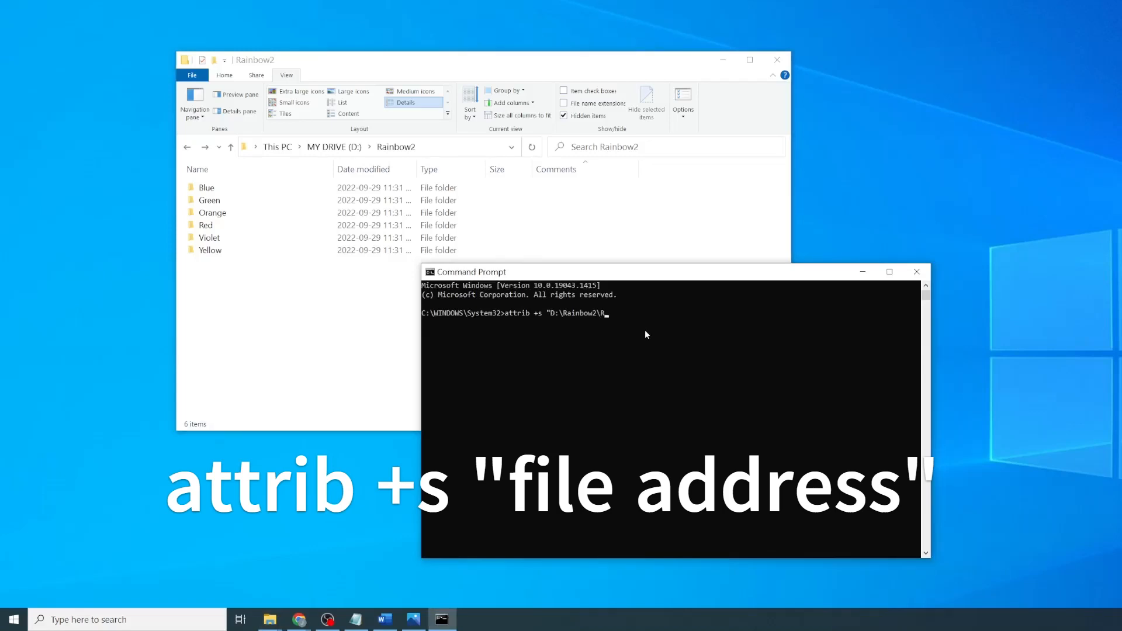
{"action": "type", "text": "ed\""}
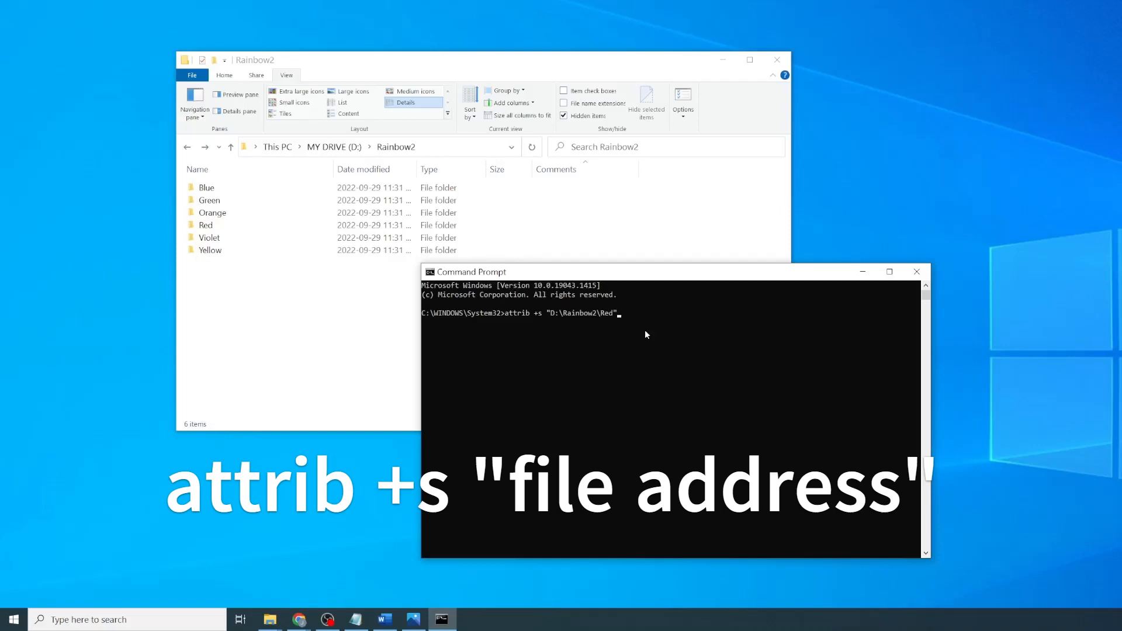
{"action": "key", "text": "enter"}
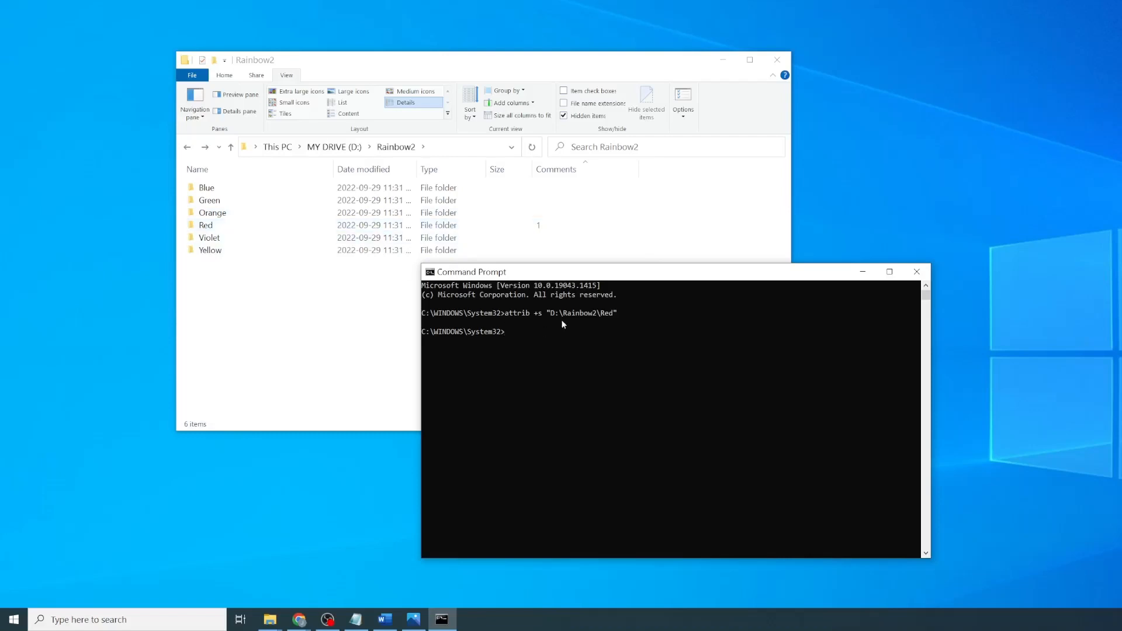
Step: Reuse the attrib +s command for Orange, Yellow, Green, Blue and Violet
{"action": "left_click_drag", "start_coordinate": [503, 312], "coordinate": [617, 313]}
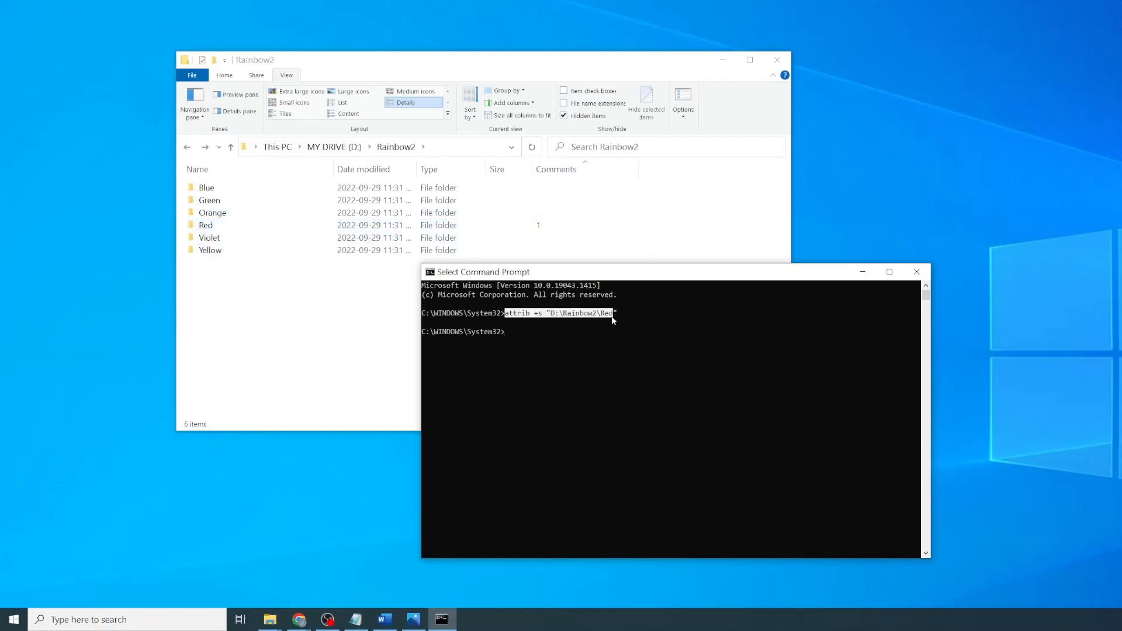
{"action": "key", "text": "enter"}
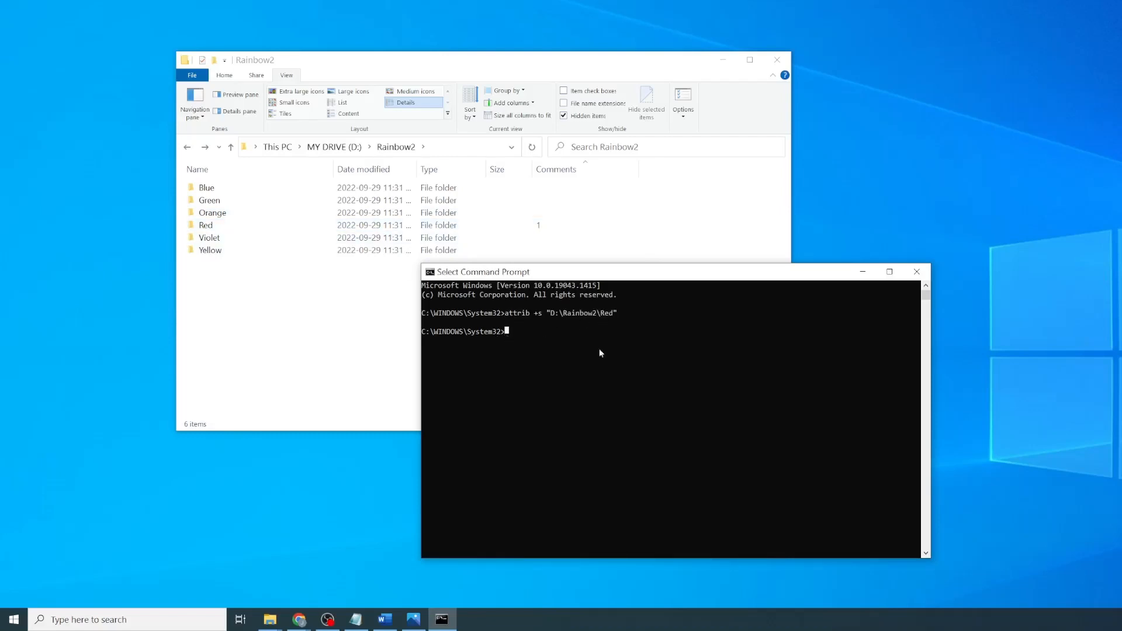
{"action": "type", "text": "attrib +s \"D:\\Rainbow2\\Orange"}
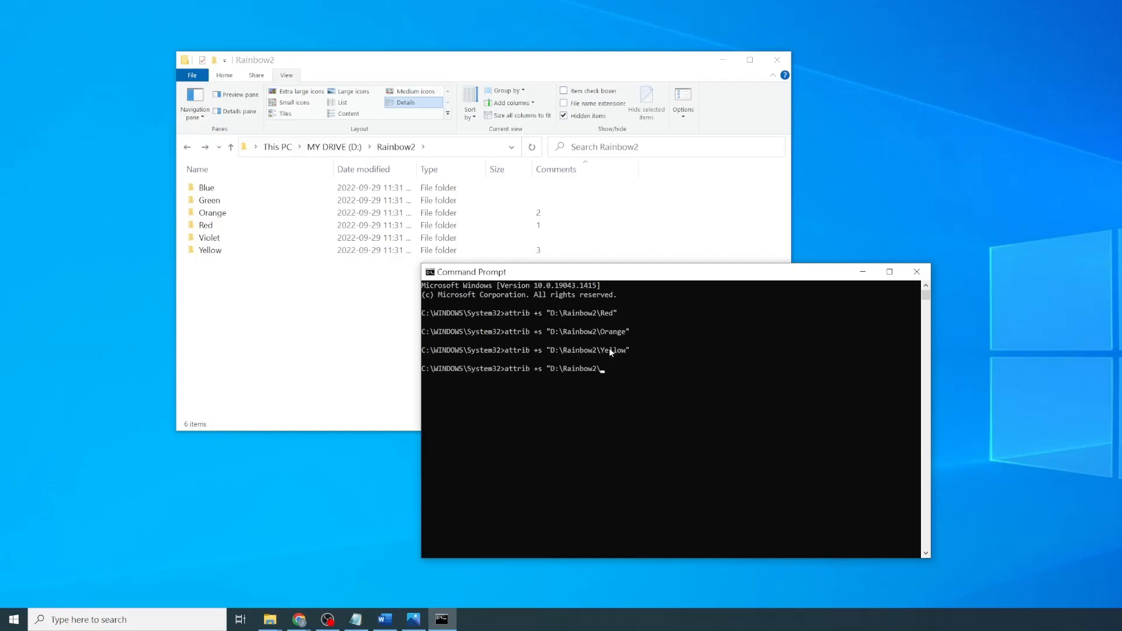
{"action": "type", "text": "Green\""}
{"action": "key", "text": "Enter"}
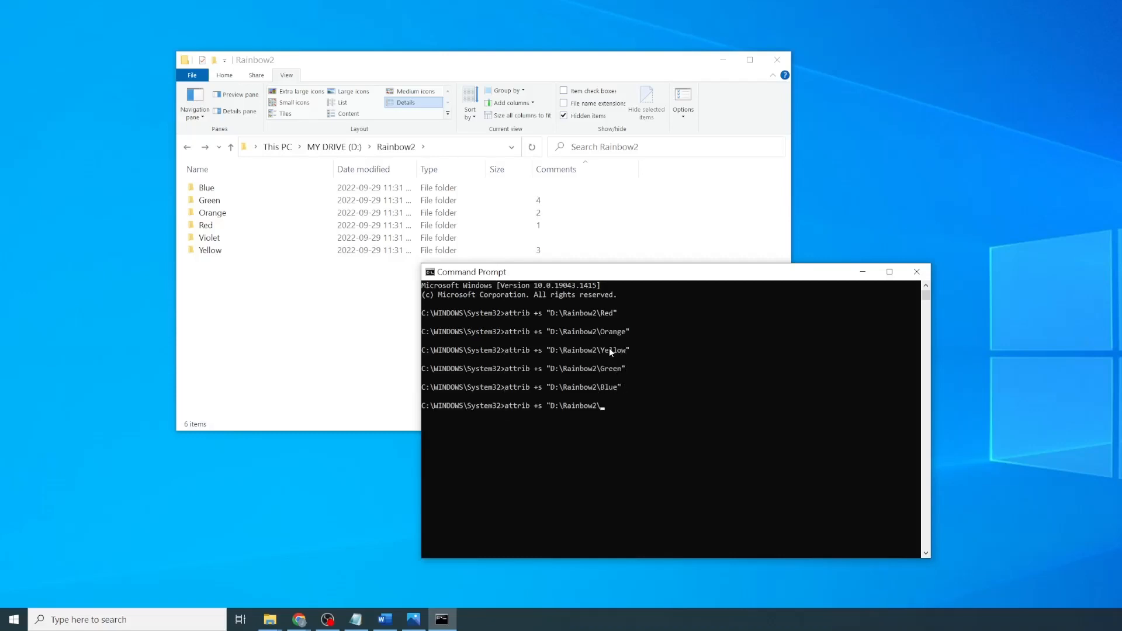
{"action": "key", "text": "enter"}
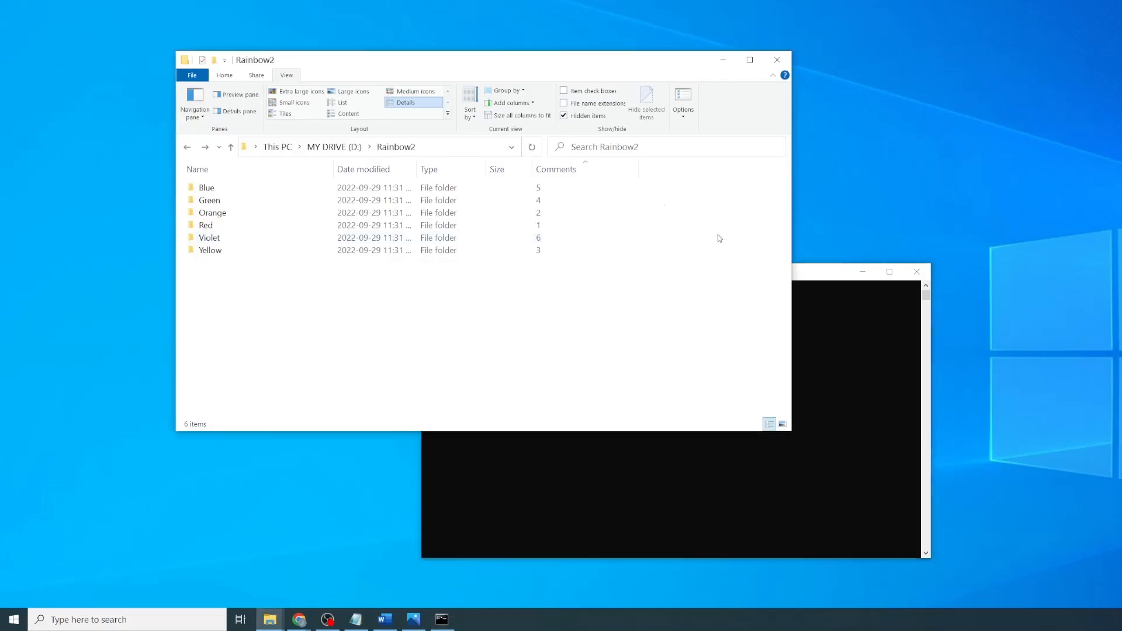
{"action": "mouse_move", "coordinate": [713, 245]}
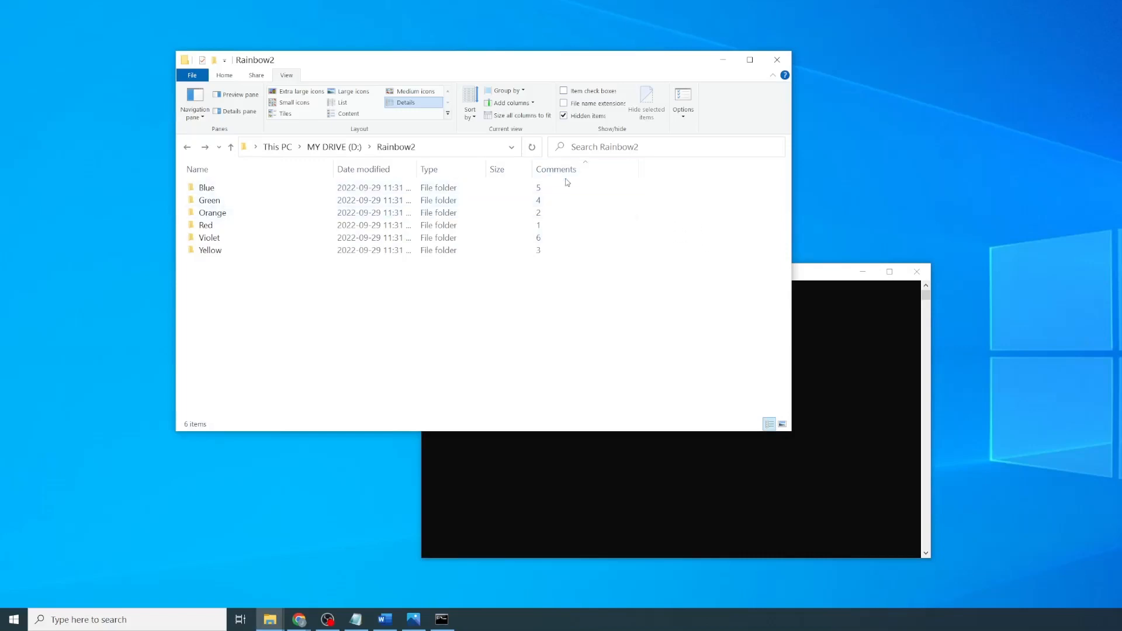
{"action": "mouse_move", "coordinate": [585, 169]}
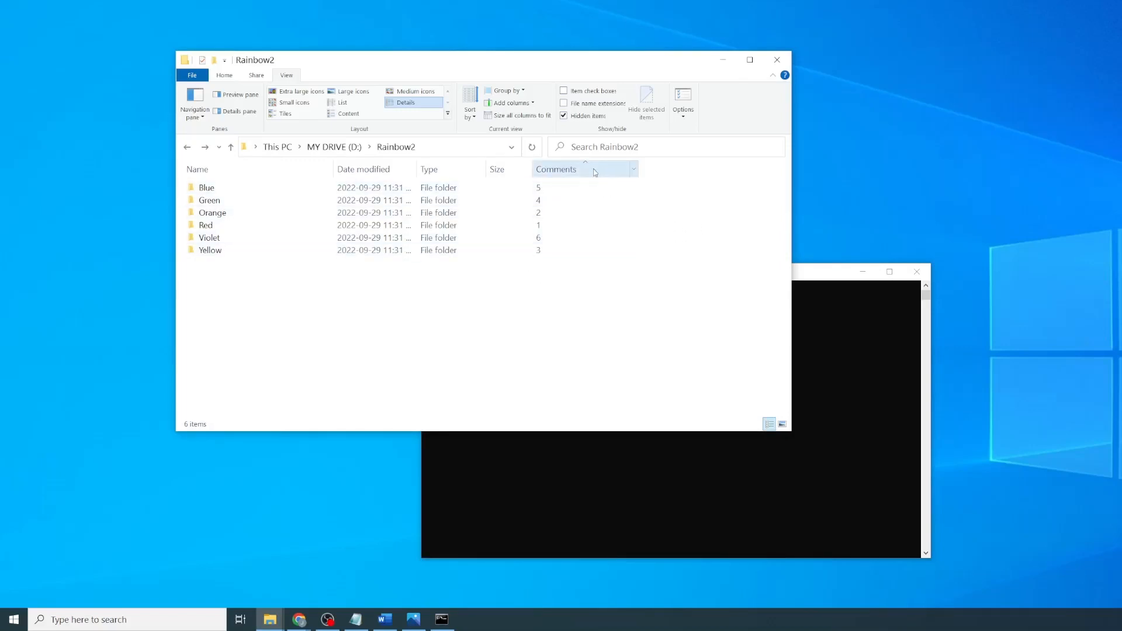
Step: Sort by the Comments column ascending so Red (1) comes first
{"action": "left_click", "coordinate": [557, 170]}
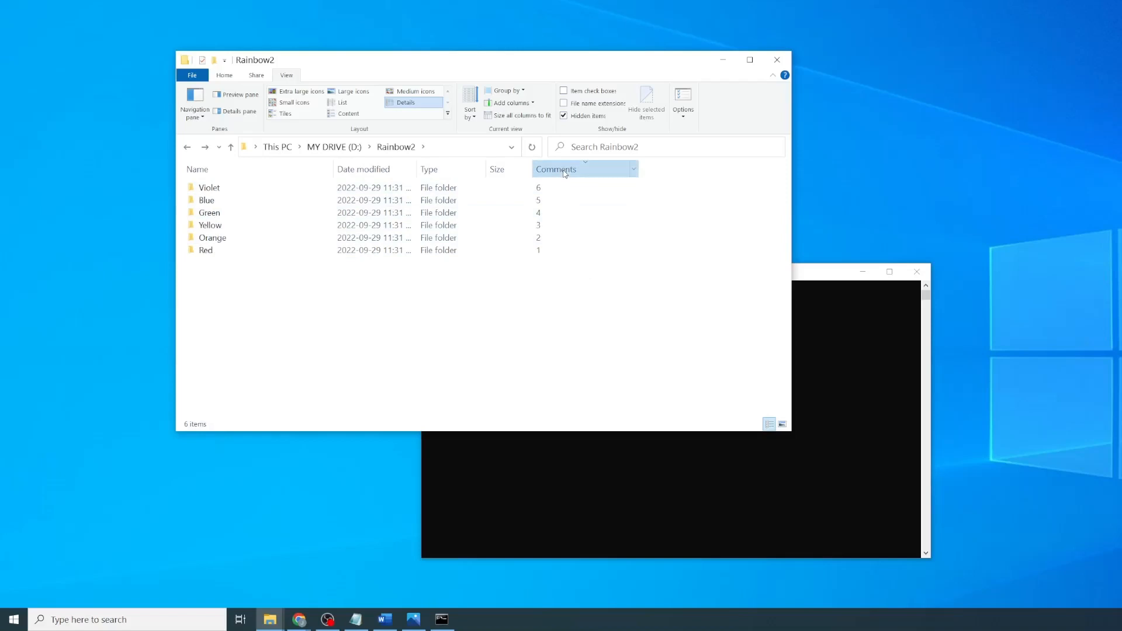
{"action": "left_click", "coordinate": [557, 169]}
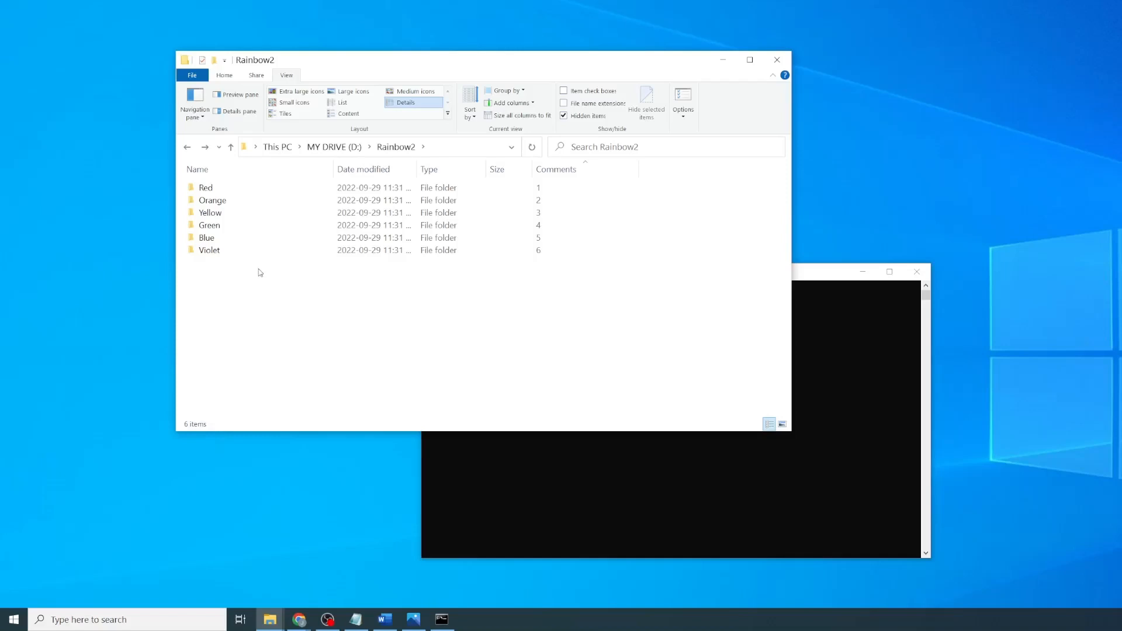
{"action": "mouse_move", "coordinate": [273, 286]}
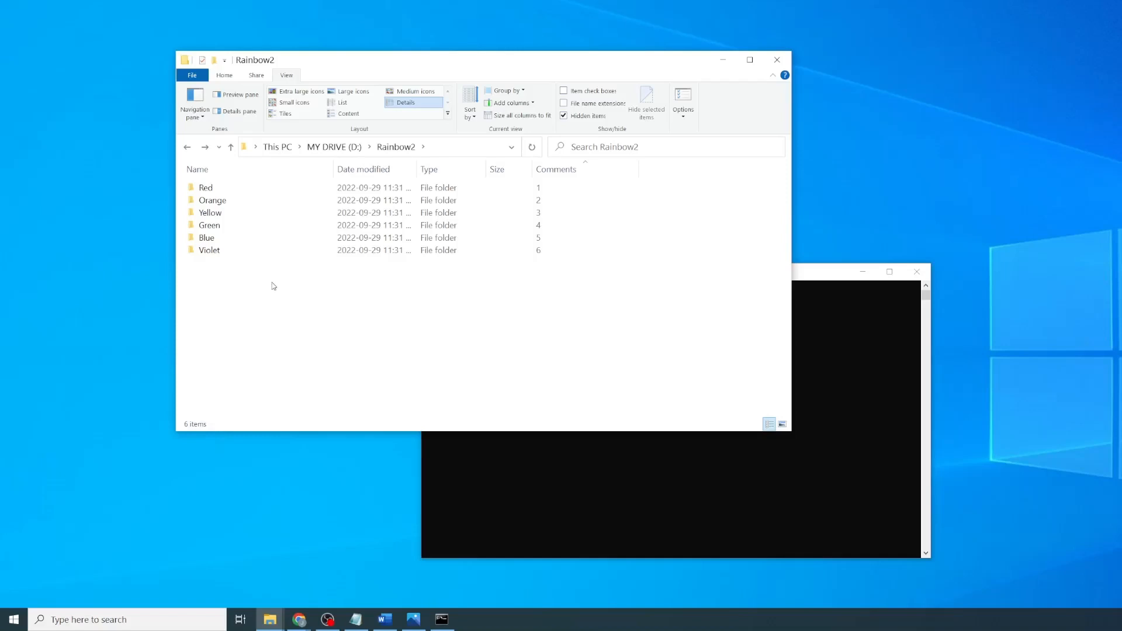
{"action": "mouse_move", "coordinate": [365, 287]}
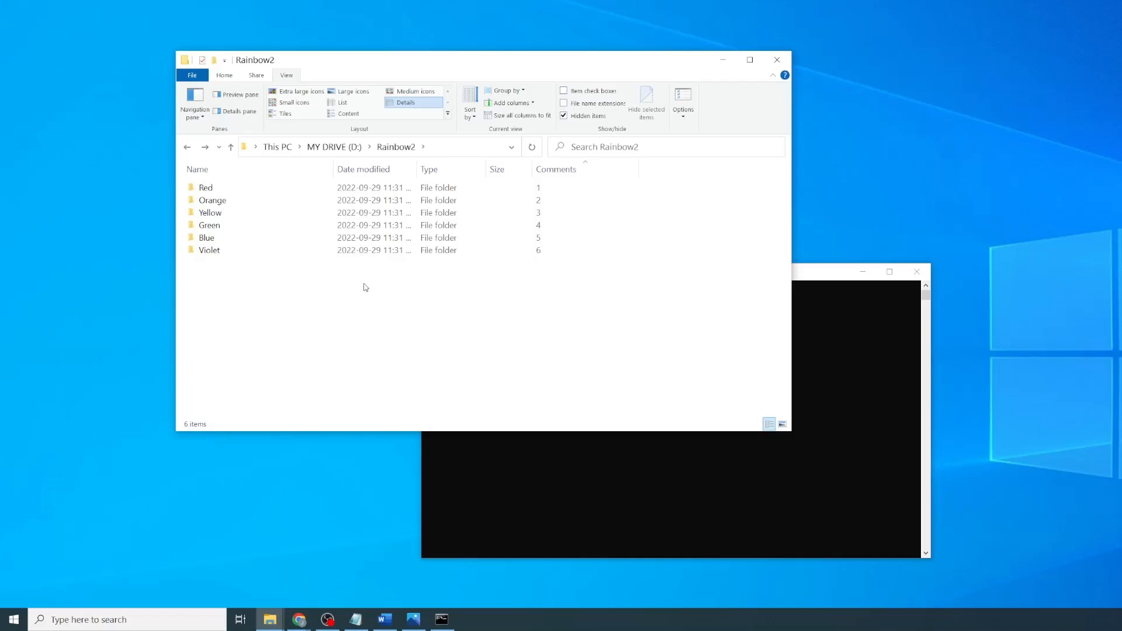
{"action": "mouse_move", "coordinate": [372, 299]}
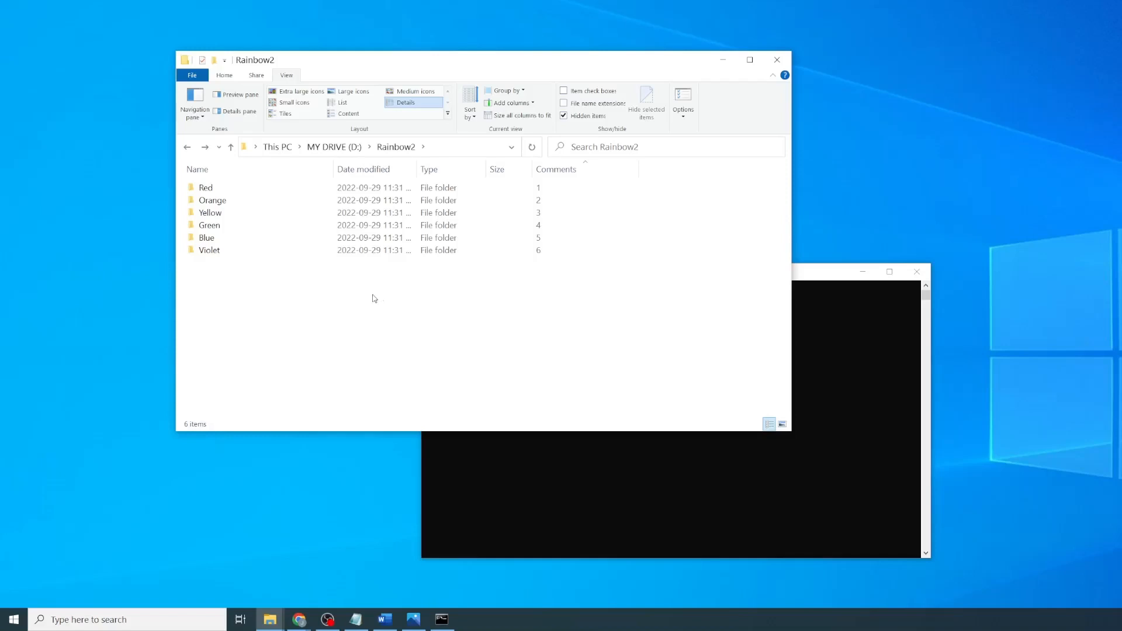
Step: Create a new Indigo folder and set Violet's InfoTip to 7
{"action": "right_click", "coordinate": [372, 298]}
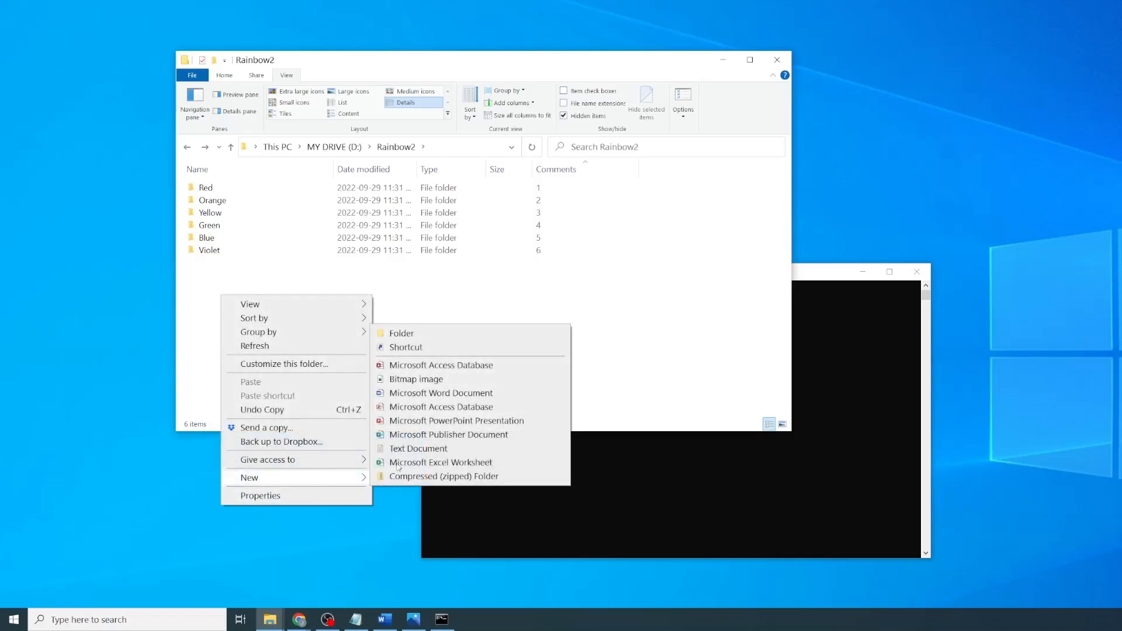
{"action": "left_click", "coordinate": [401, 333]}
{"action": "type", "text": "Indigo"}
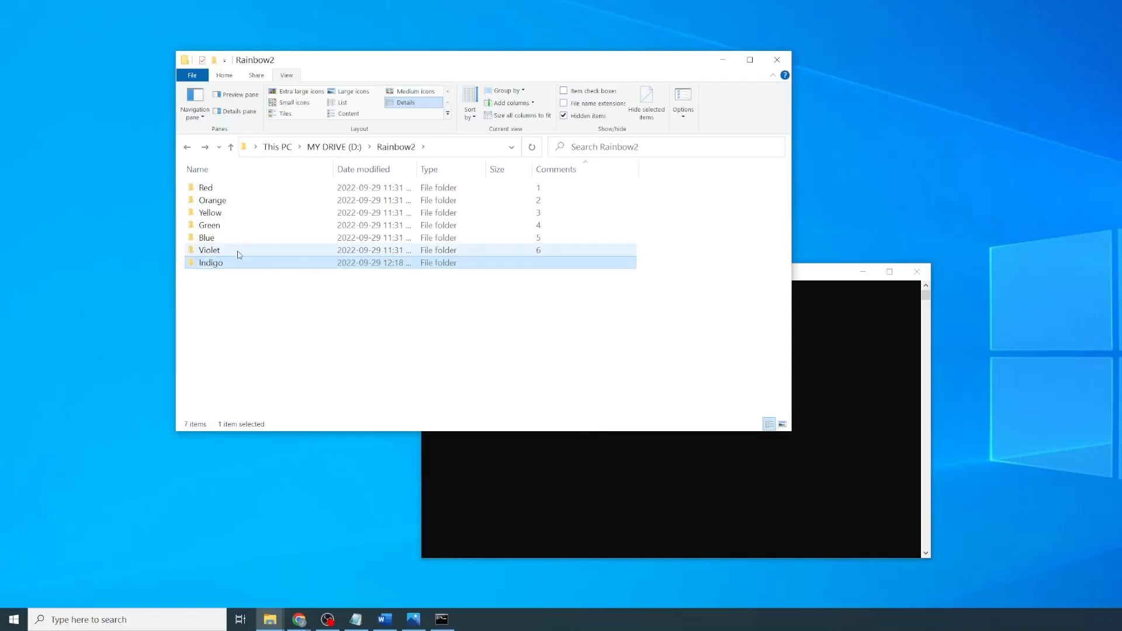
{"action": "double_click", "coordinate": [209, 250]}
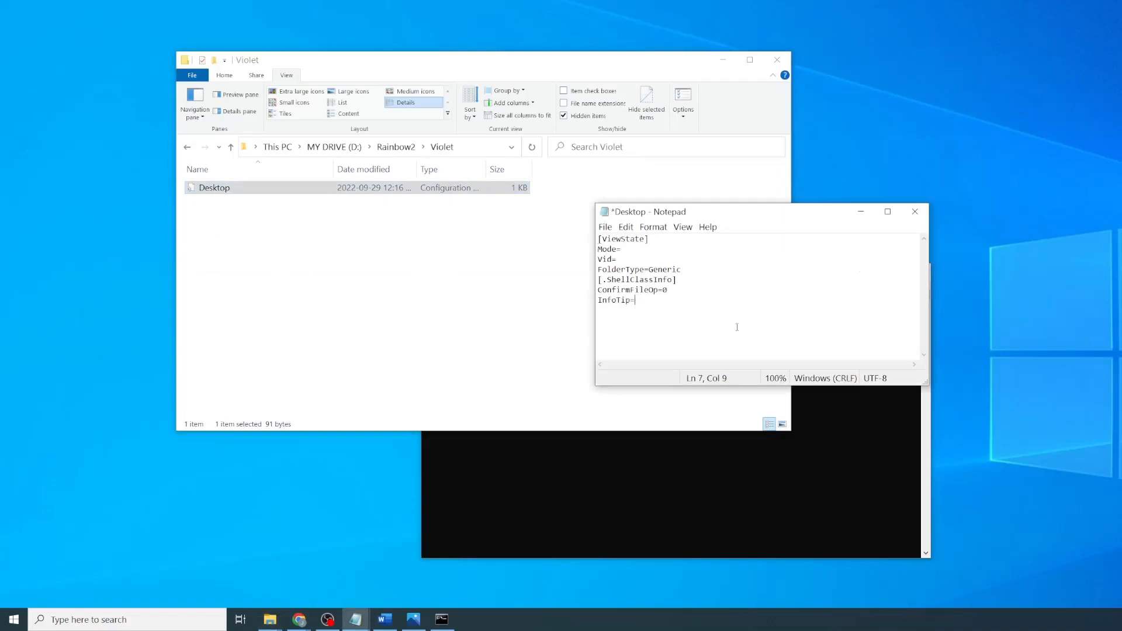
{"action": "type", "text": "7"}
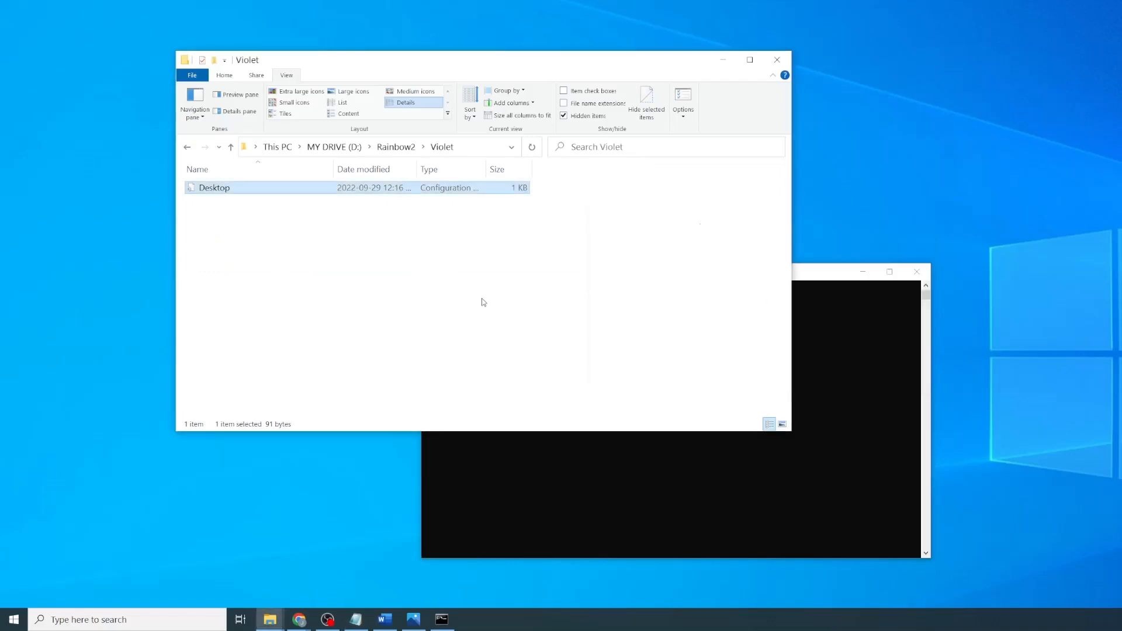
Step: Return to Rainbow2 and open the Indigo folder's desktop.ini
{"action": "left_click", "coordinate": [230, 147]}
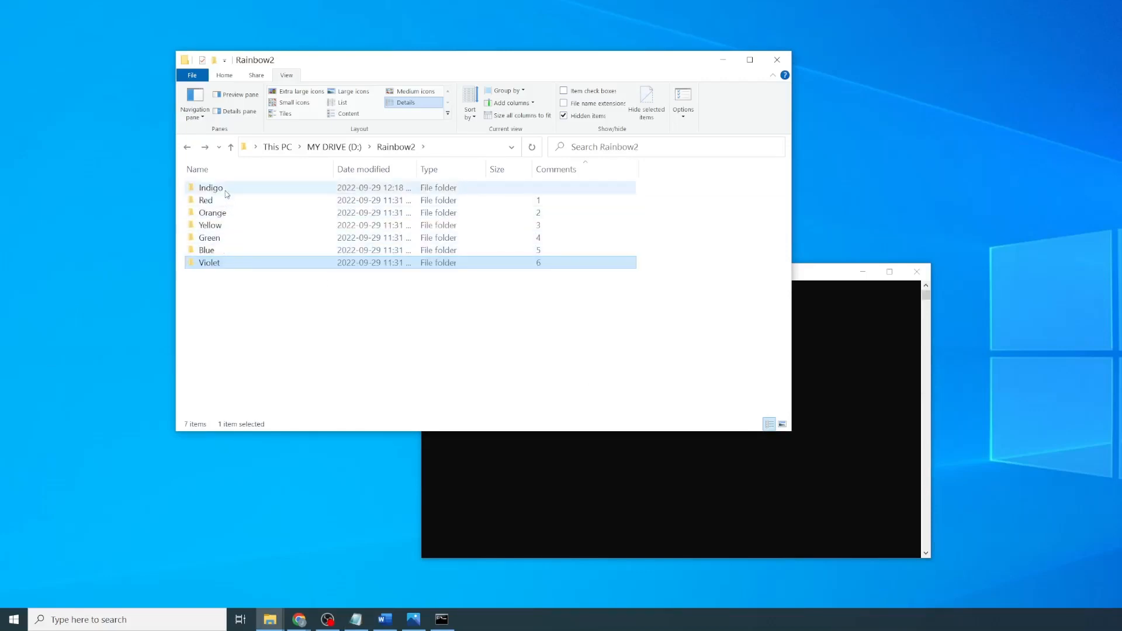
{"action": "double_click", "coordinate": [210, 187]}
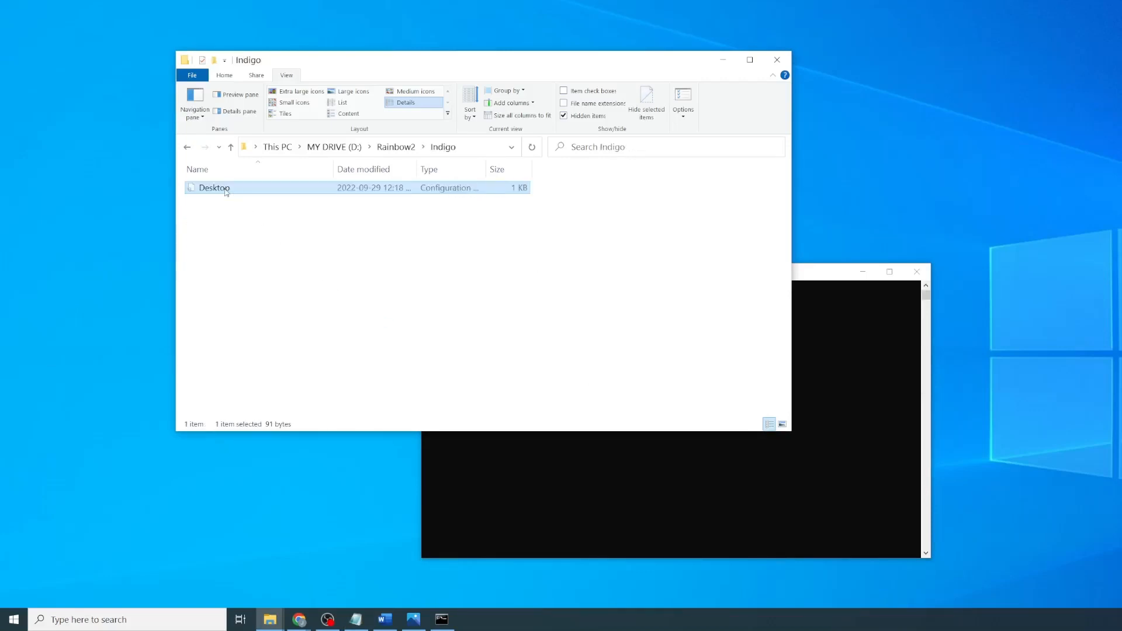
{"action": "double_click", "coordinate": [213, 187]}
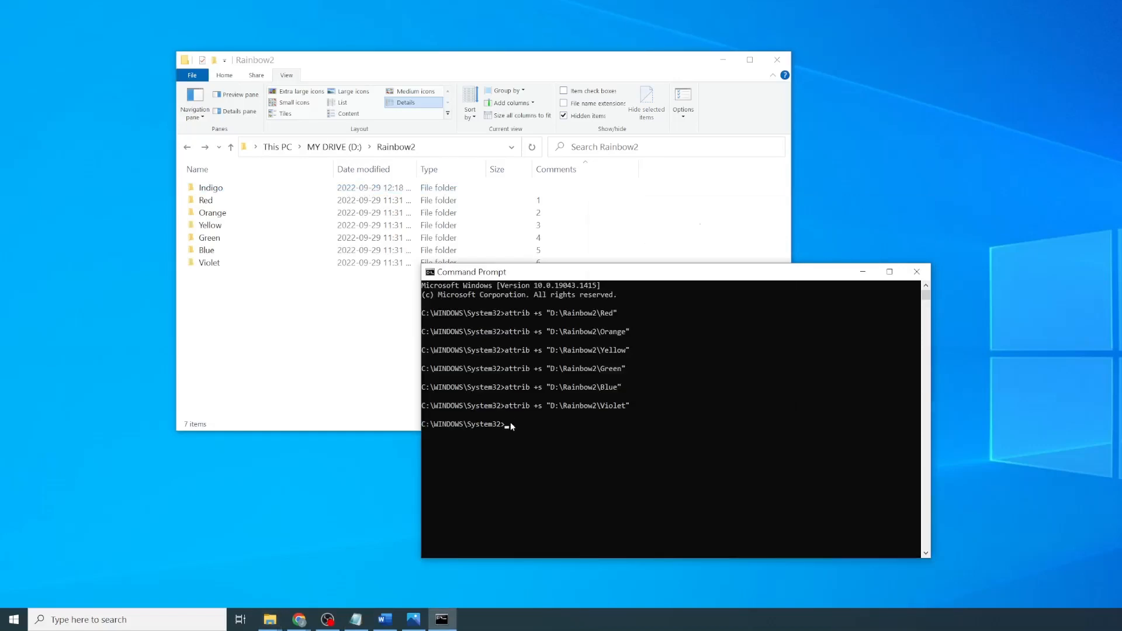
Step: Run attrib +s "D:\Rainbow2\Indigo" in Command Prompt
{"action": "type", "text": "attrib"}
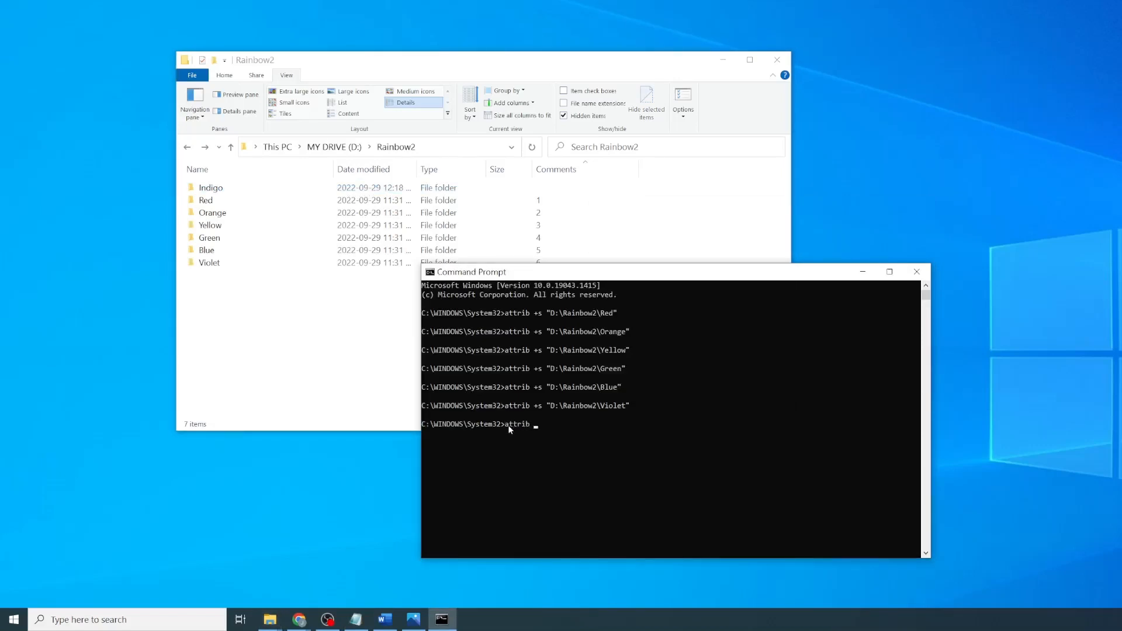
{"action": "type", "text": "\""}
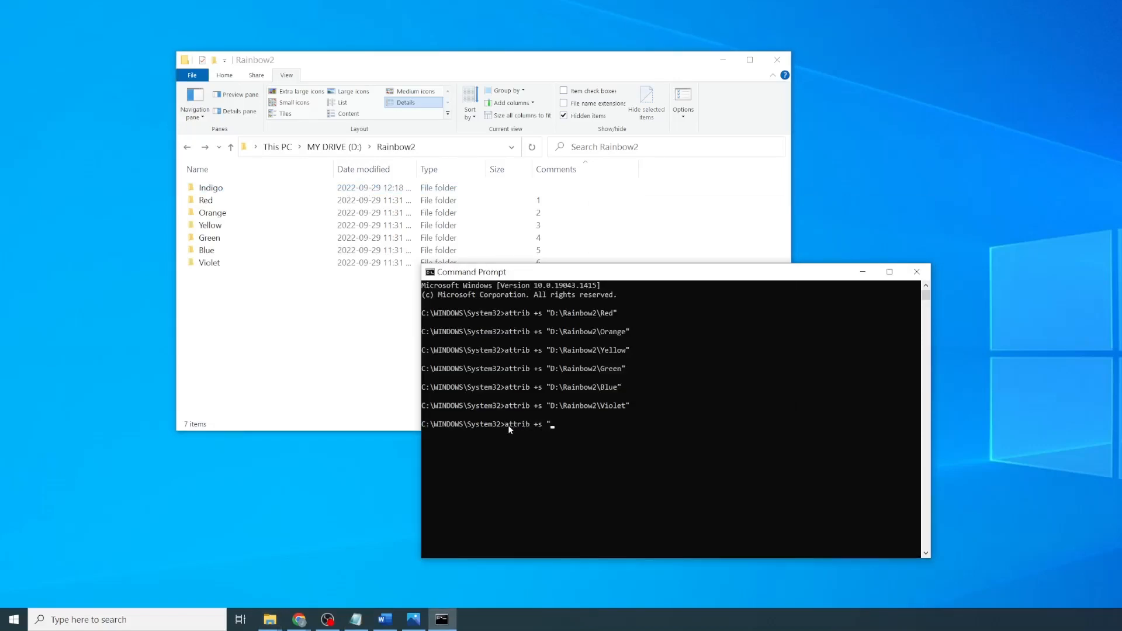
{"action": "type", "text": "D:\\Rainbow2"}
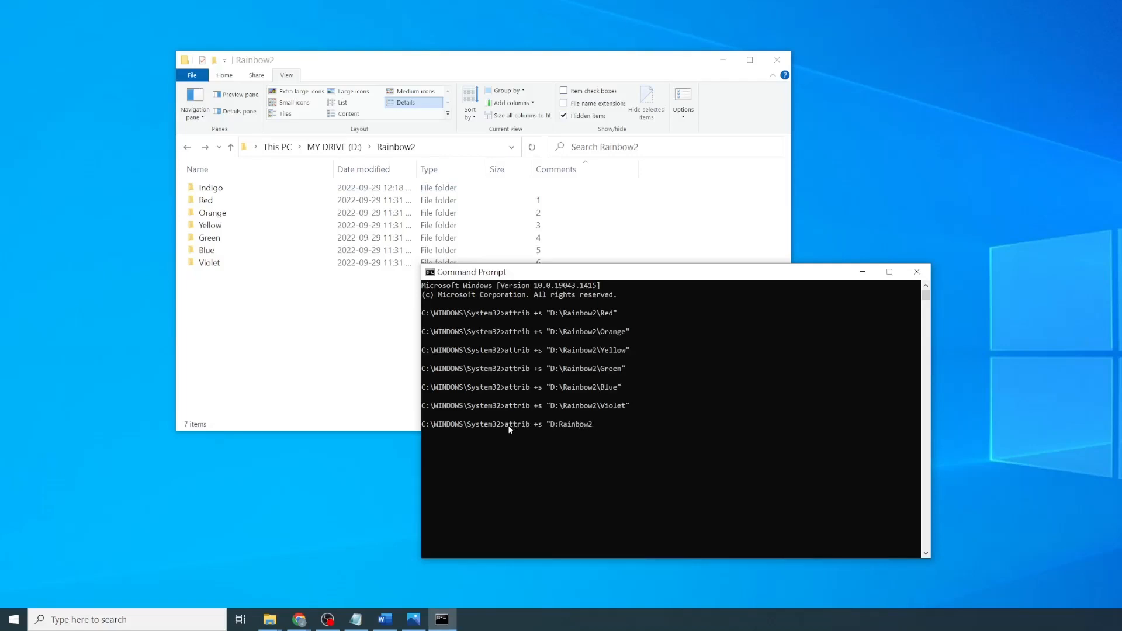
{"action": "key", "text": "Backspace"}
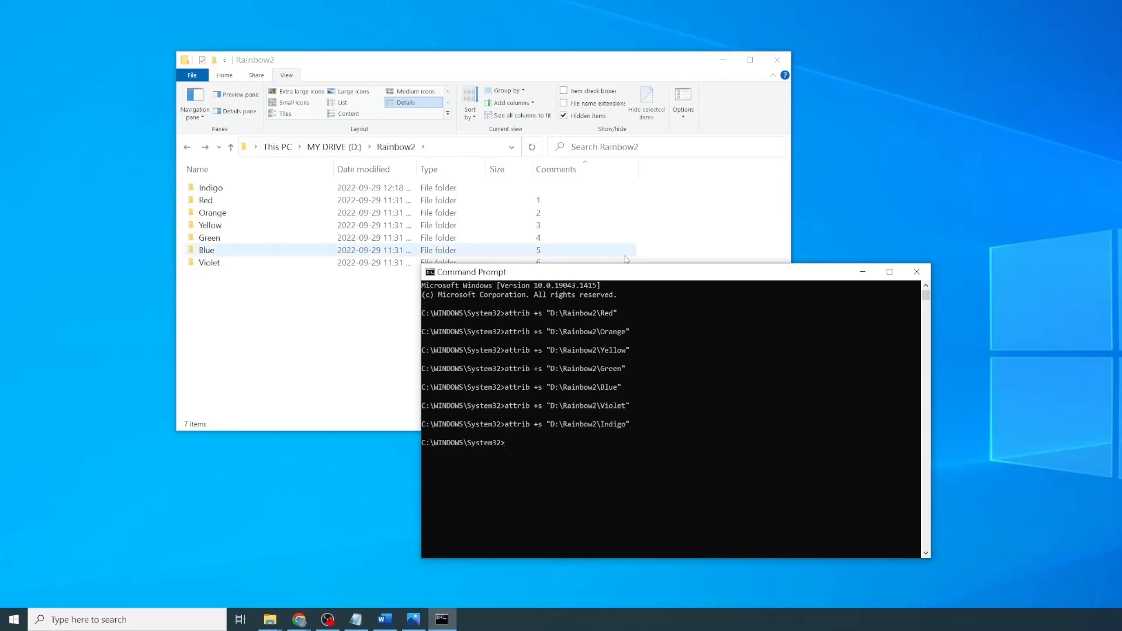
{"action": "left_click", "coordinate": [347, 360]}
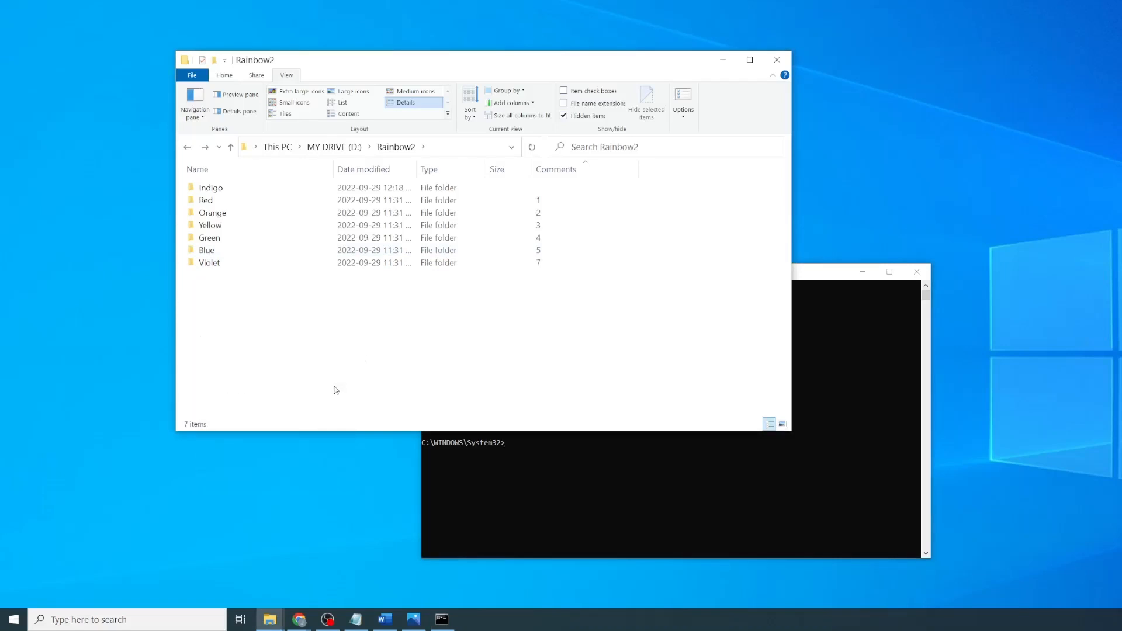
{"action": "mouse_move", "coordinate": [418, 366]}
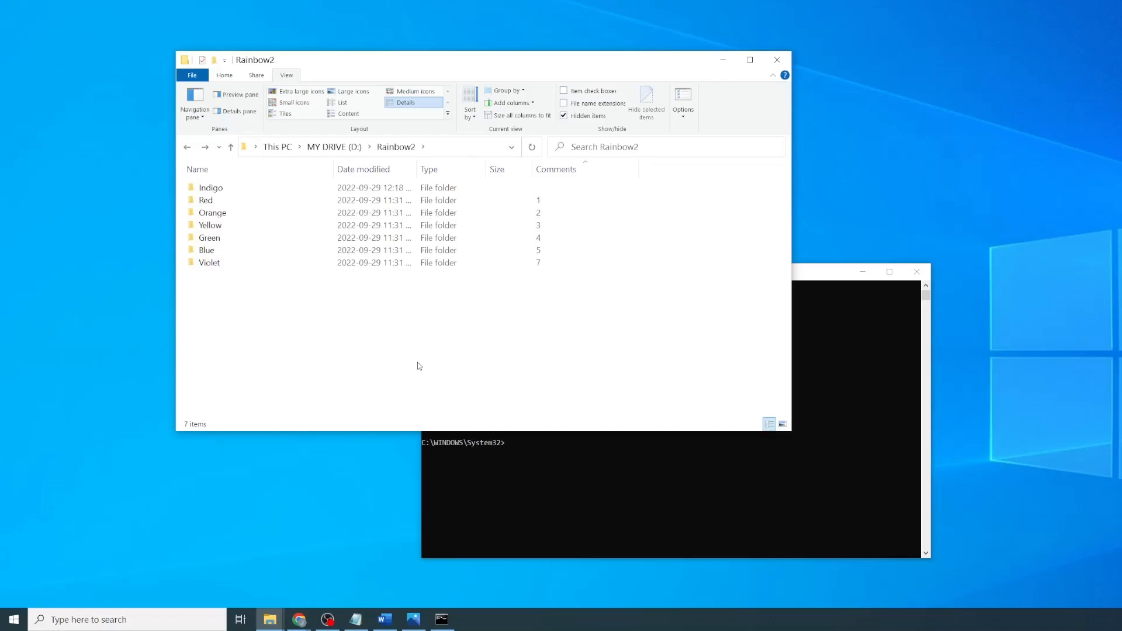
Step: Refresh the Rainbow2 listing so Indigo shows comment 6 between Blue and Violet
{"action": "right_click", "coordinate": [418, 366]}
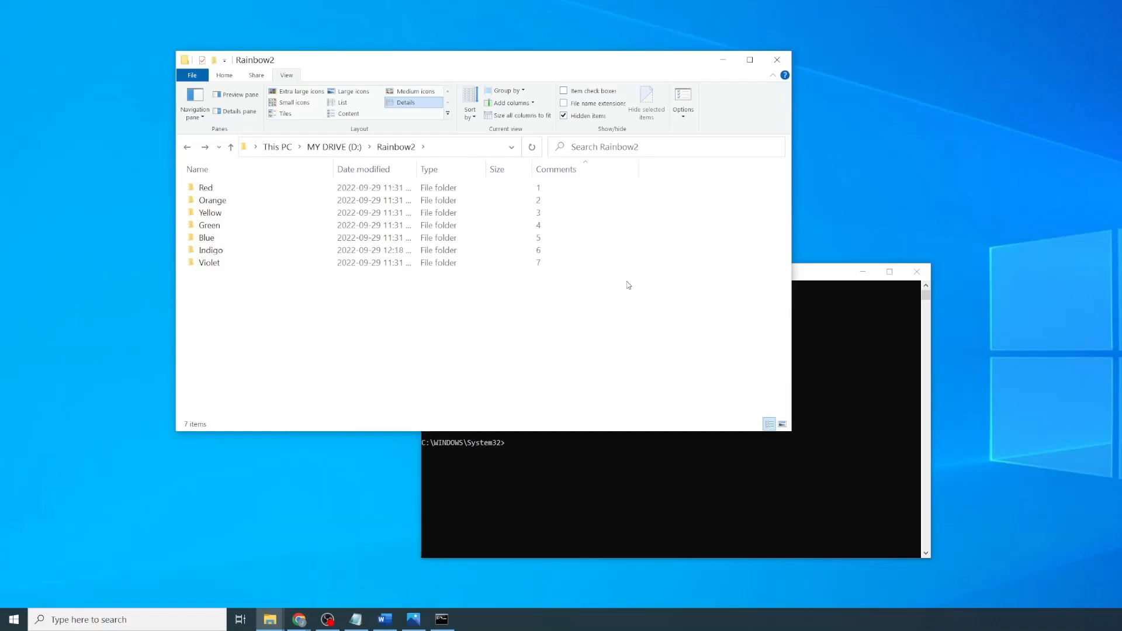
{"action": "left_click", "coordinate": [211, 250]}
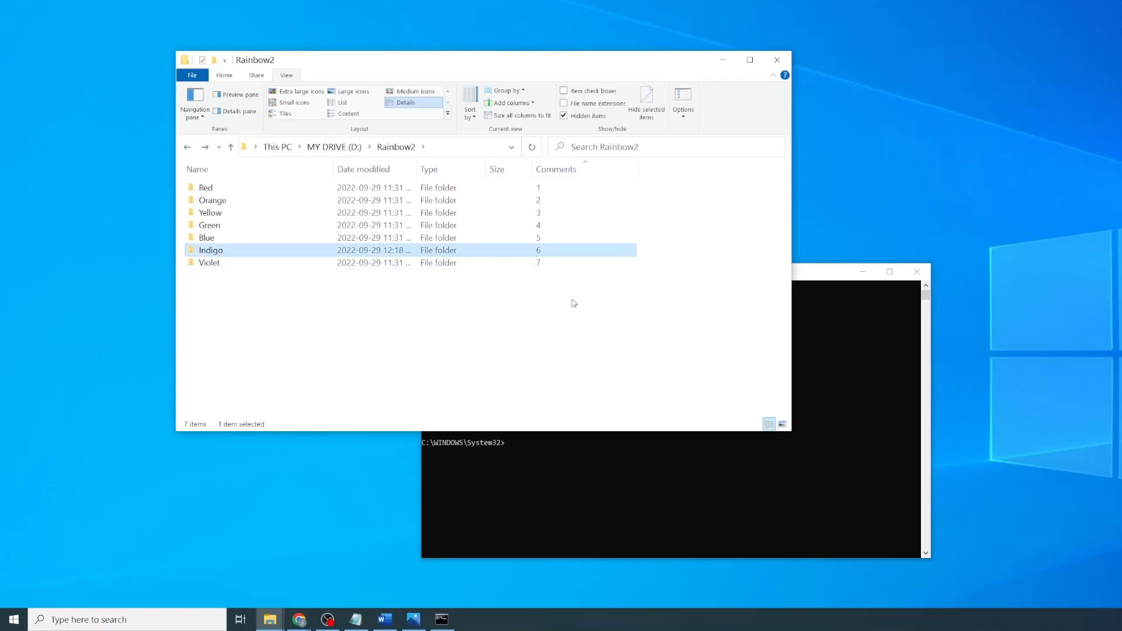
{"action": "left_click", "coordinate": [572, 336]}
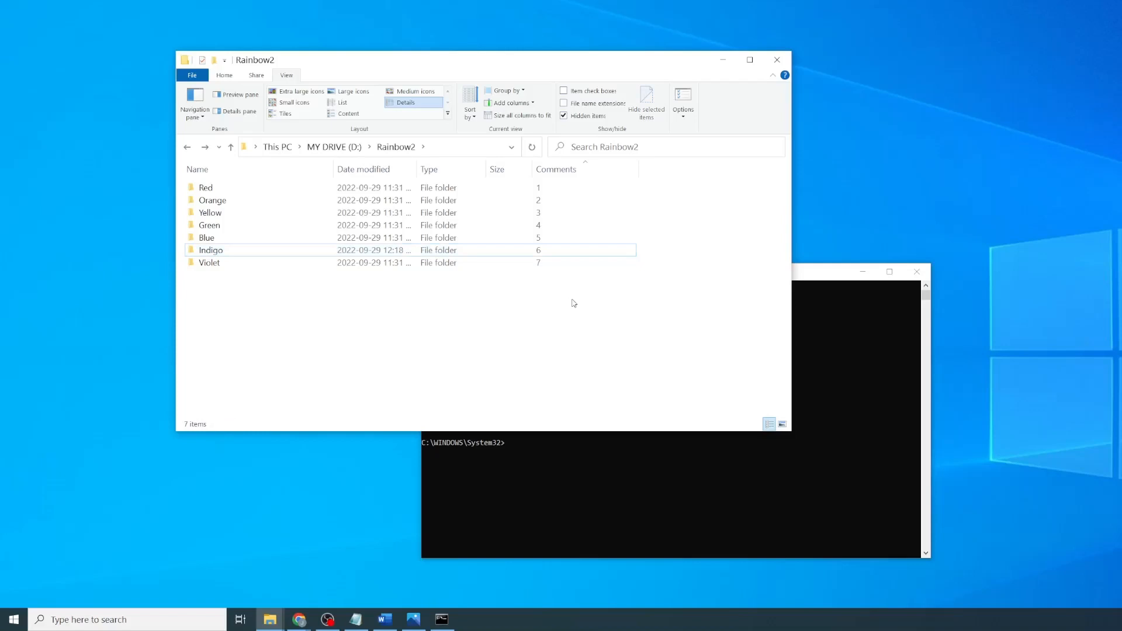